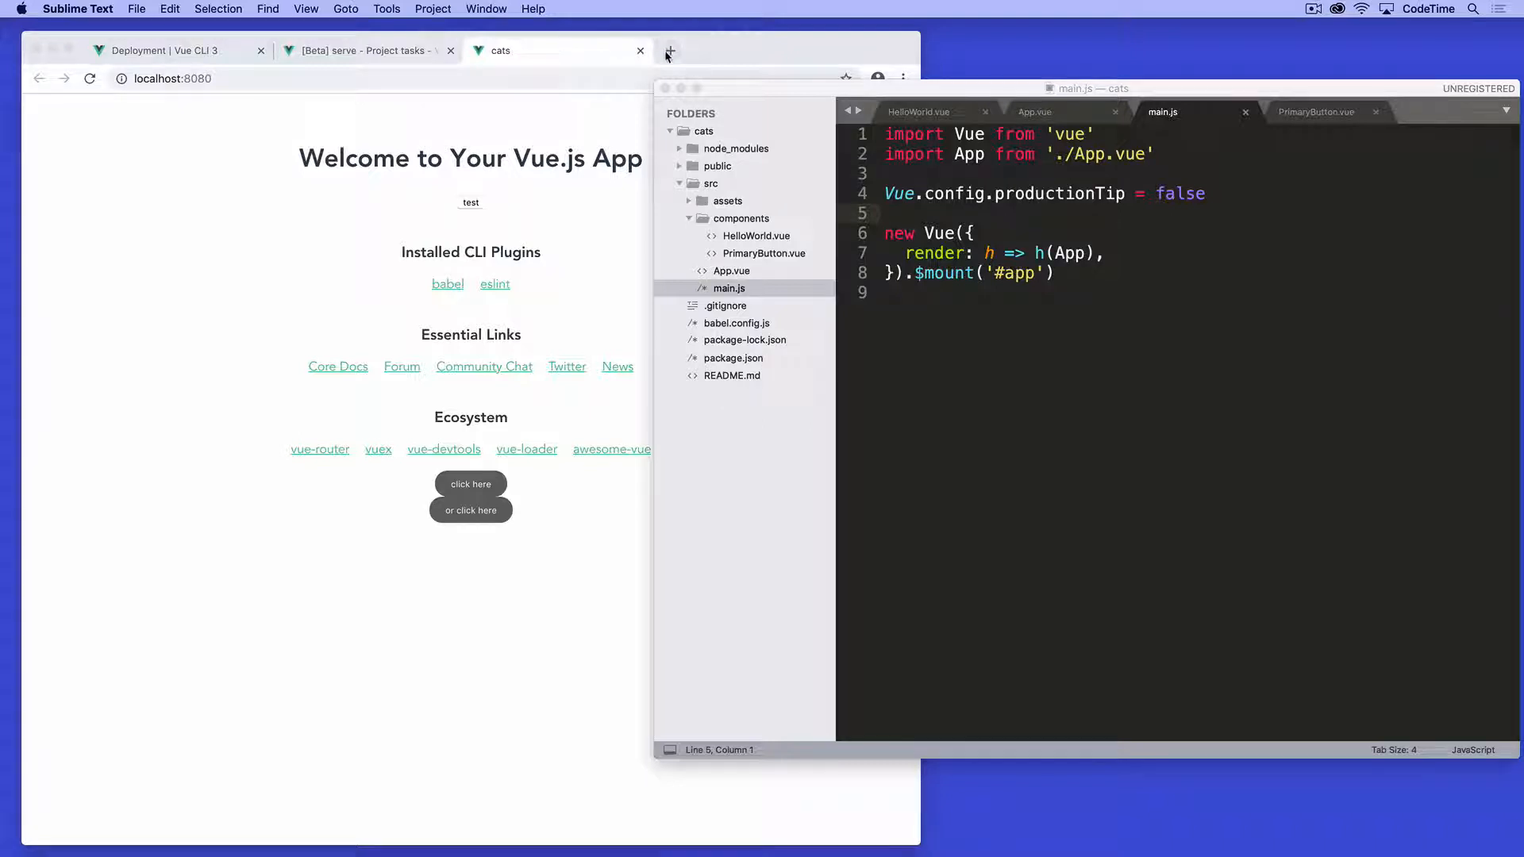
# Step: Bring up moodzer.com in a fresh Chrome tab and scroll its home page
pyautogui.click(668, 51)
pyautogui.write('https://moodzer.com')
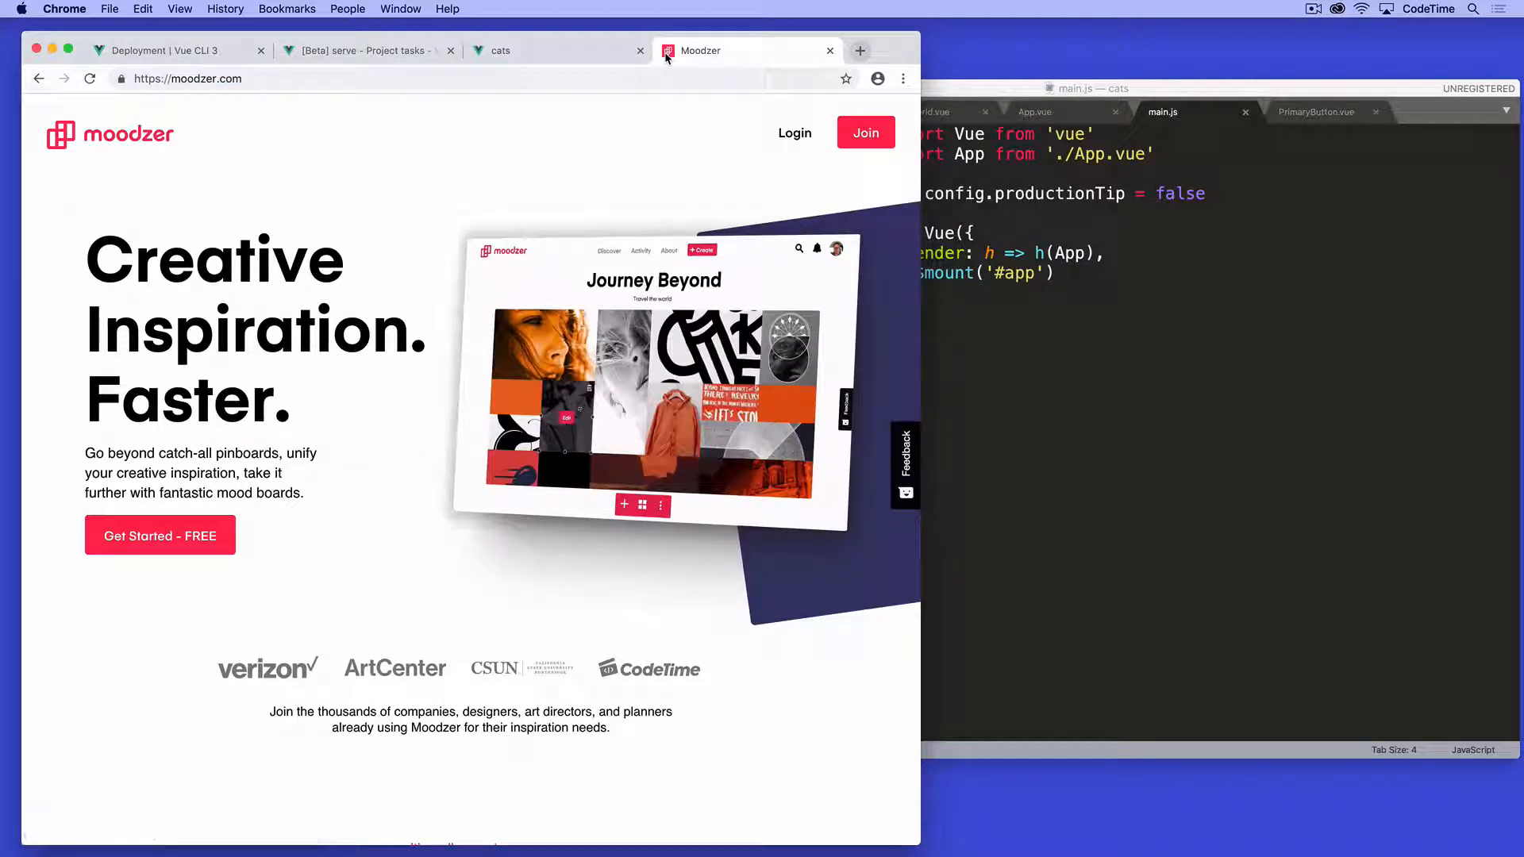
pyautogui.moveTo(668, 56)
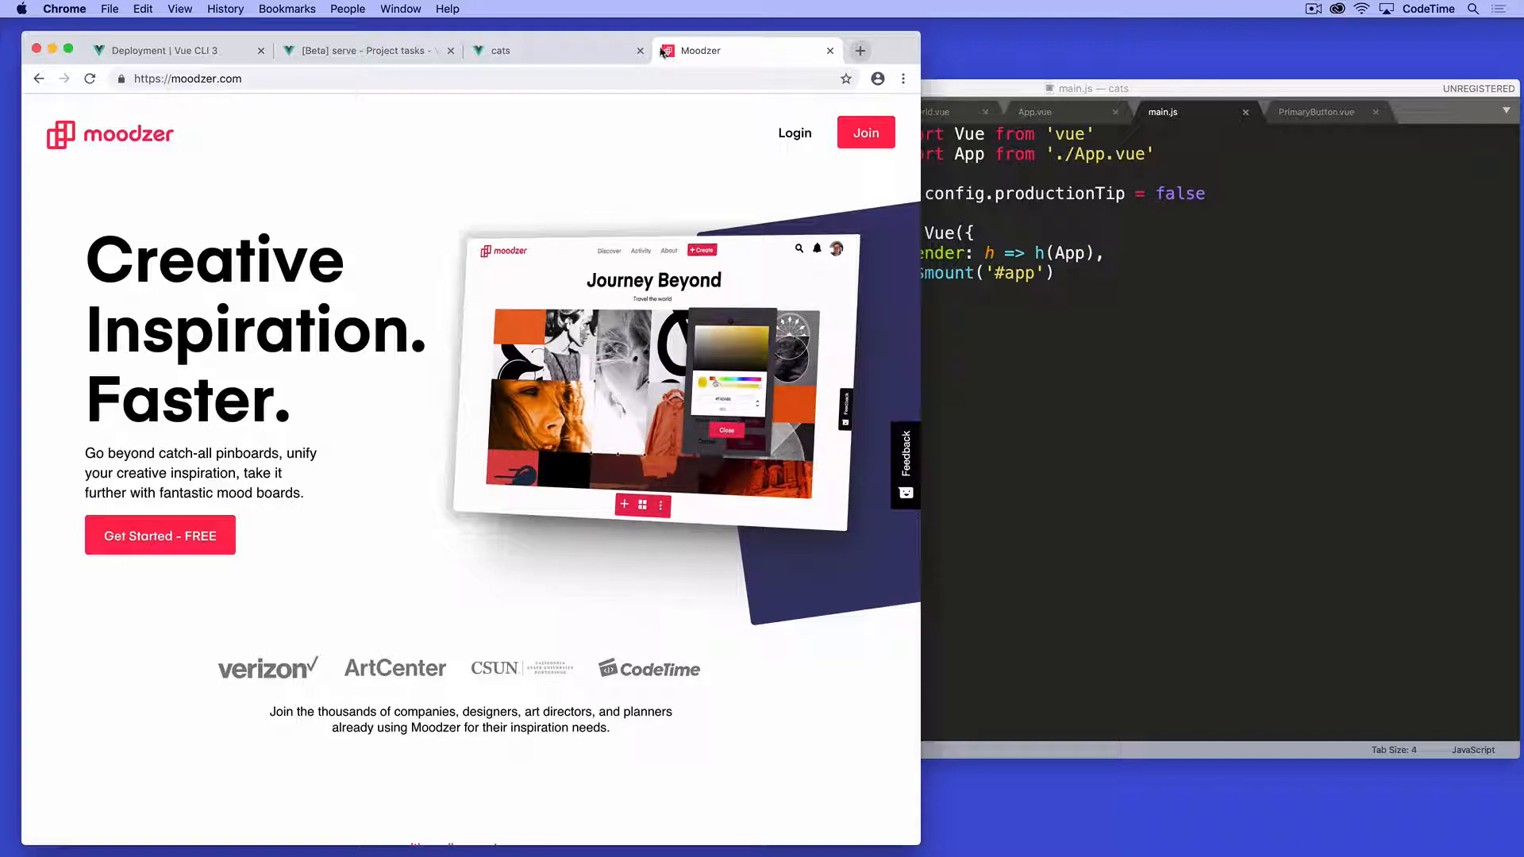
pyautogui.scroll(-3)
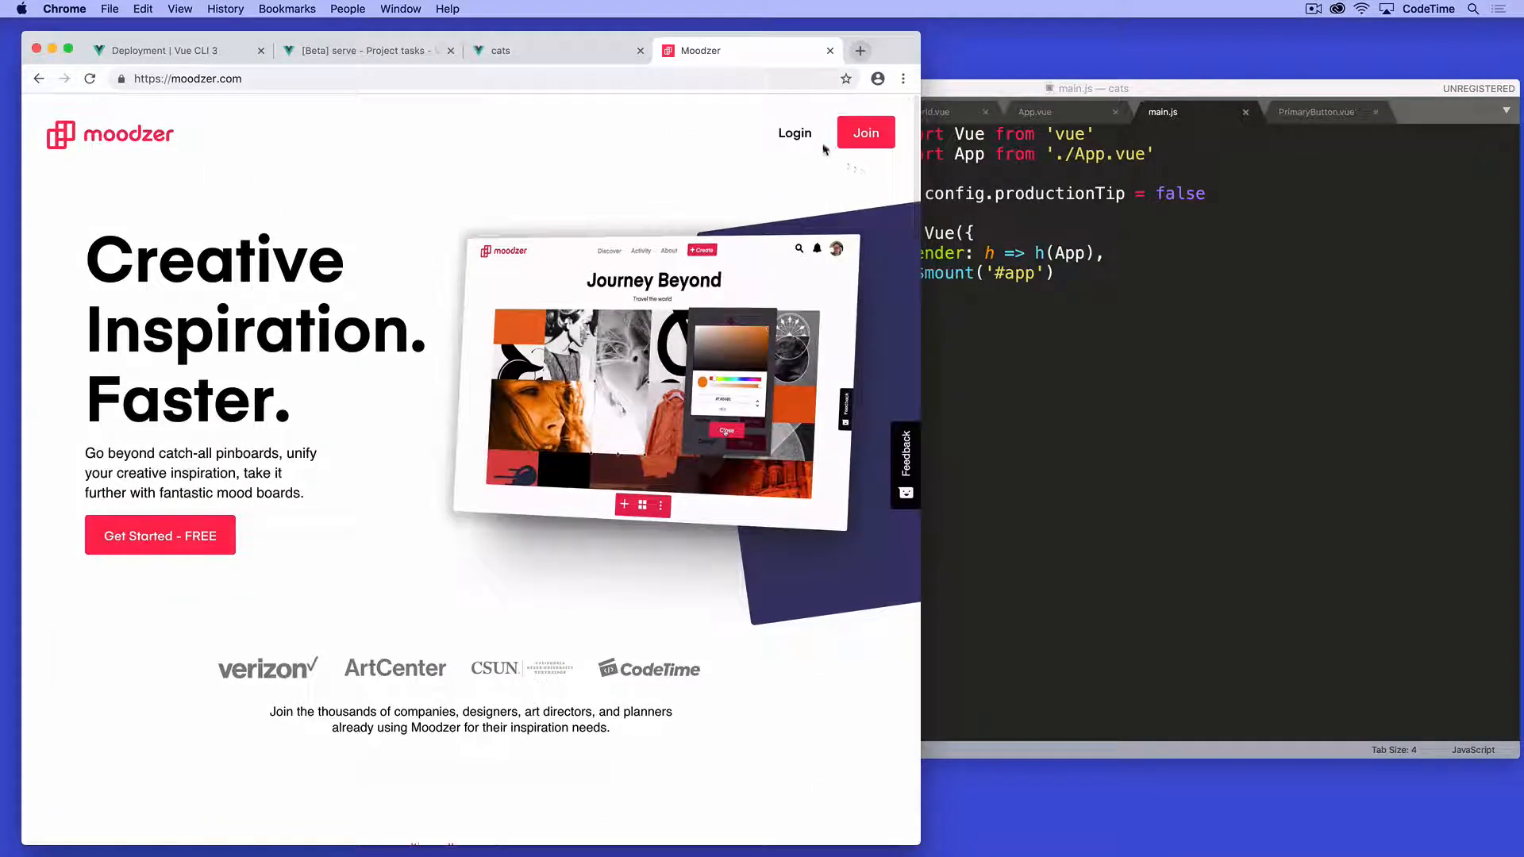
pyautogui.click(794, 134)
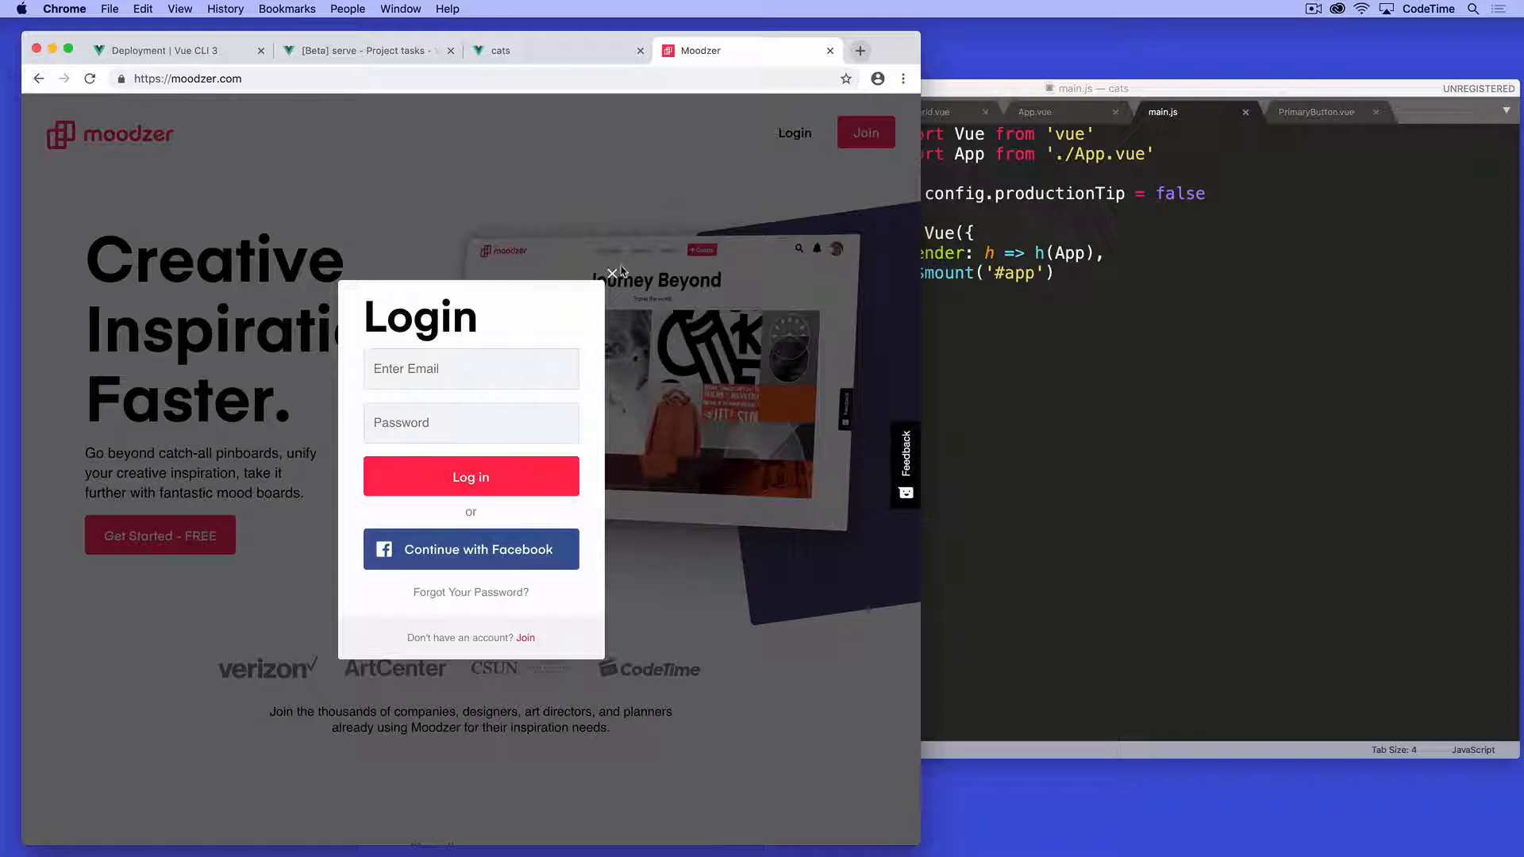
pyautogui.click(526, 638)
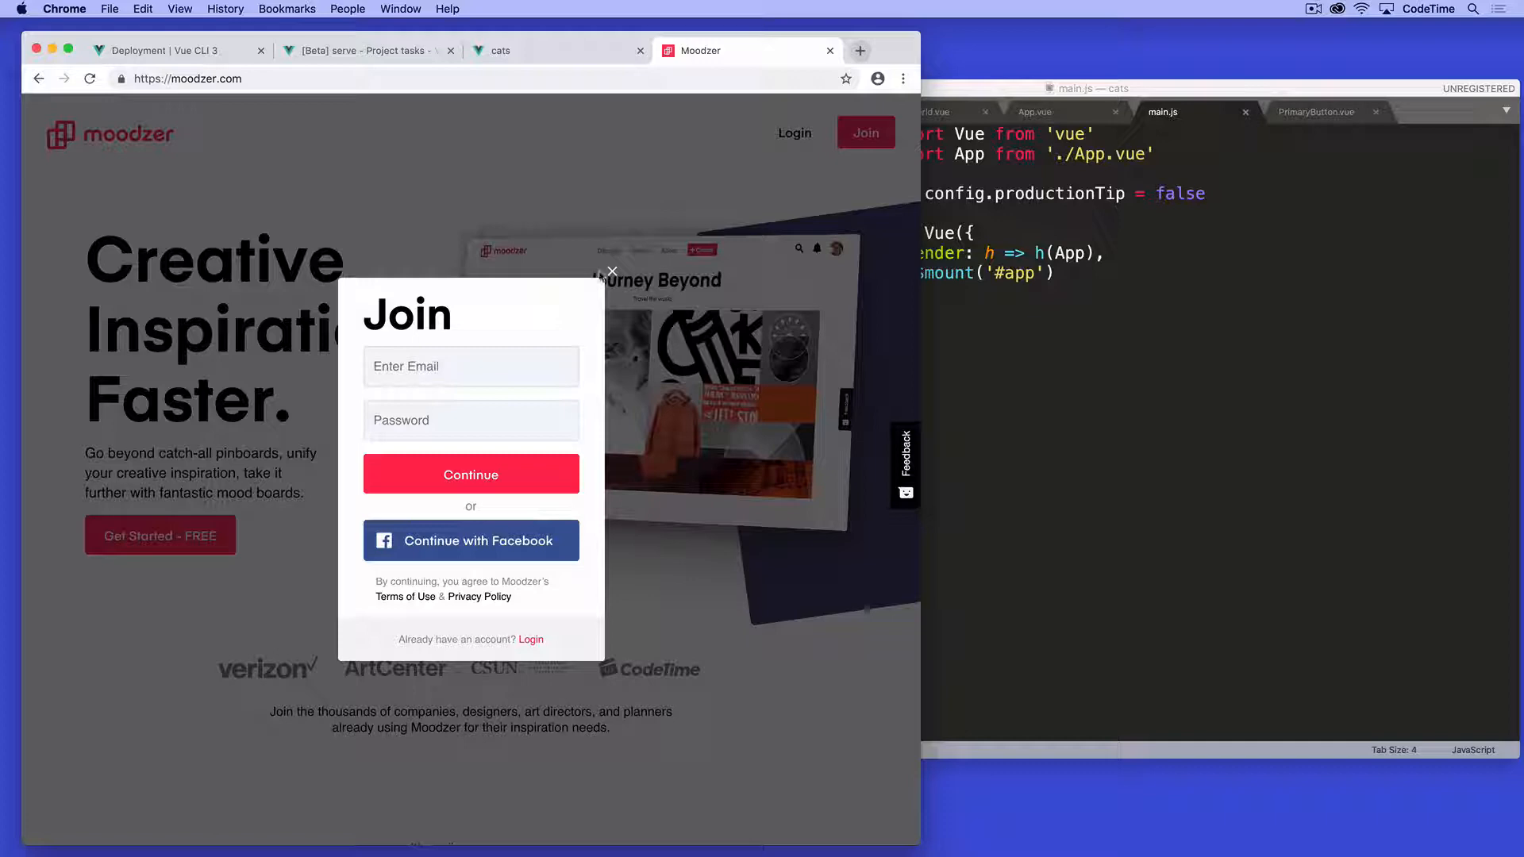
pyautogui.click(530, 638)
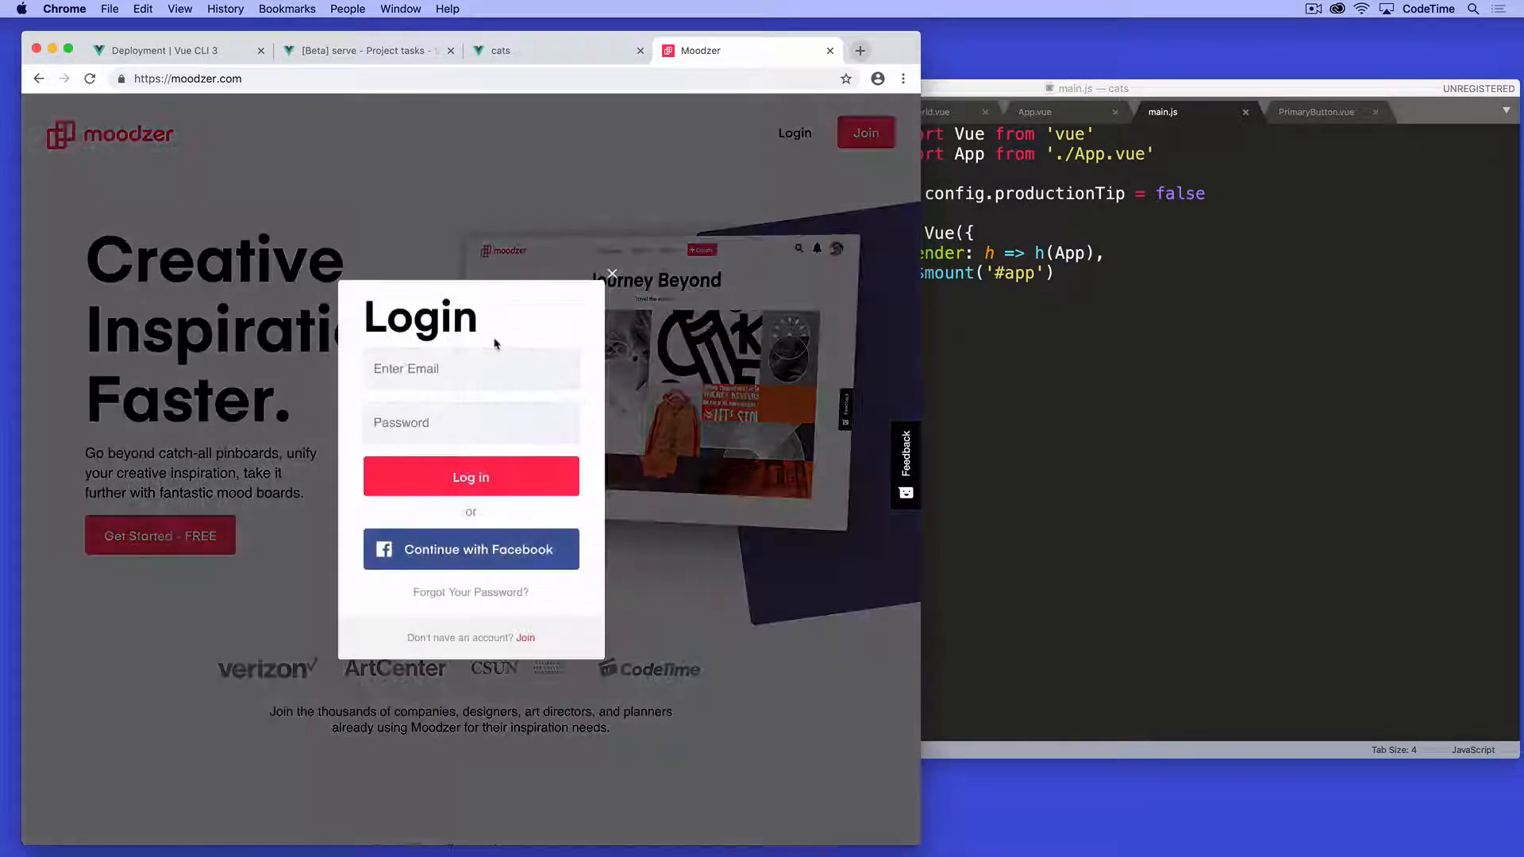
pyautogui.click(470, 368)
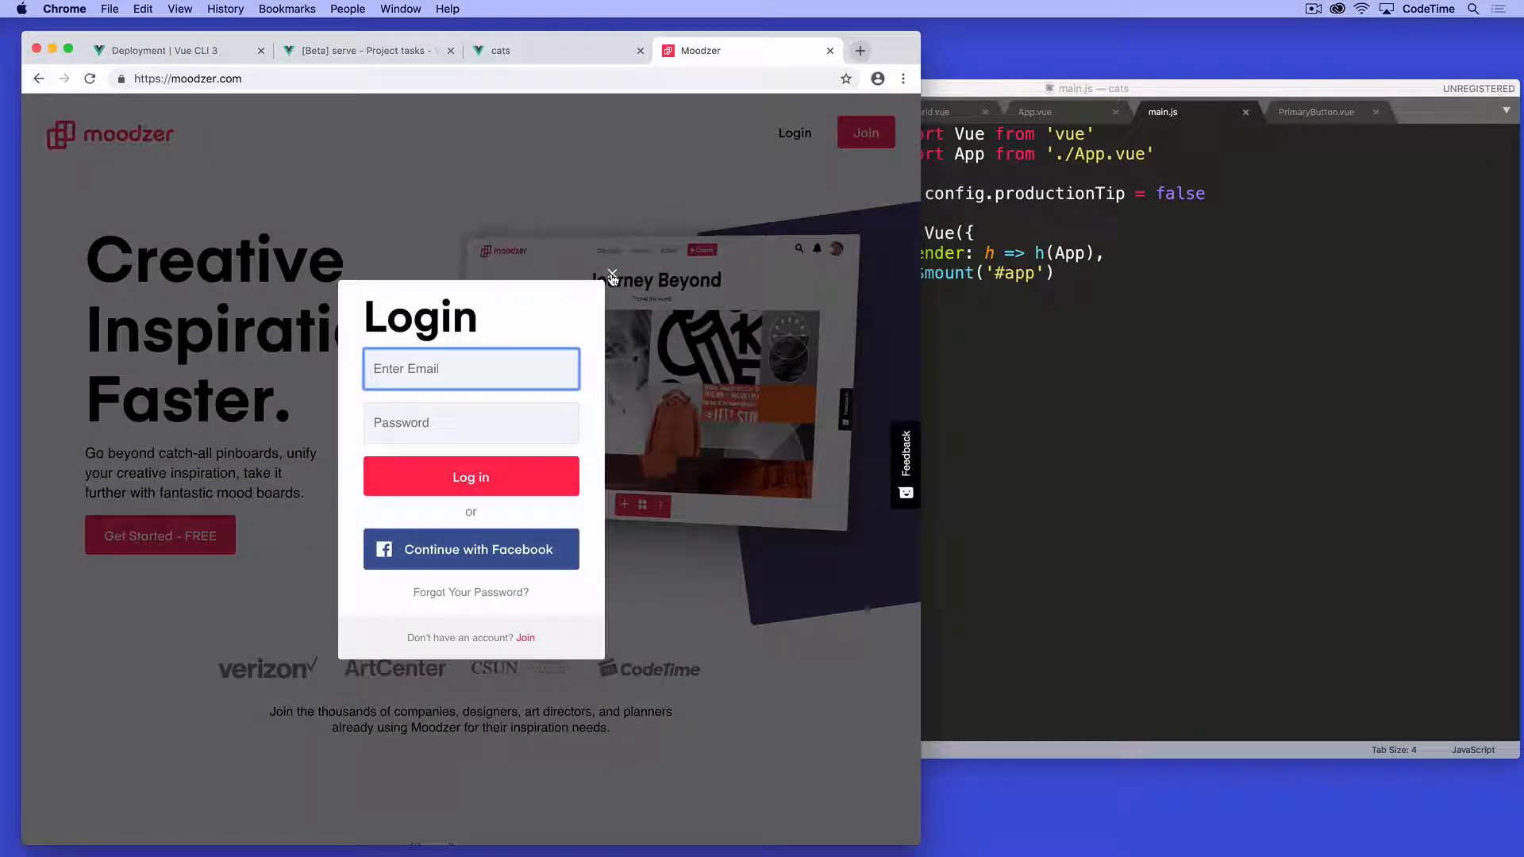
pyautogui.moveTo(470, 592)
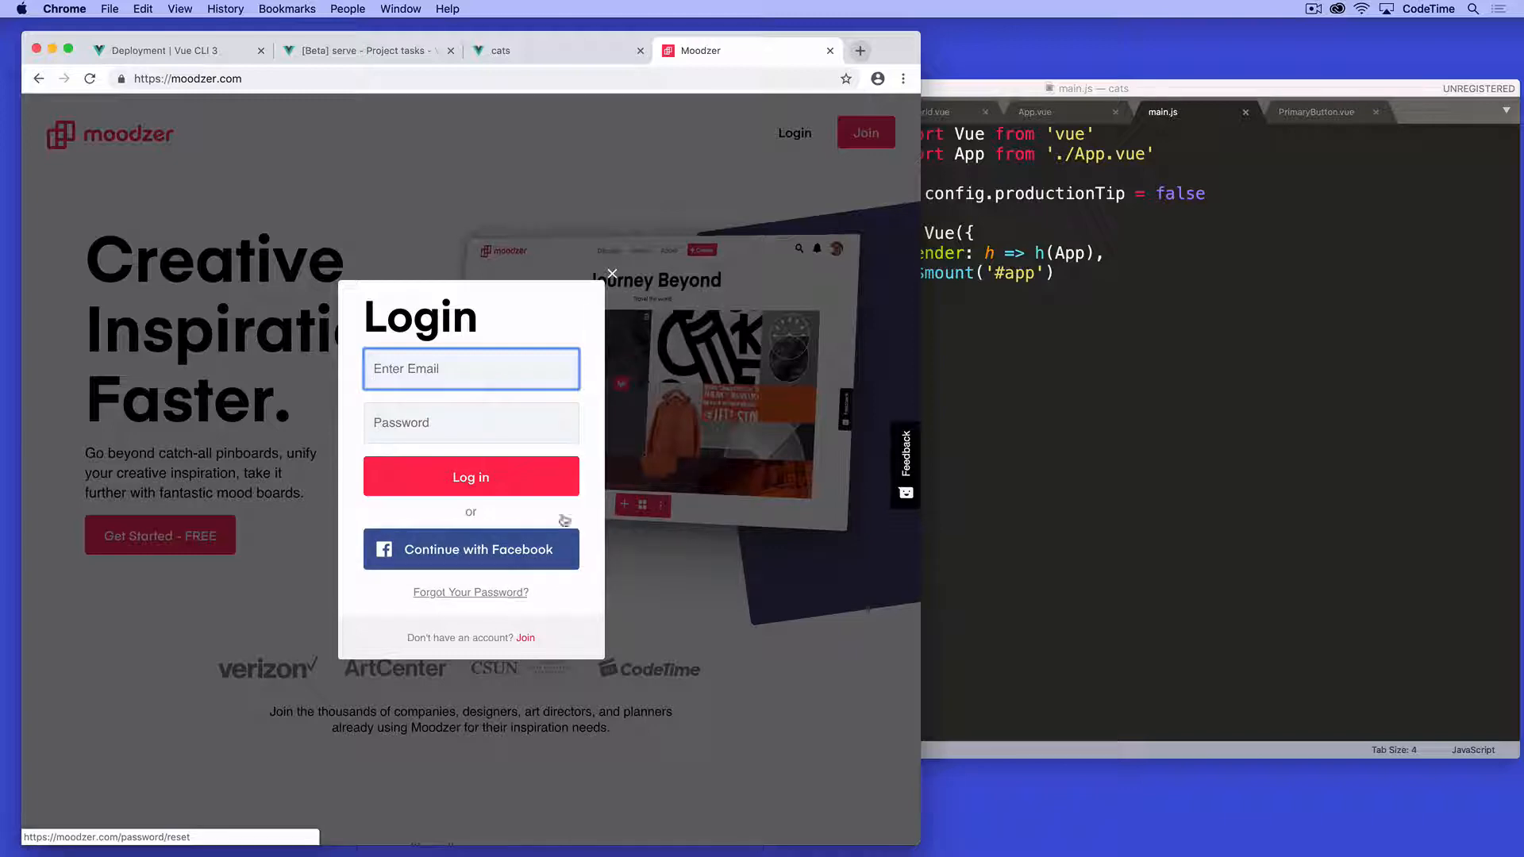
pyautogui.click(611, 273)
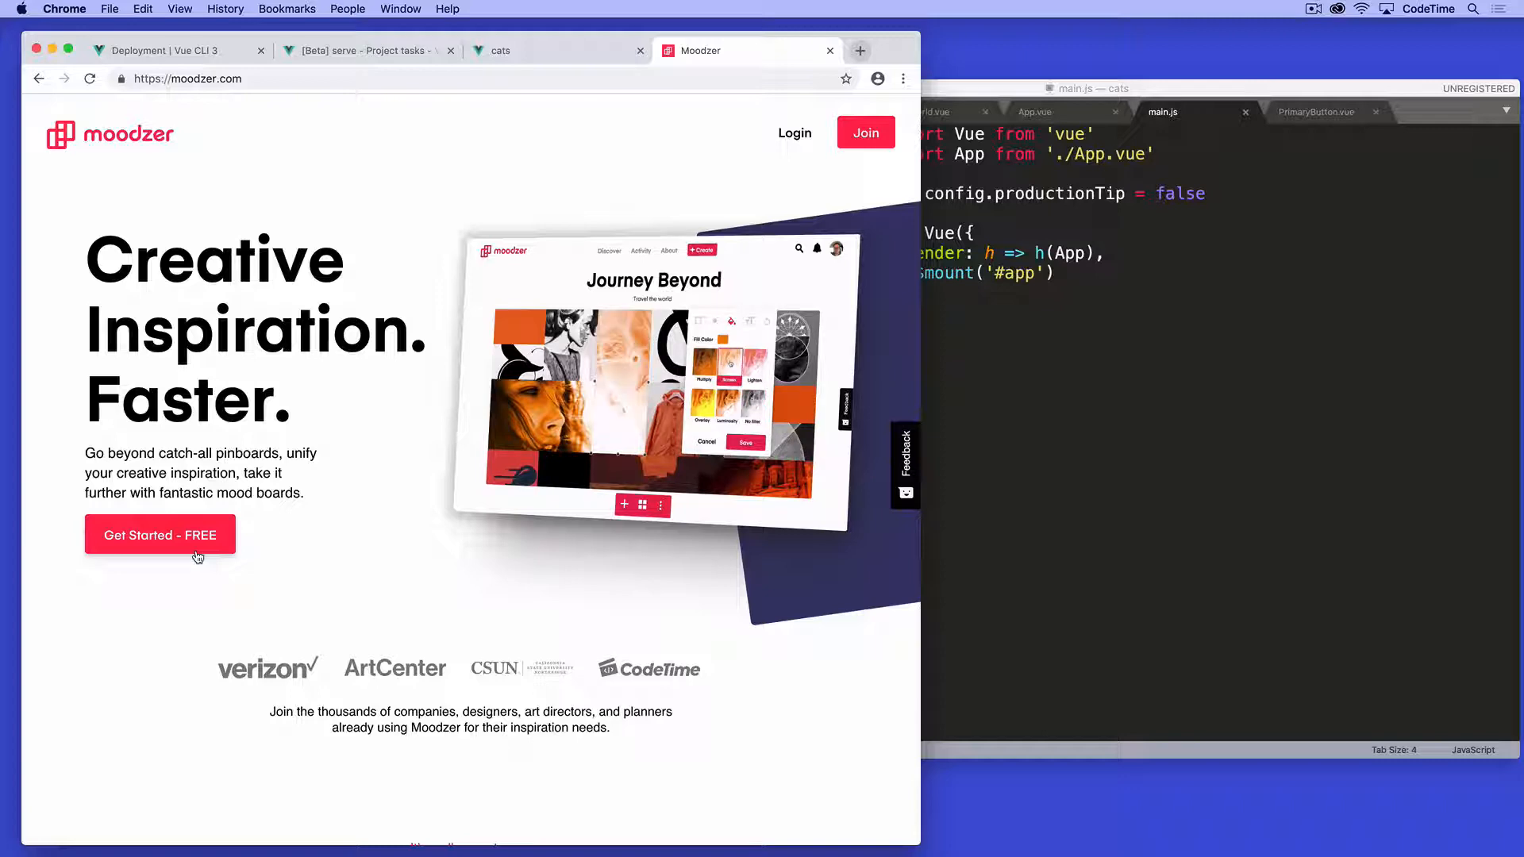
# Step: Return focus to the Sublime Text window showing main.js
pyautogui.scroll(-3)
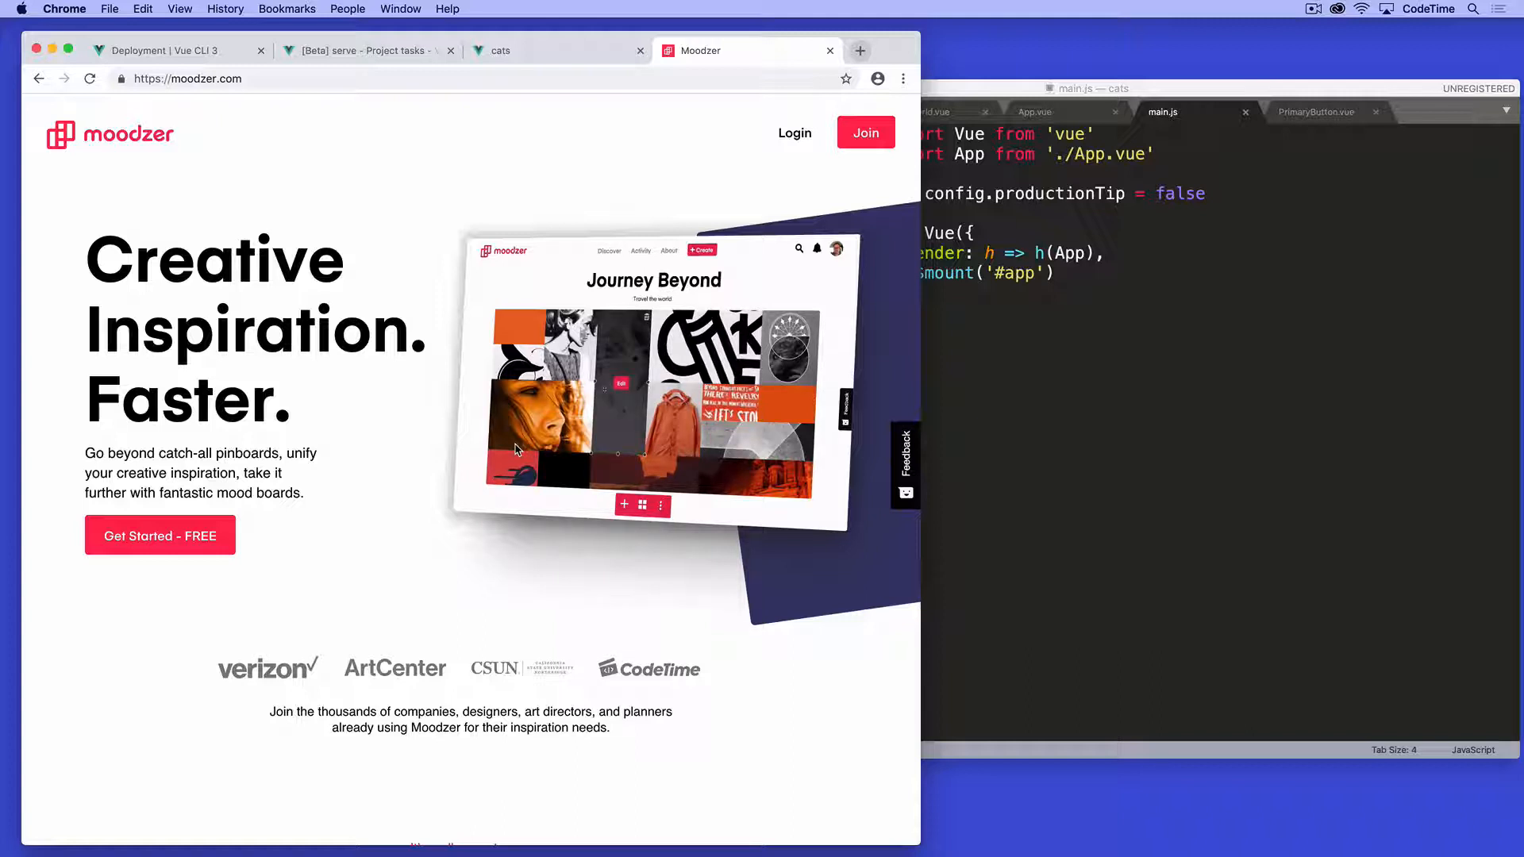
pyautogui.click(621, 383)
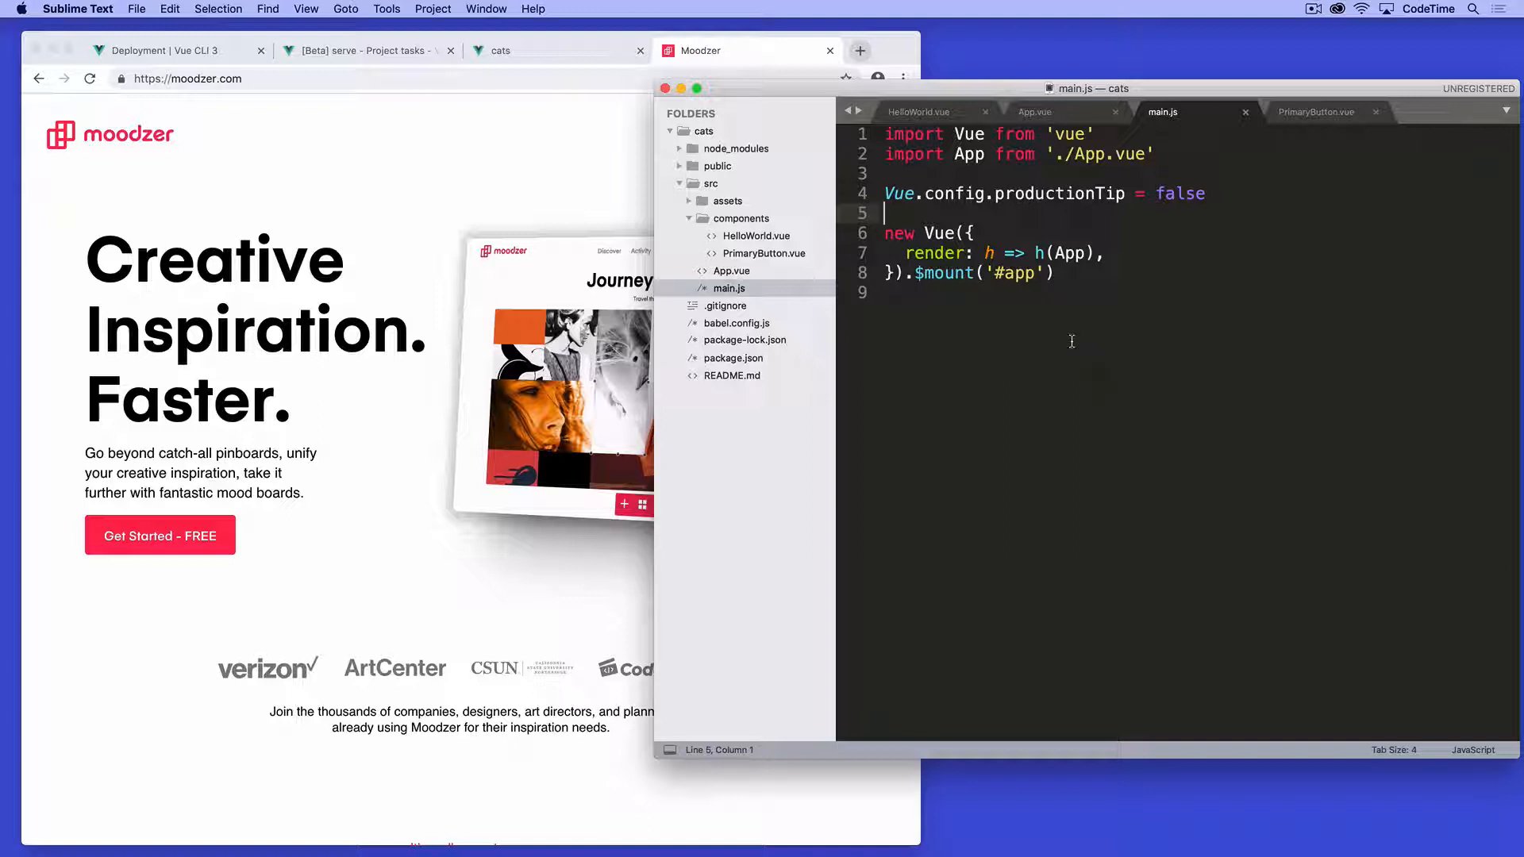
# Step: Review PrimaryButton.vue and HelloWorld.vue, then land on App.vue with its two PrimaryButton uses
pyautogui.click(1318, 111)
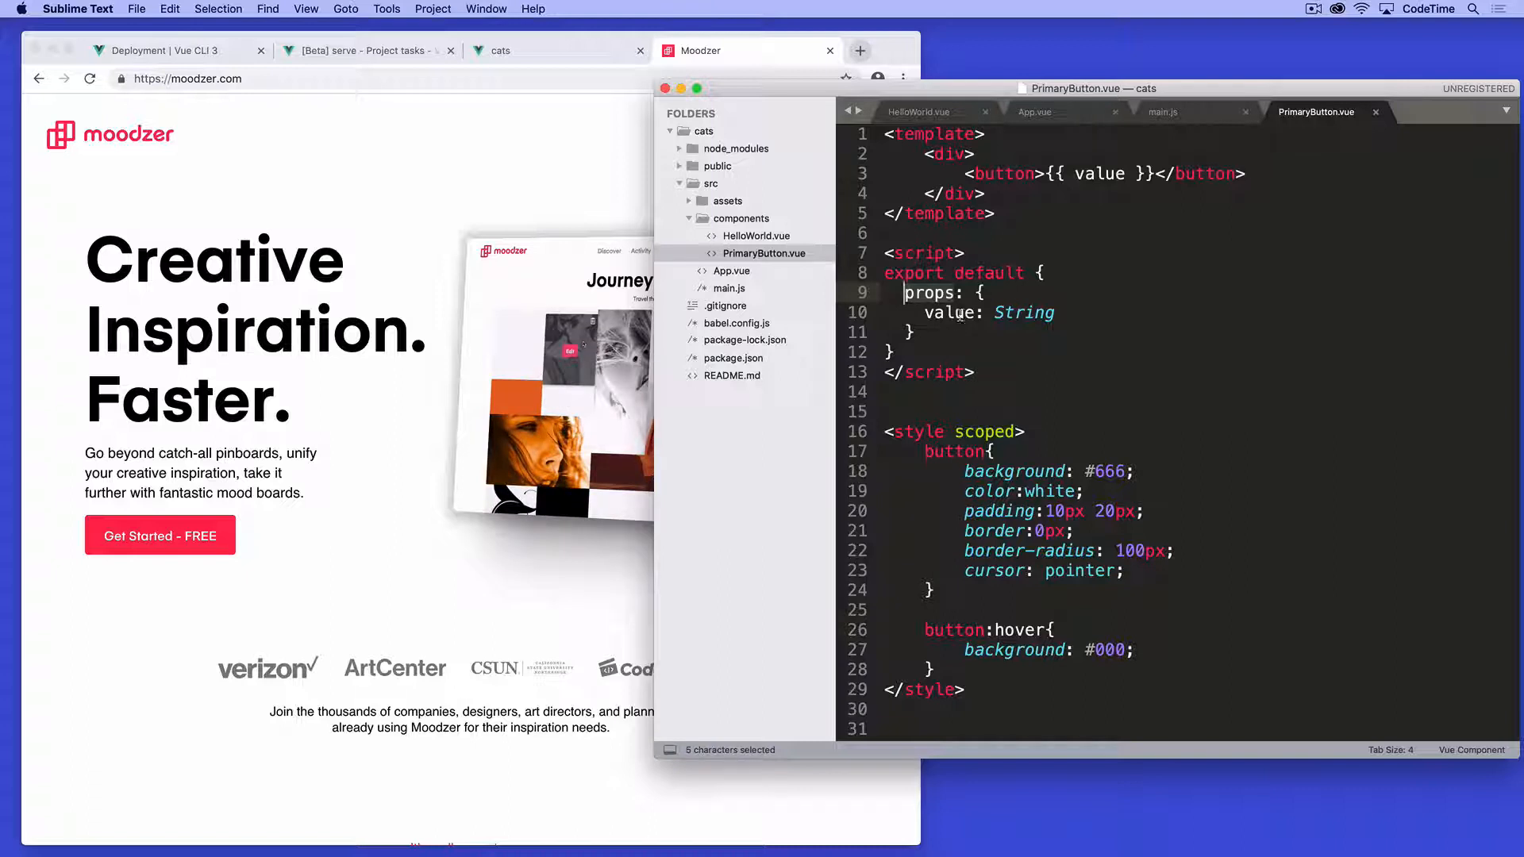
pyautogui.click(1098, 175)
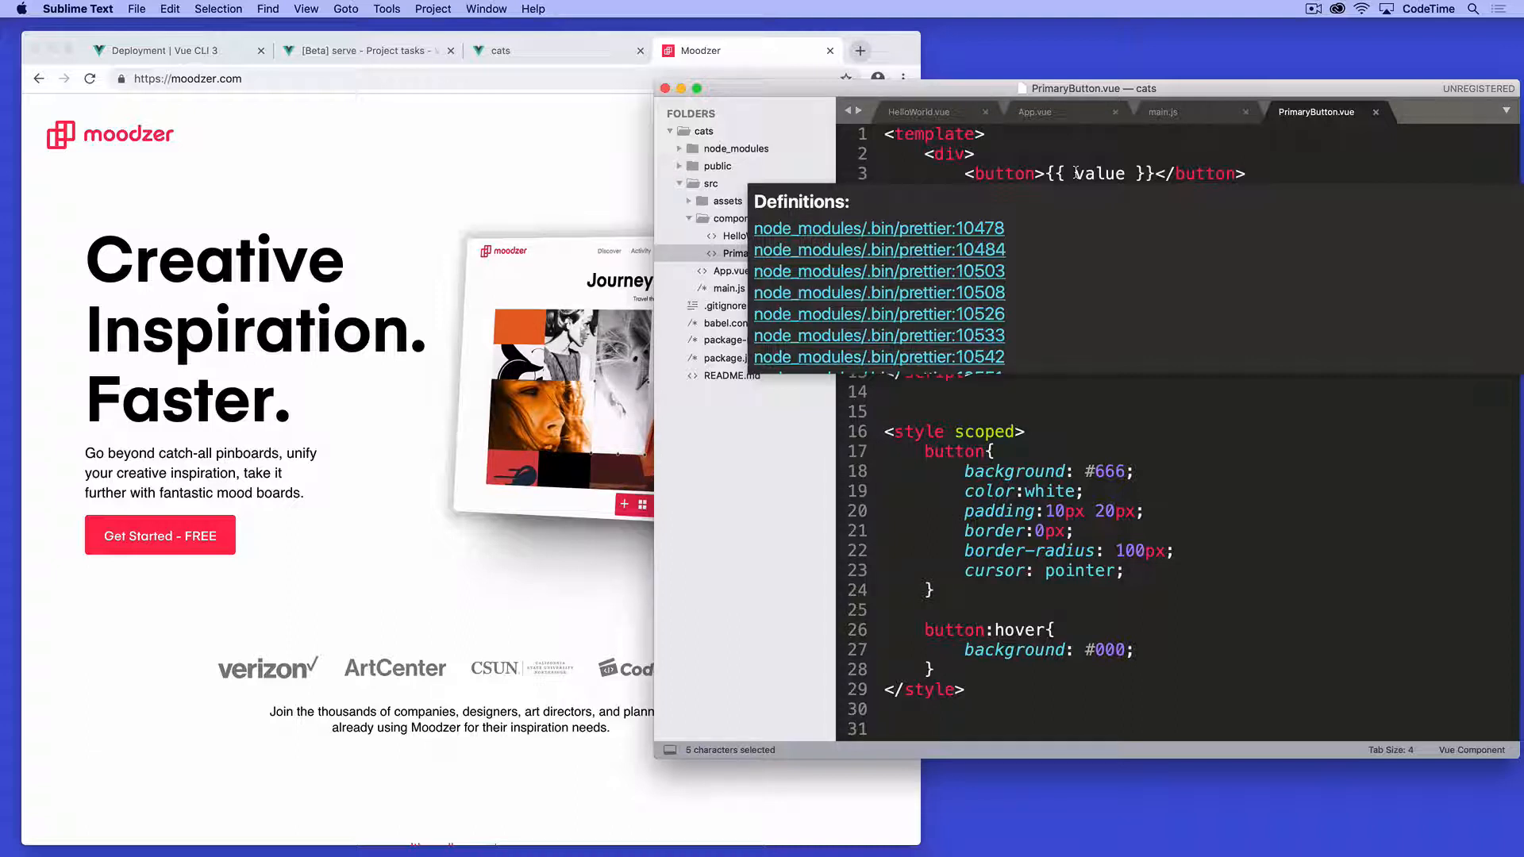
pyautogui.click(1007, 154)
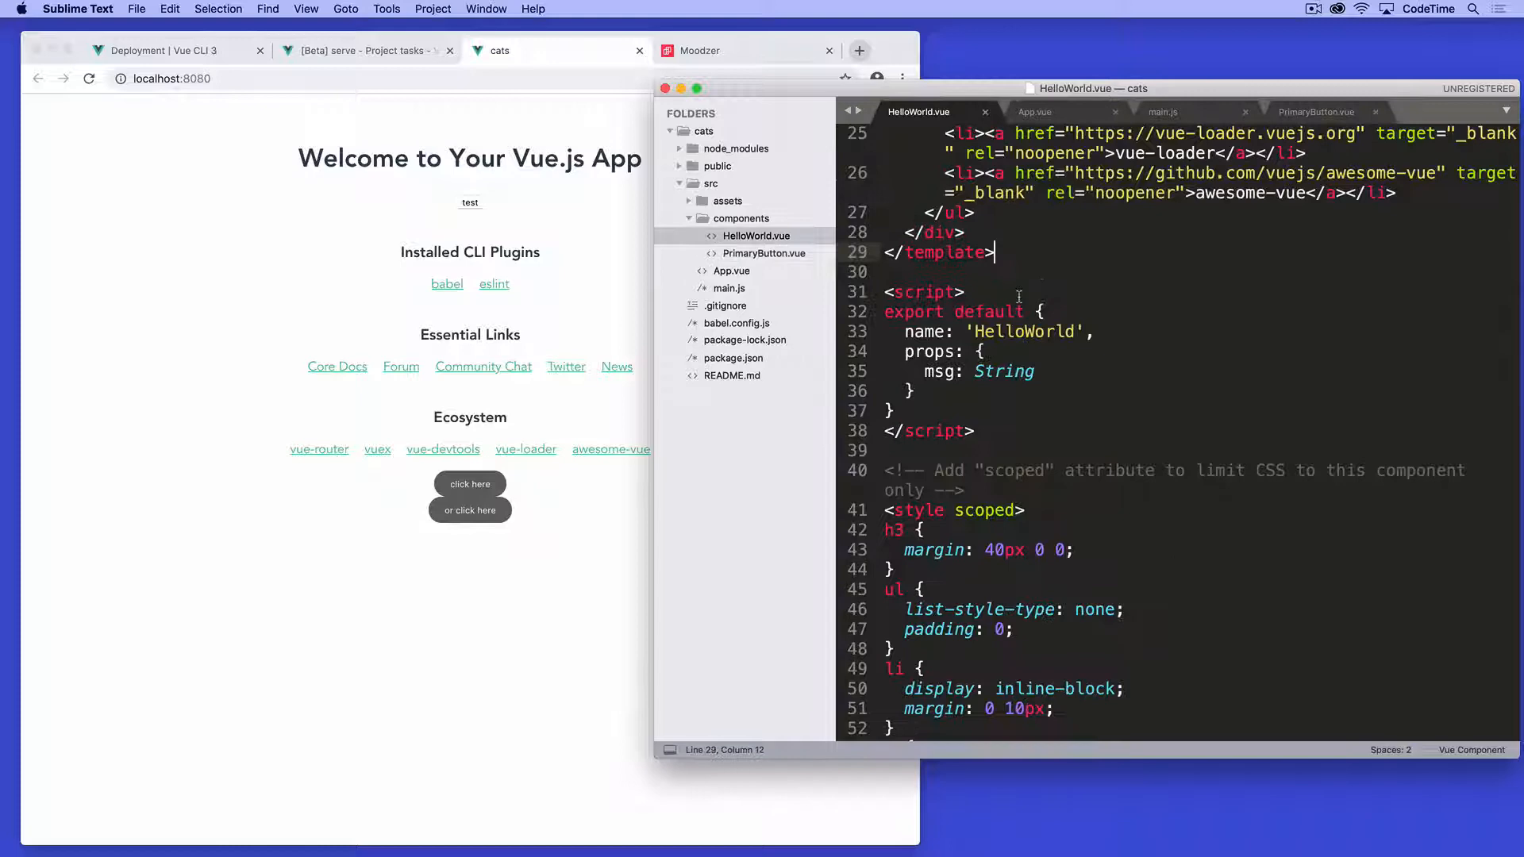
pyautogui.click(730, 270)
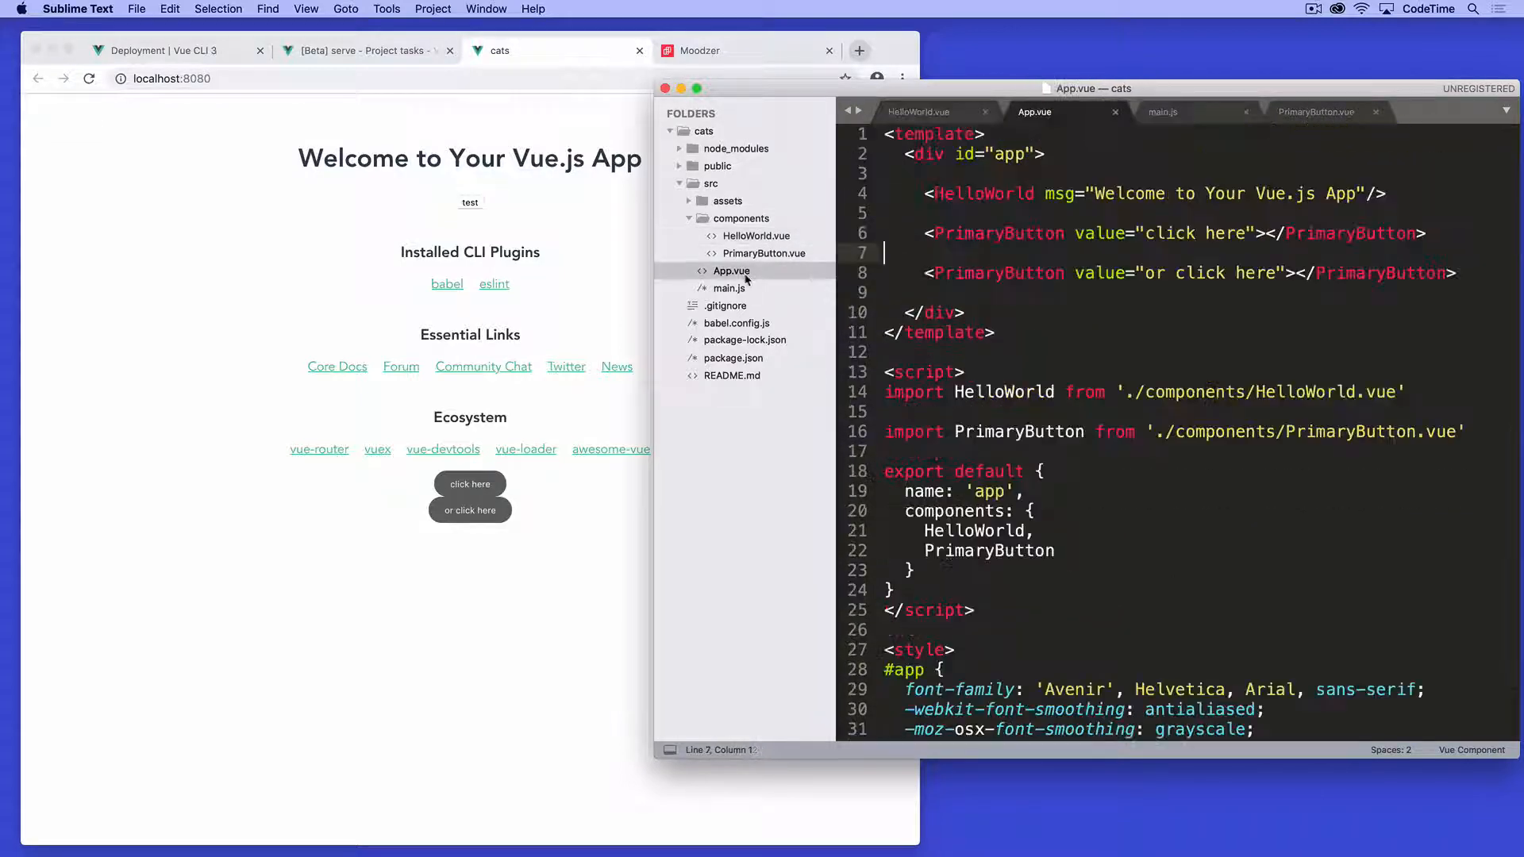
# Step: Remove the <HelloWorld> line from App.vue and save so the app reloads
pyautogui.click(956, 194)
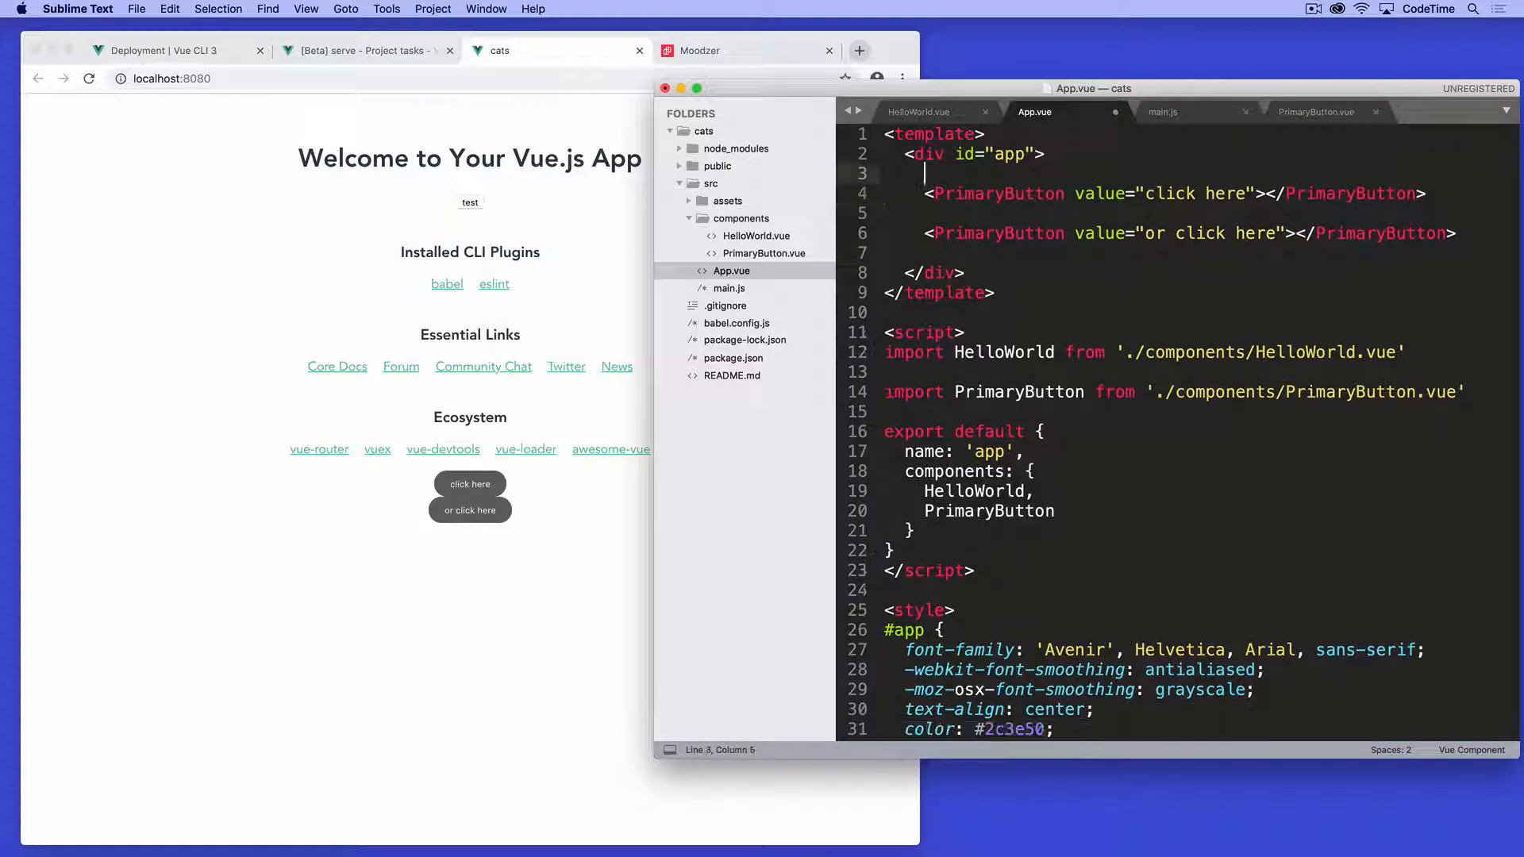
pyautogui.press('cmd+s')
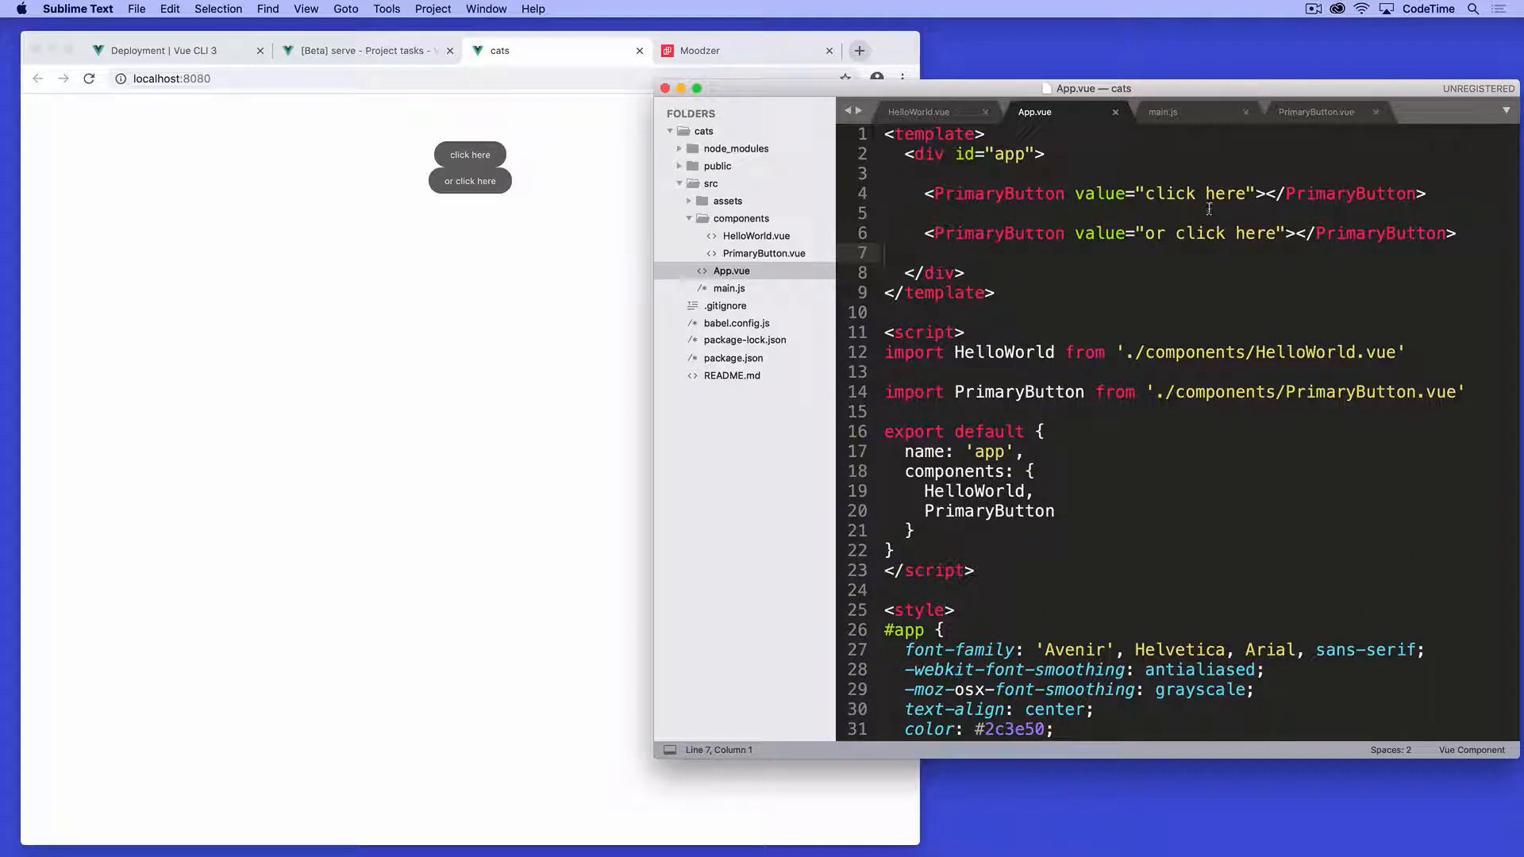
# Step: Relabel the two buttons 'Number of cats' and 'Number of dogs'
pyautogui.doubleClick(1197, 194)
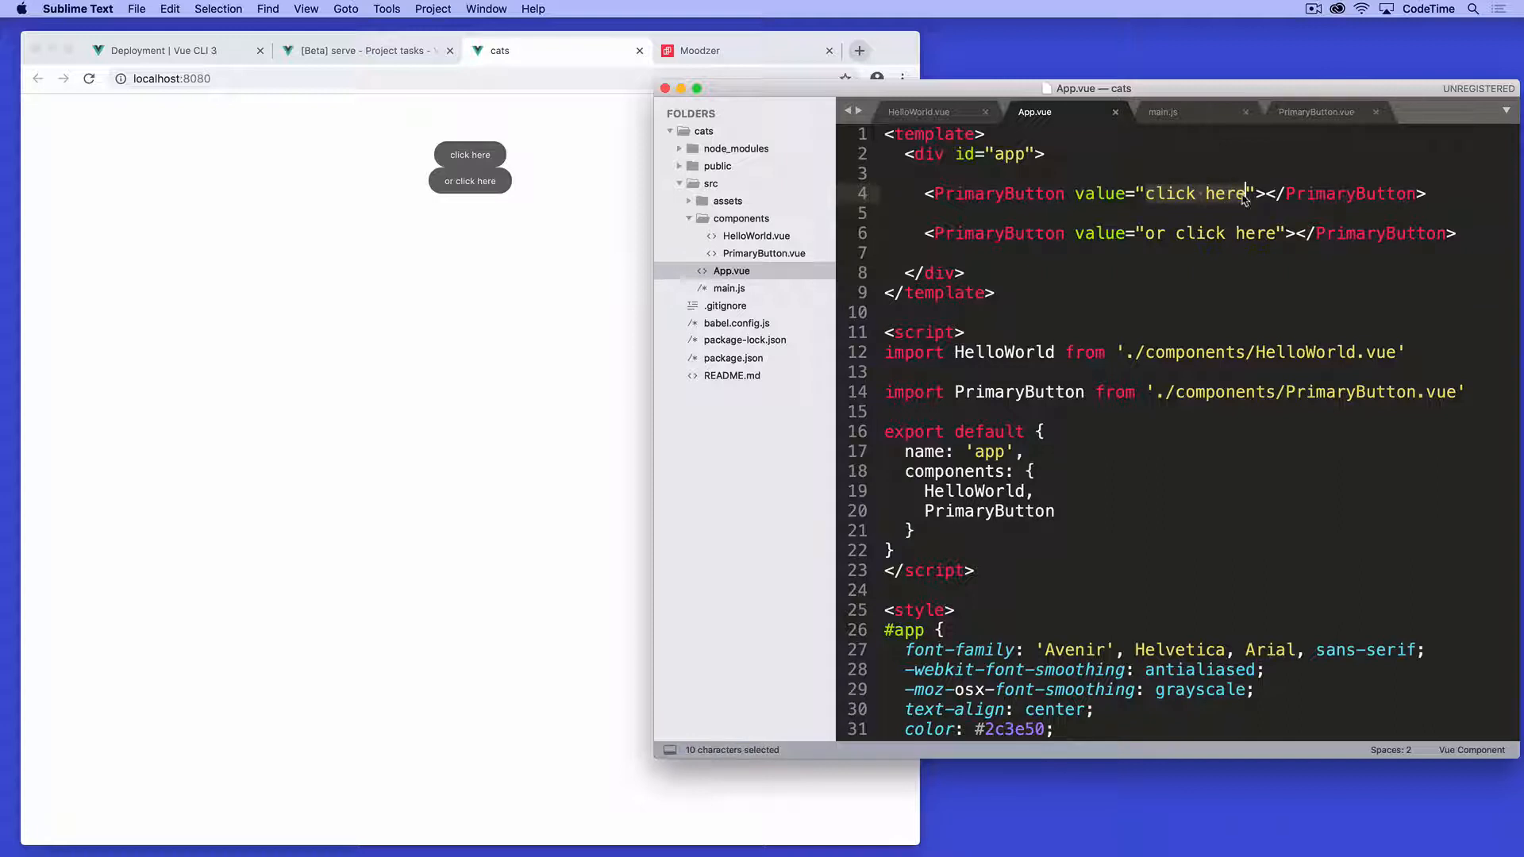
pyautogui.write('Num')
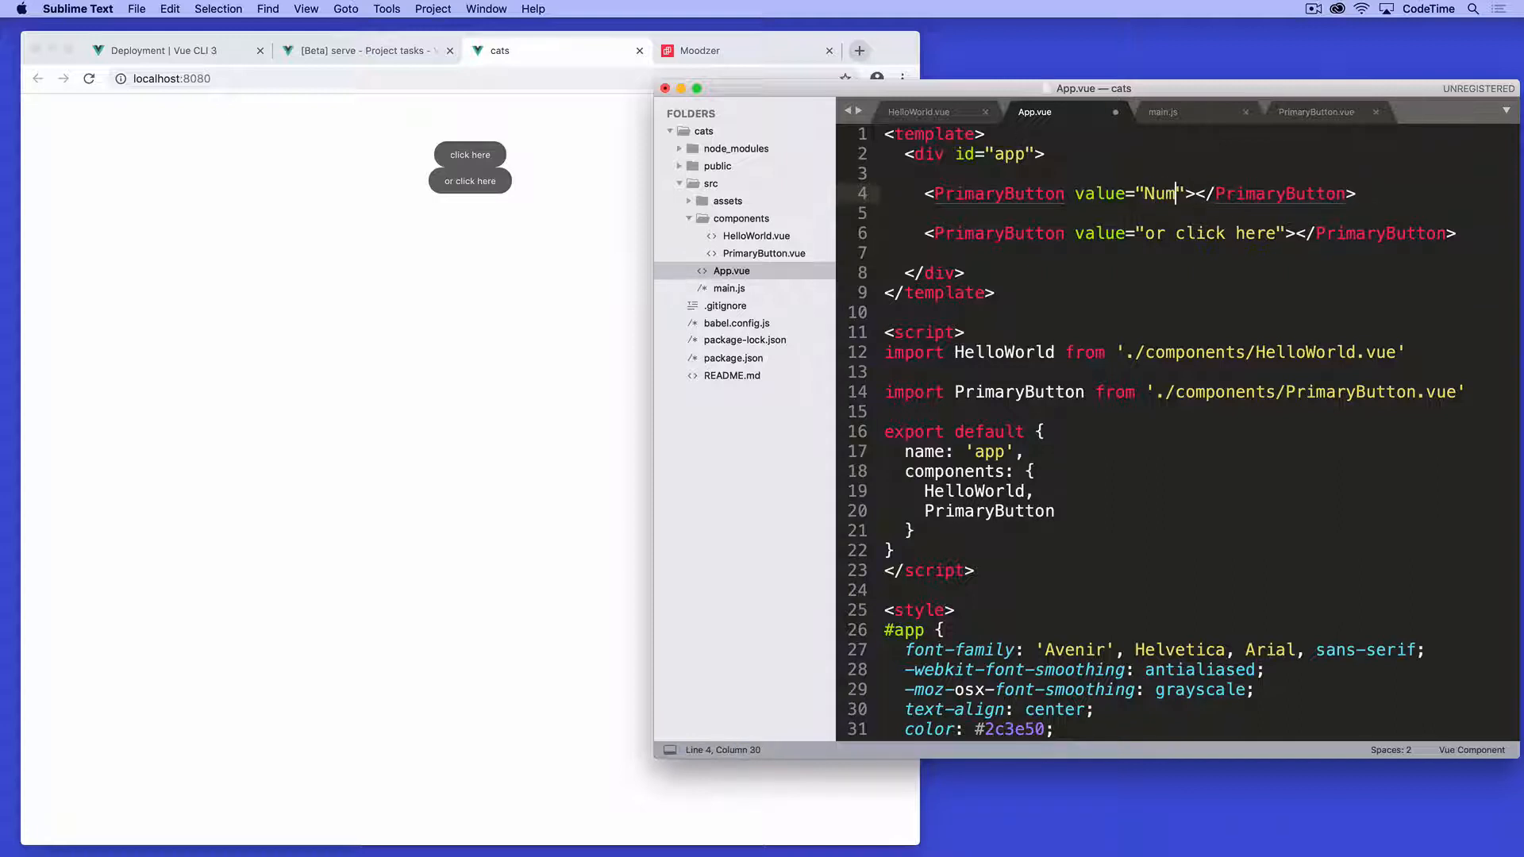
pyautogui.write('ber of cats')
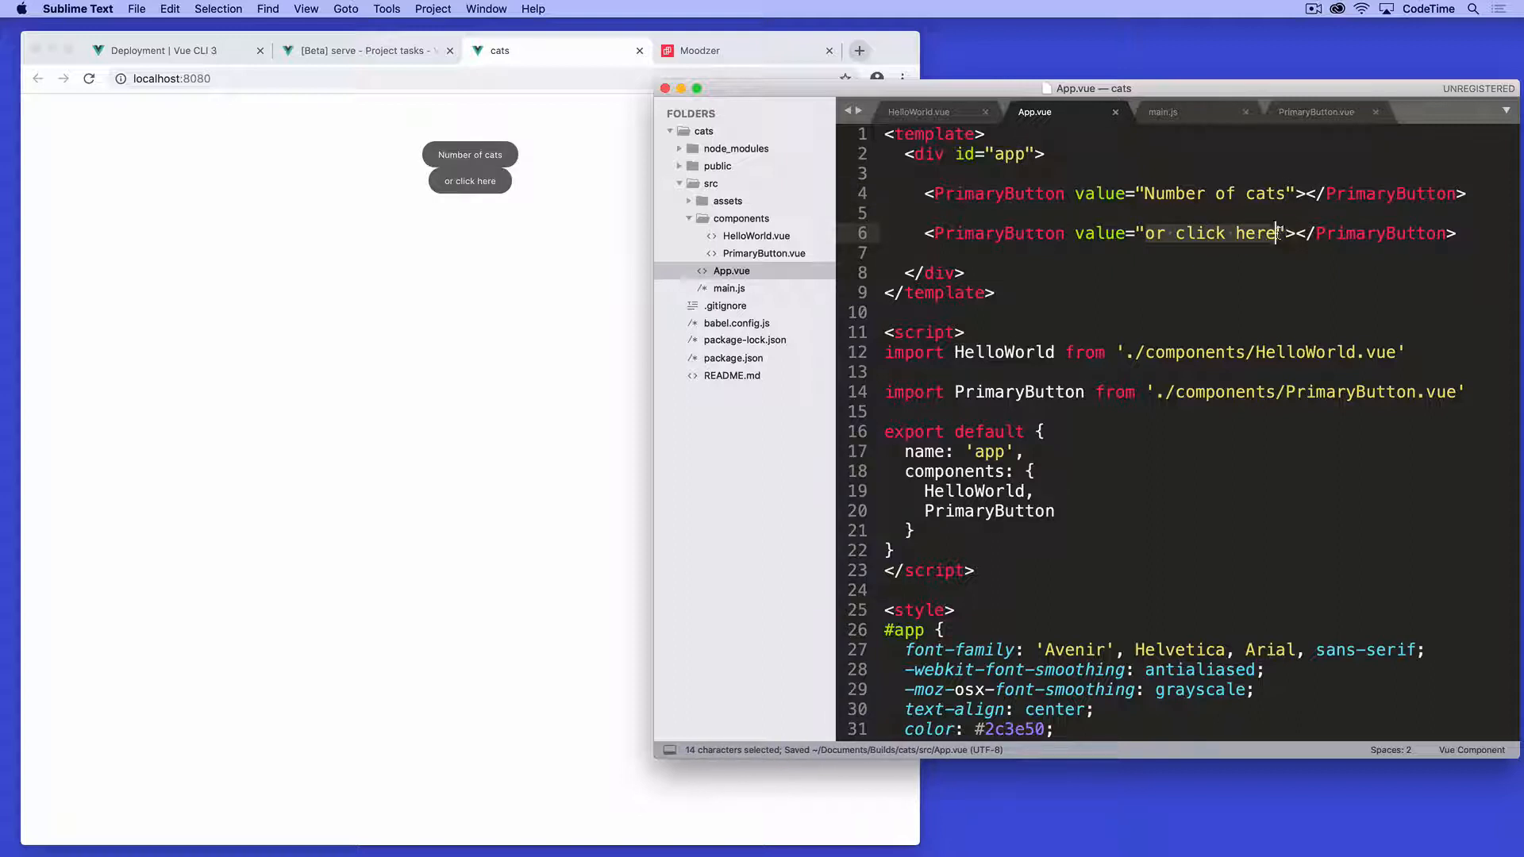
pyautogui.write('Number of')
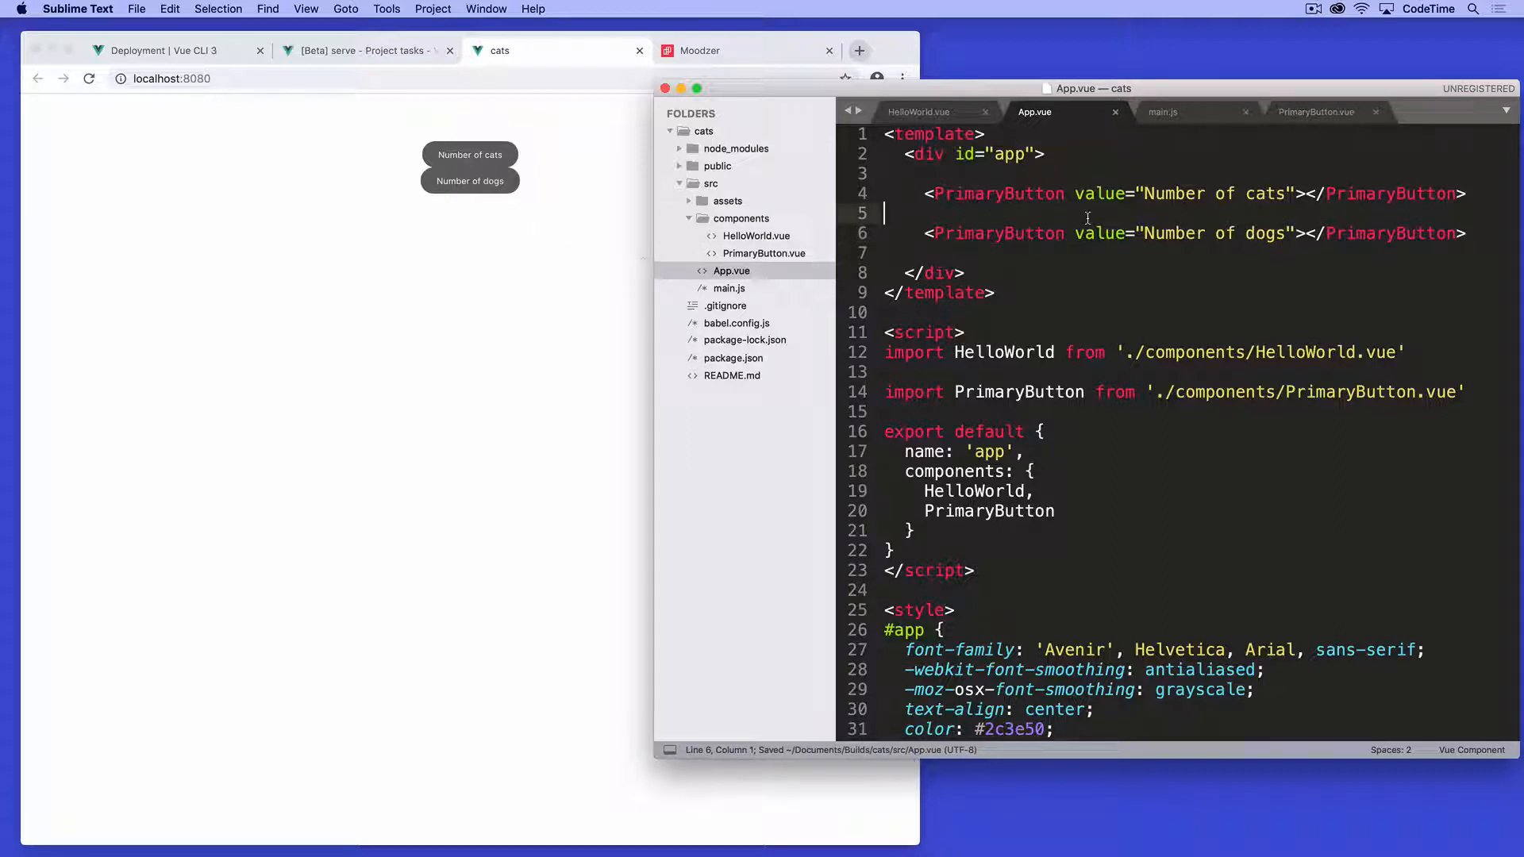
pyautogui.click(1163, 111)
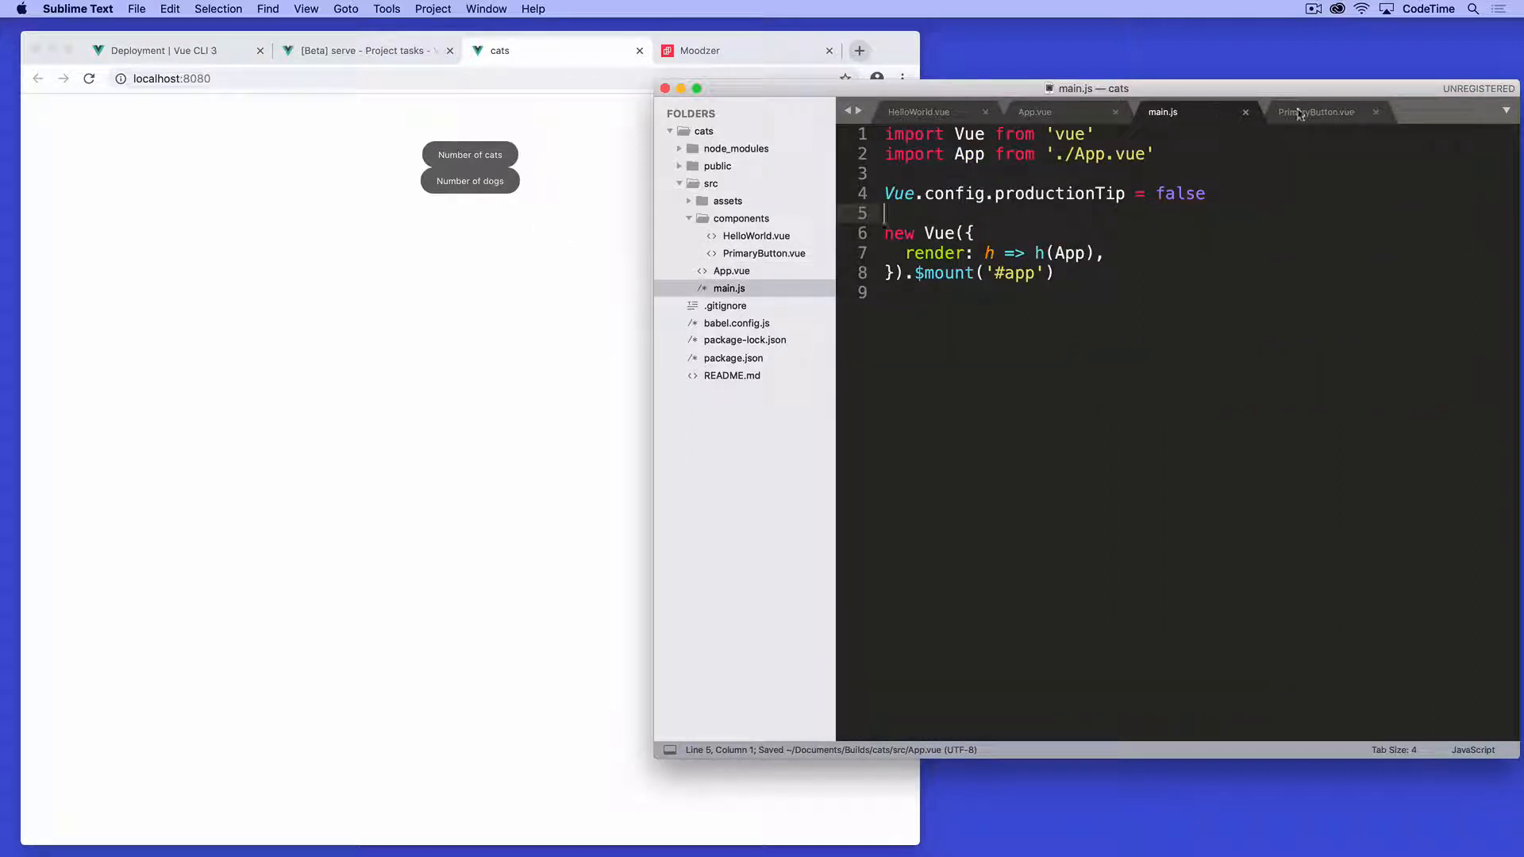
# Step: In PrimaryButton.vue's template, show <h2>{{ value }}</h2> and label the button Add
pyautogui.click(1317, 111)
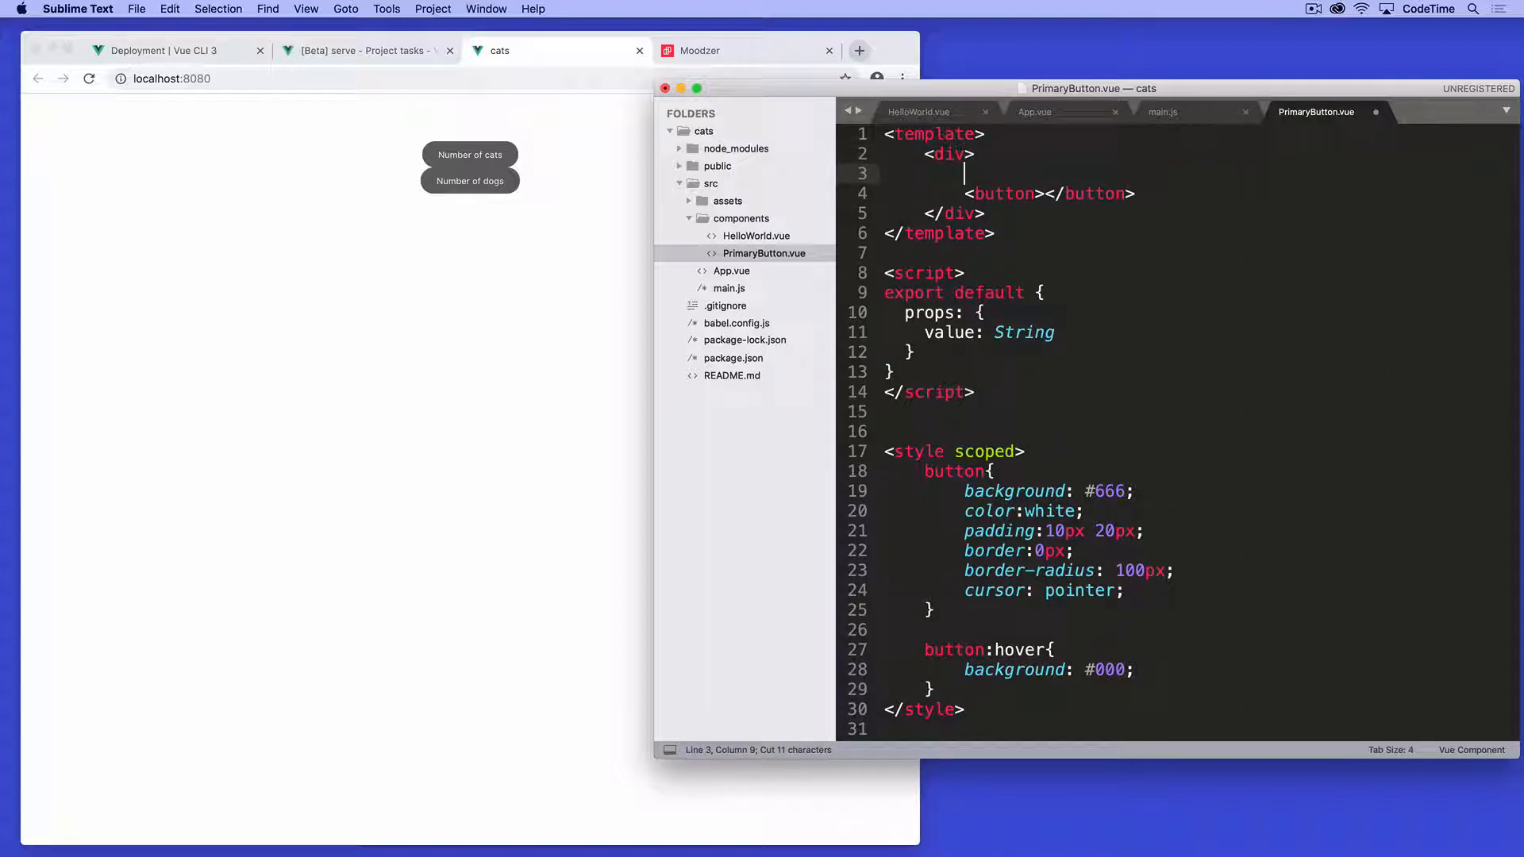
pyautogui.write('<h2>{{ value }}</h2>')
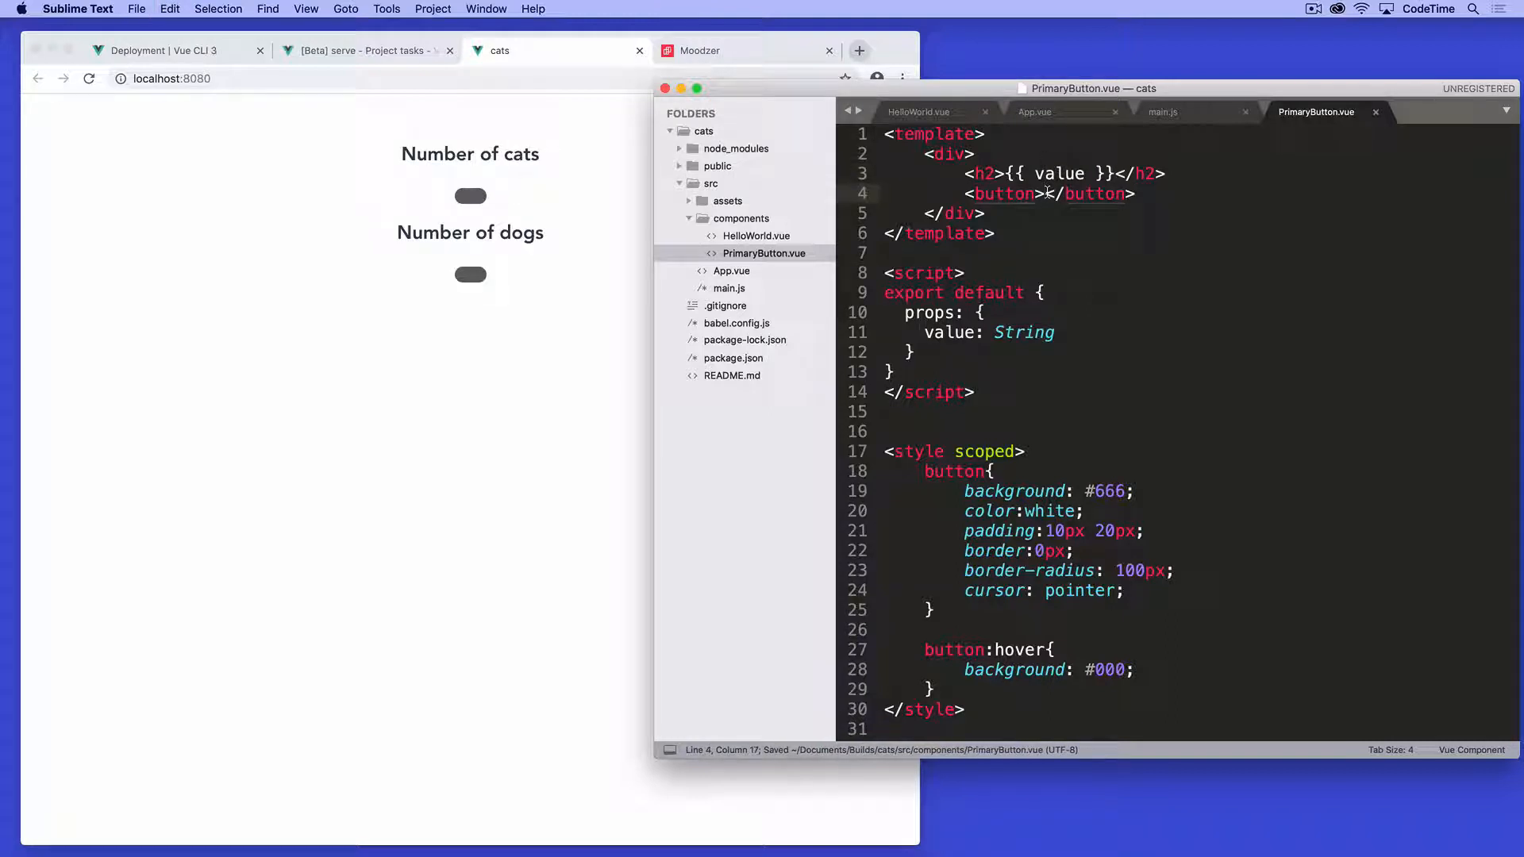
pyautogui.write('Add')
pyautogui.write('<h1>{{ count }}</h1>')
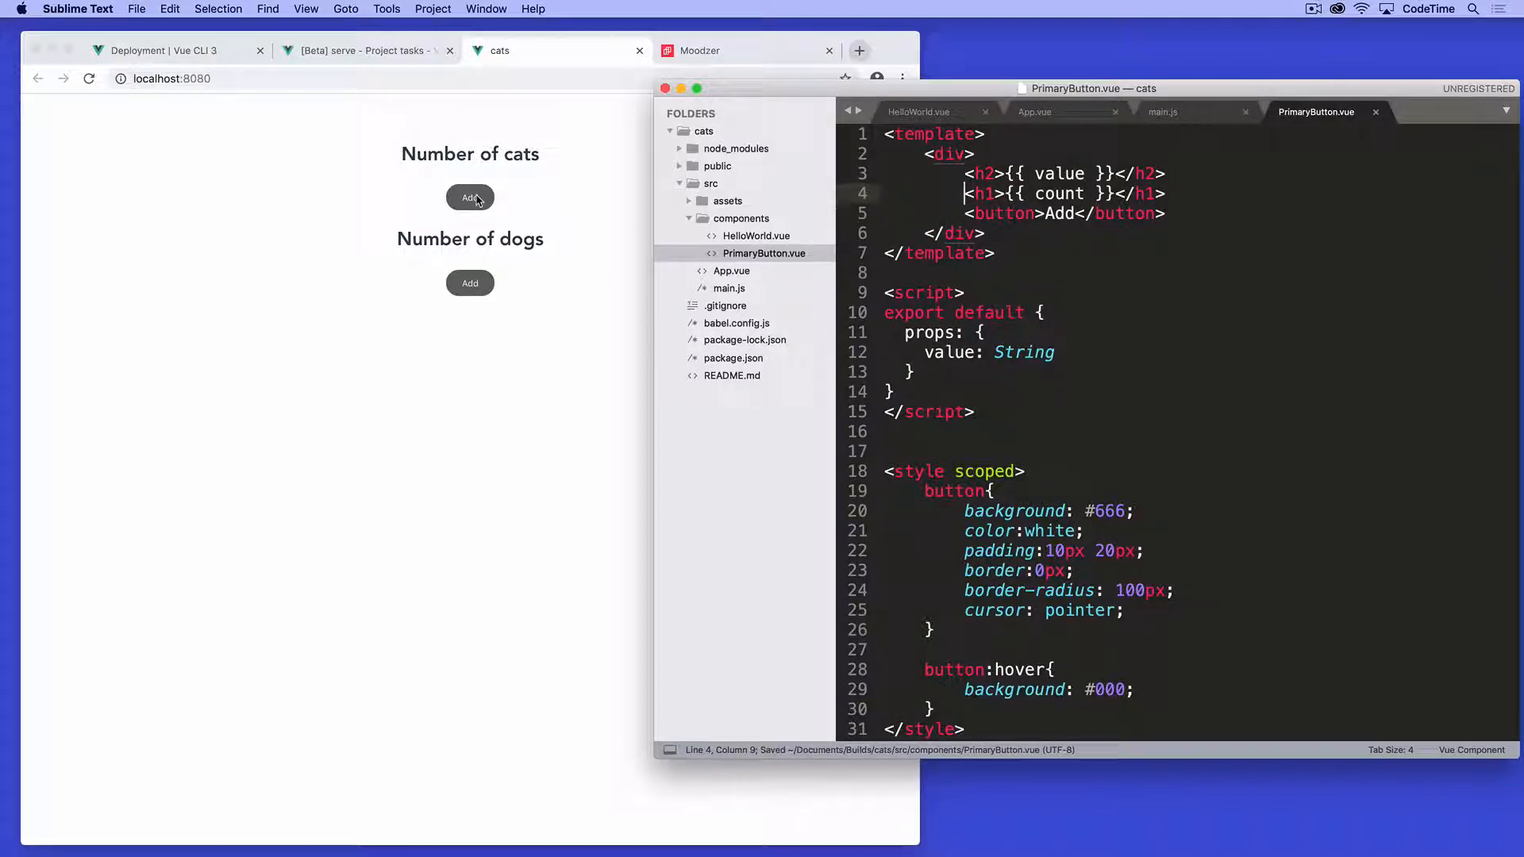
pyautogui.moveTo(486, 184)
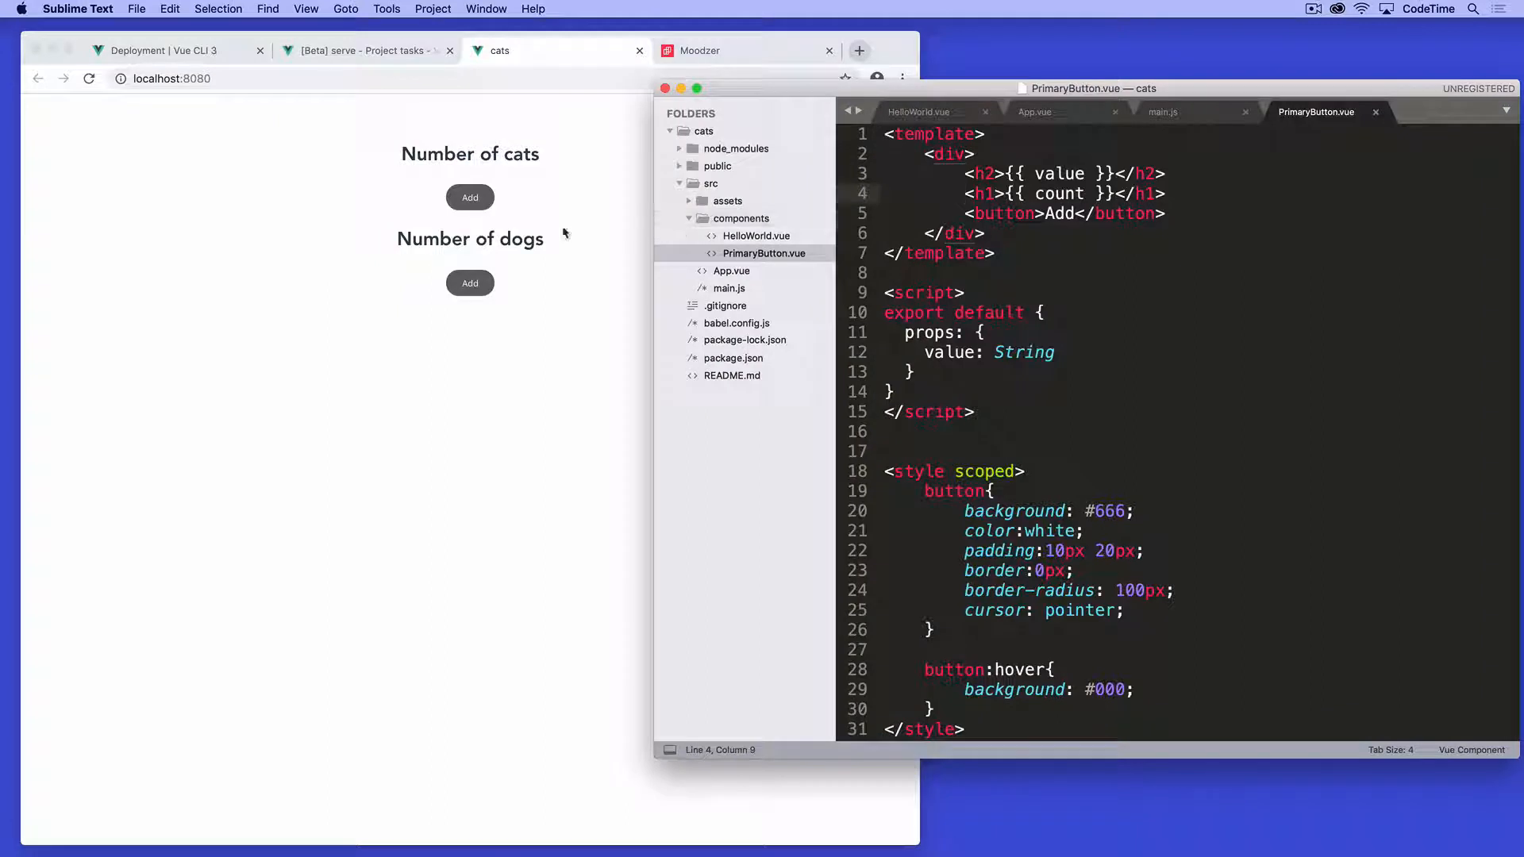
pyautogui.moveTo(557, 205)
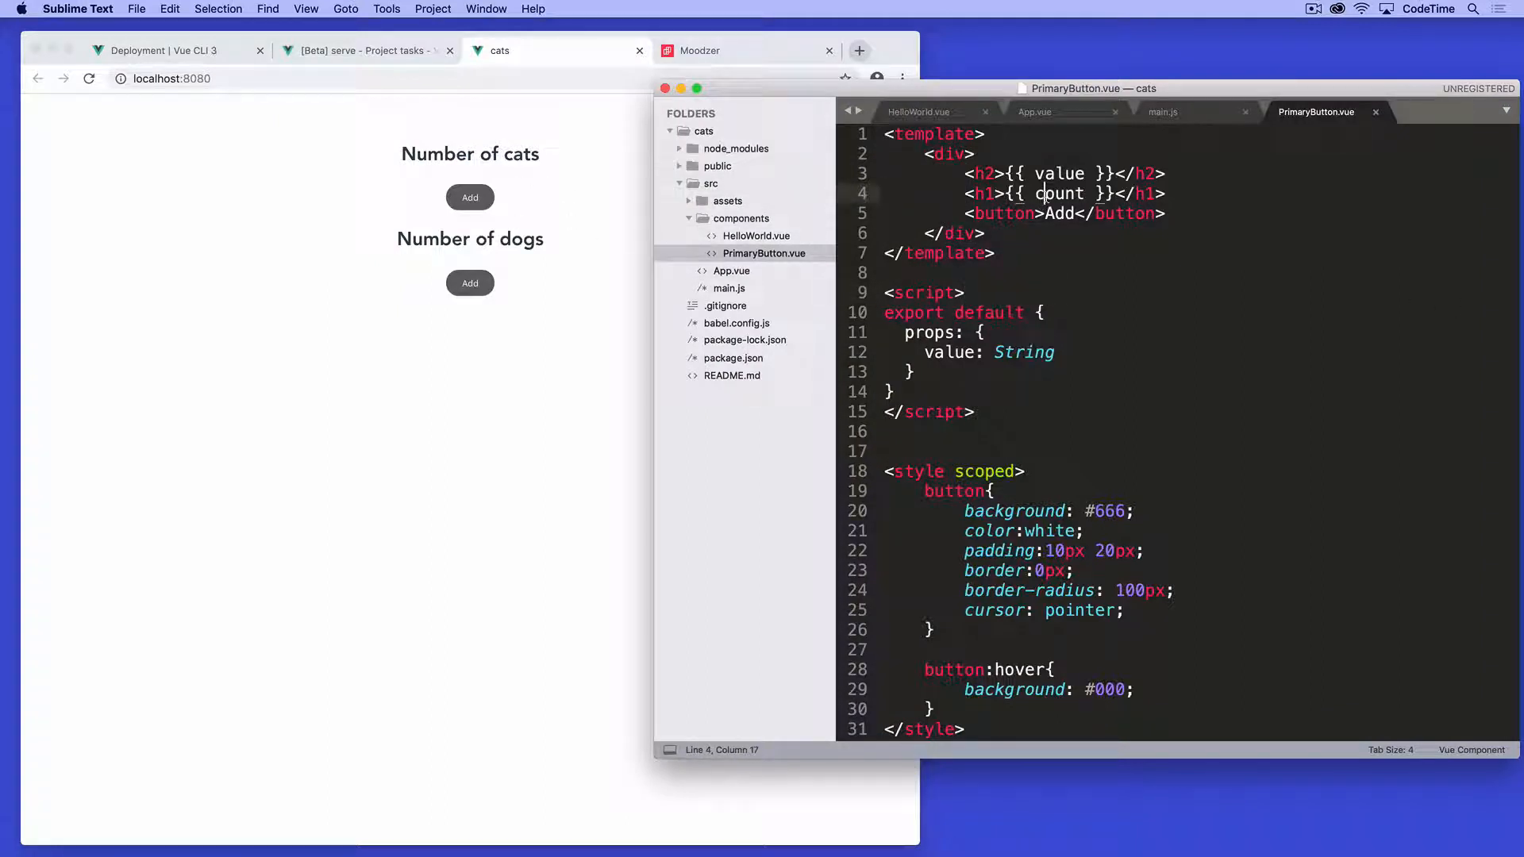
# Step: After the props block, add a data section with count: 0
pyautogui.doubleClick(1059, 194)
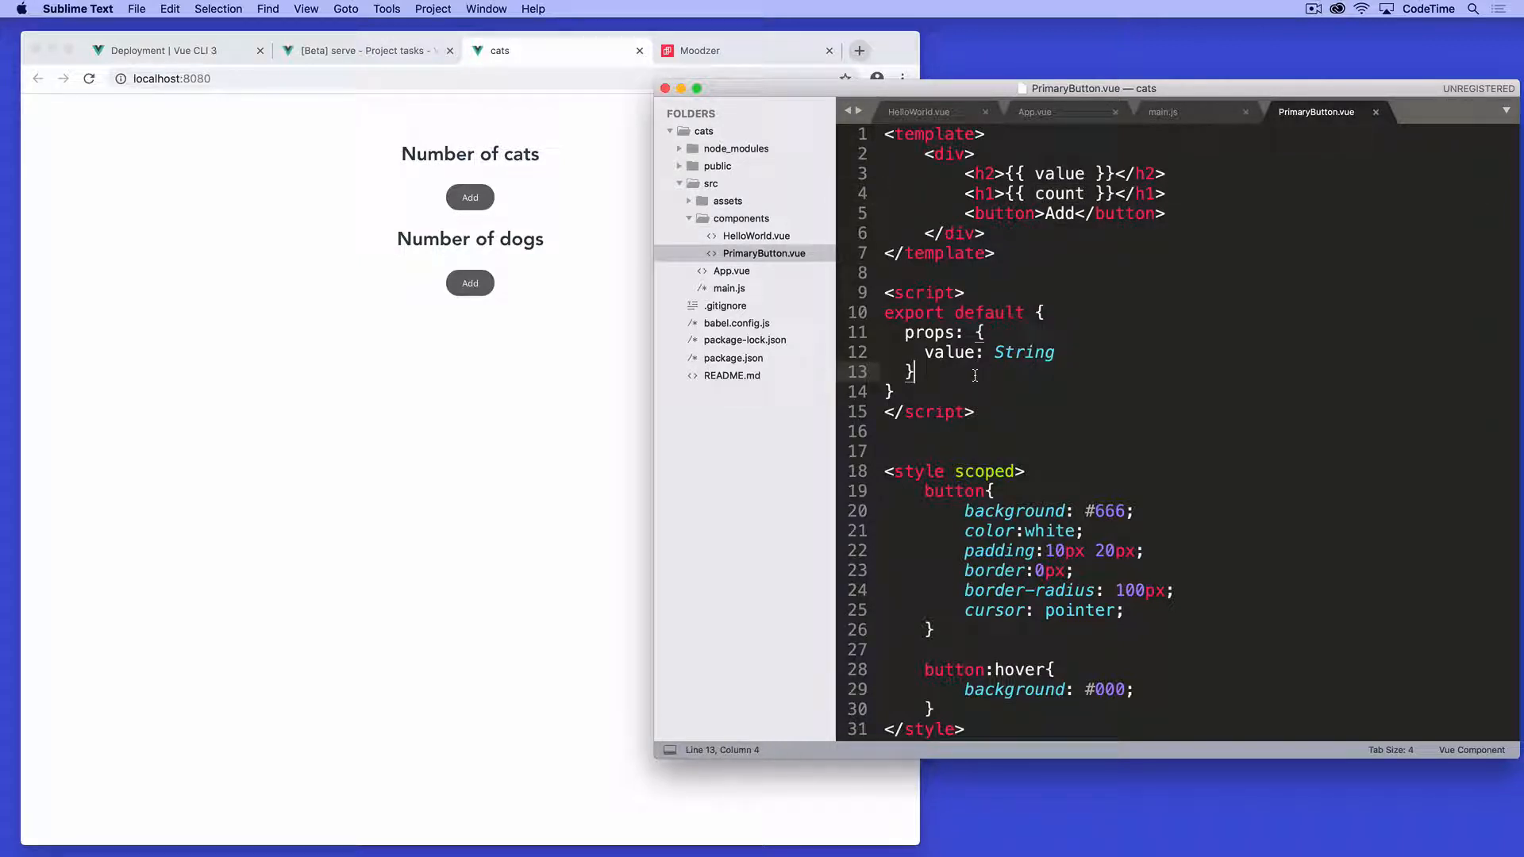
pyautogui.write(', d')
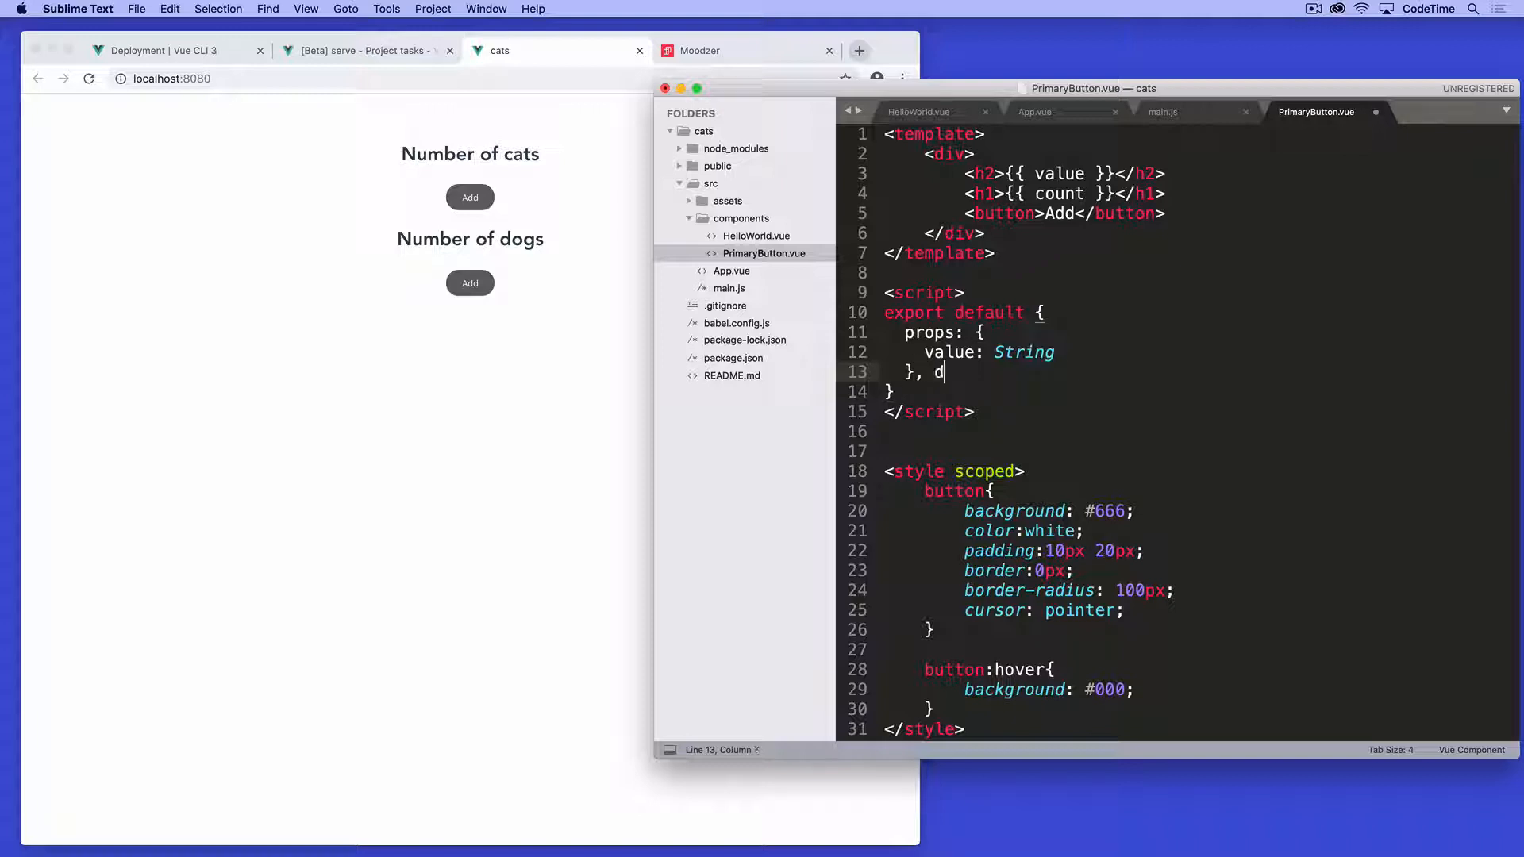
pyautogui.write('eta')
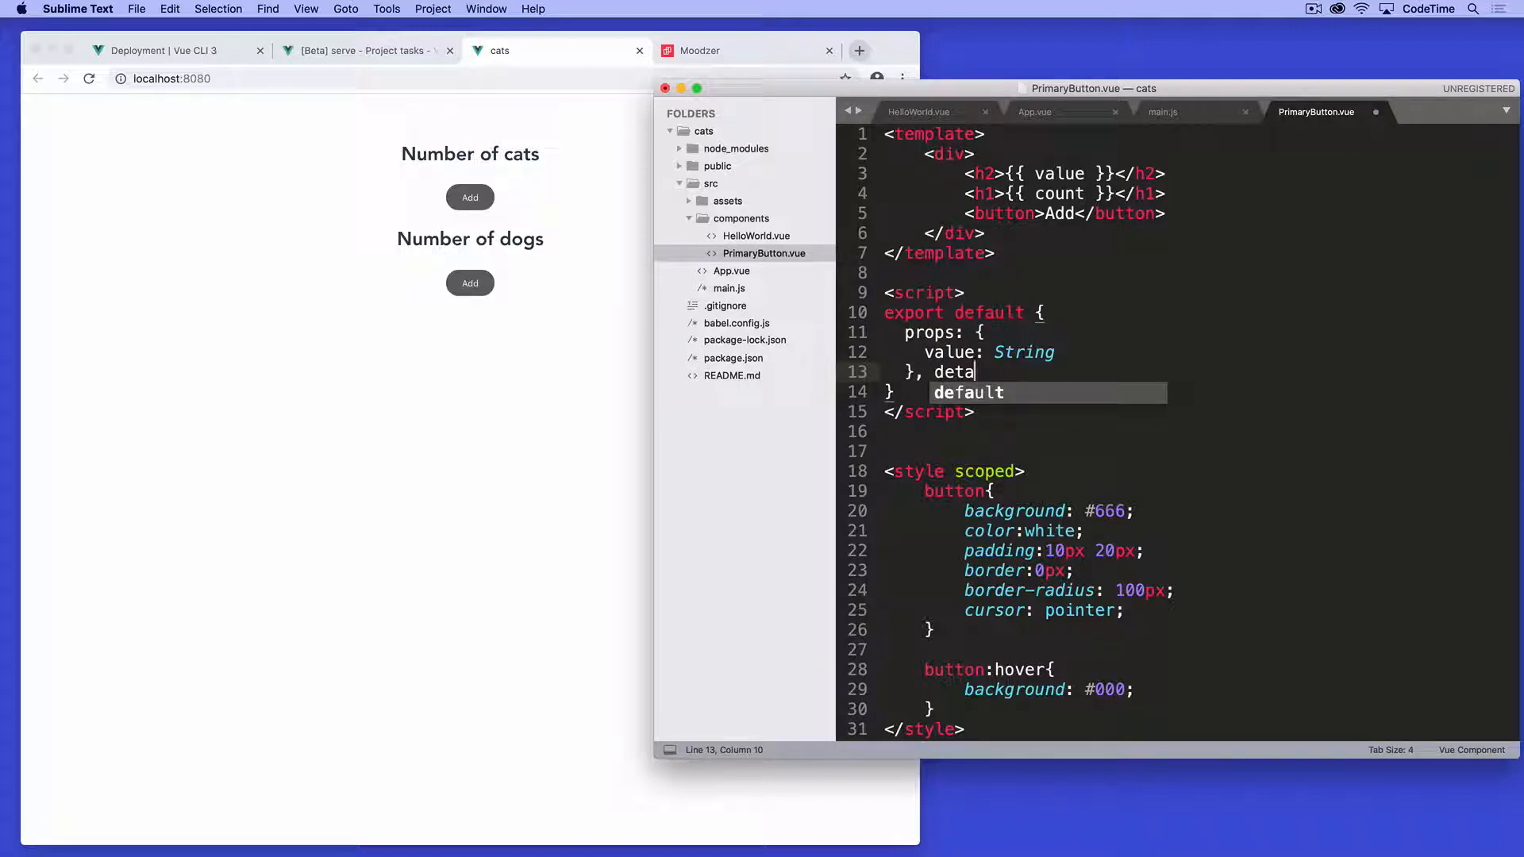
pyautogui.write(':{')
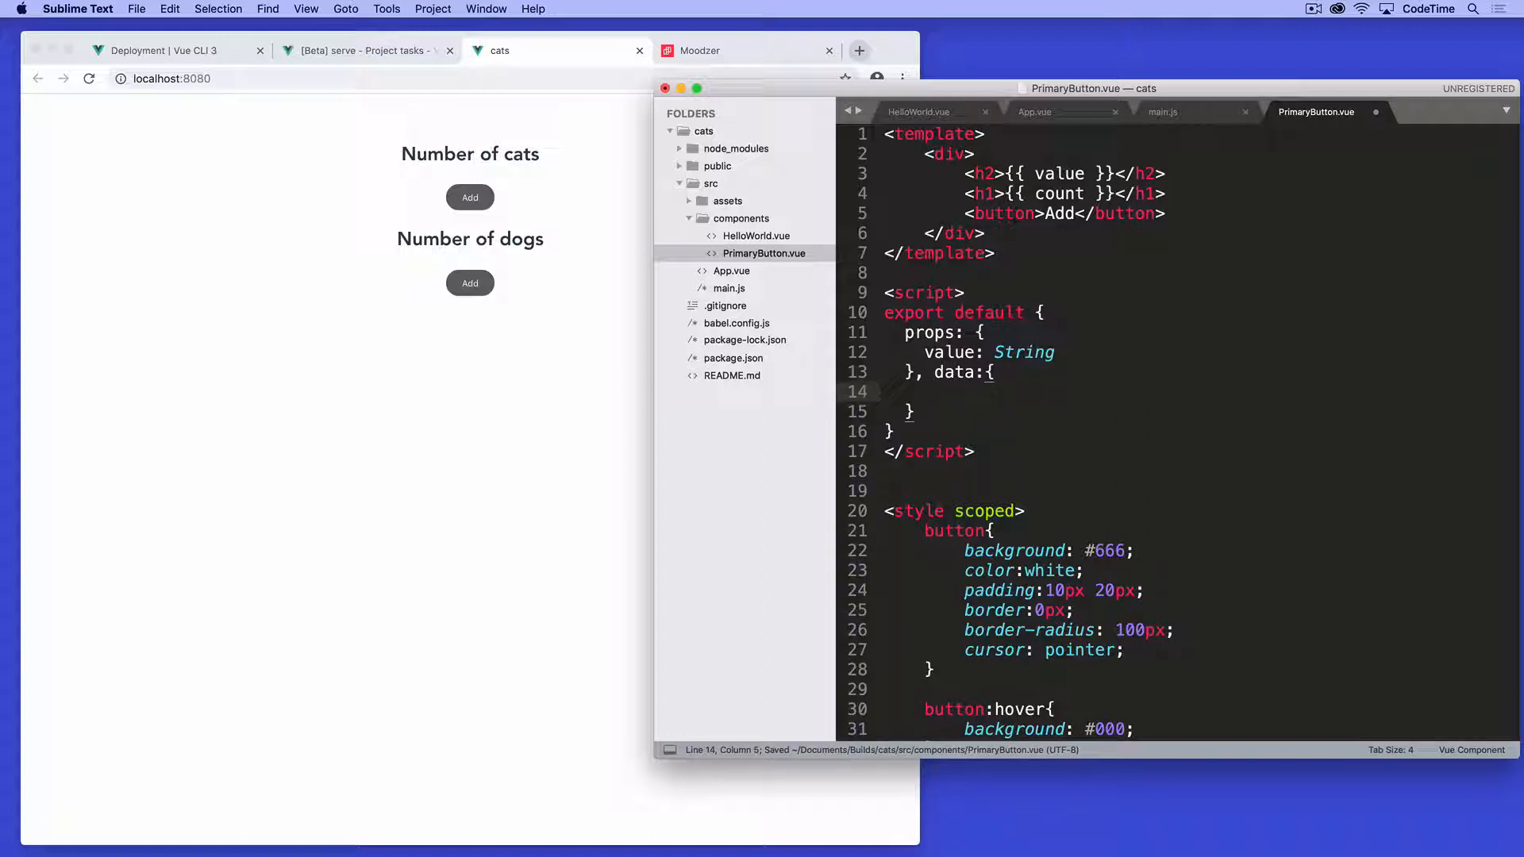
pyautogui.write('count:')
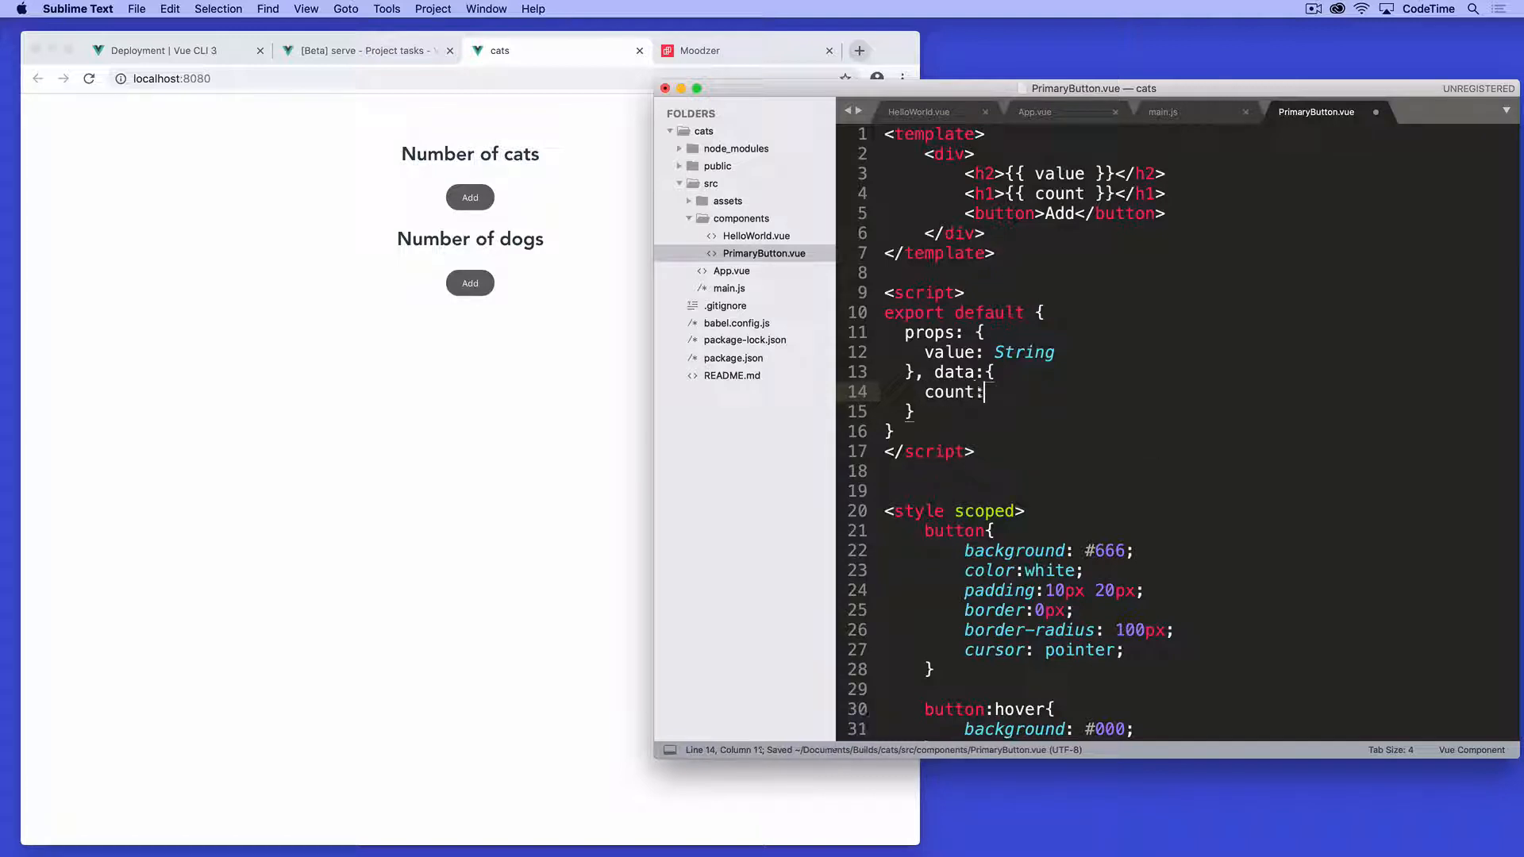
pyautogui.write('0')
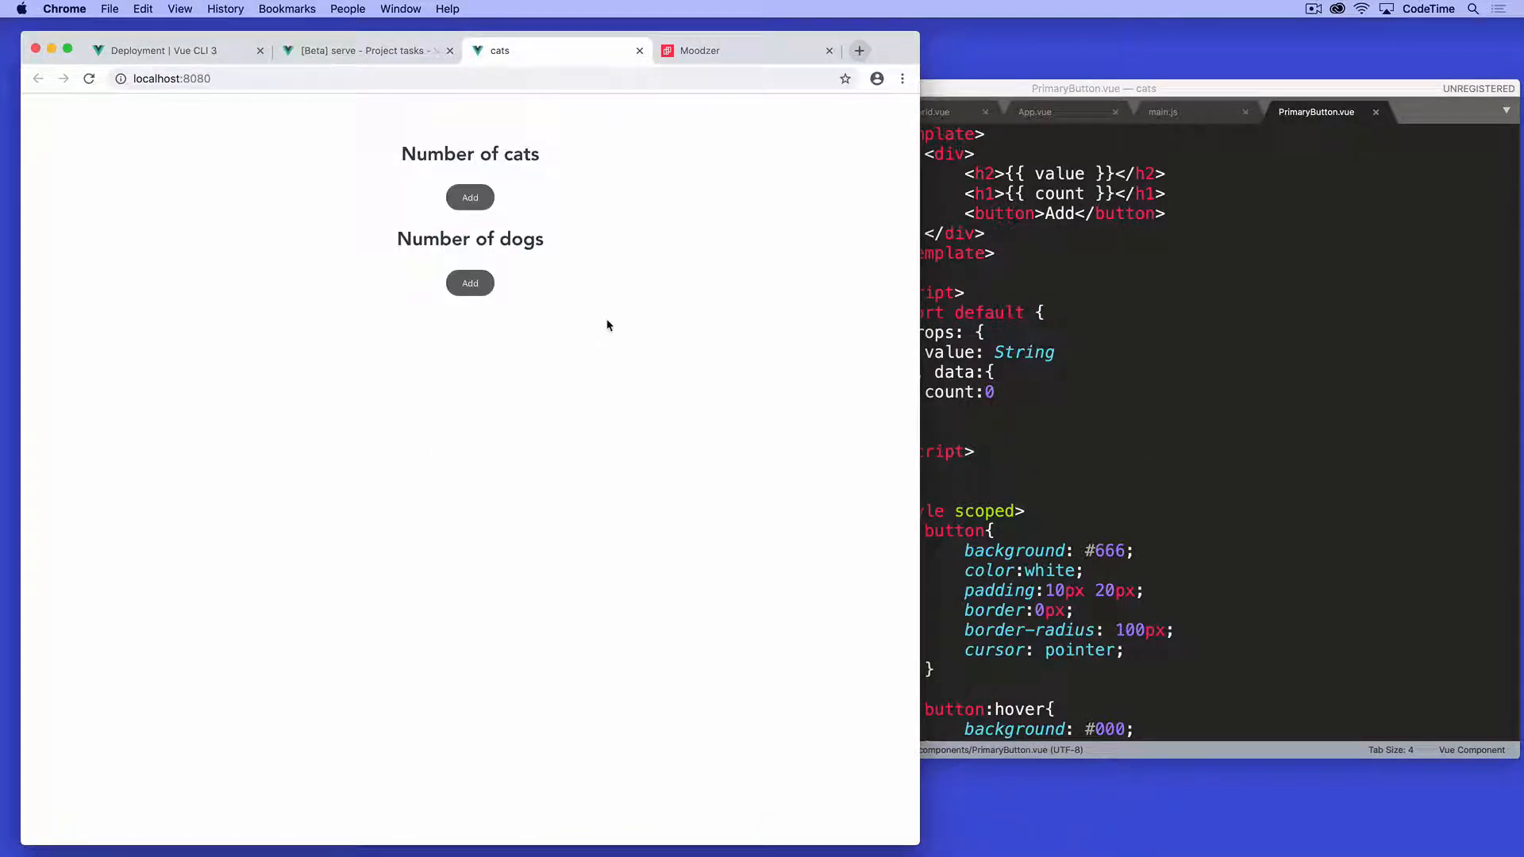
pyautogui.moveTo(670, 354)
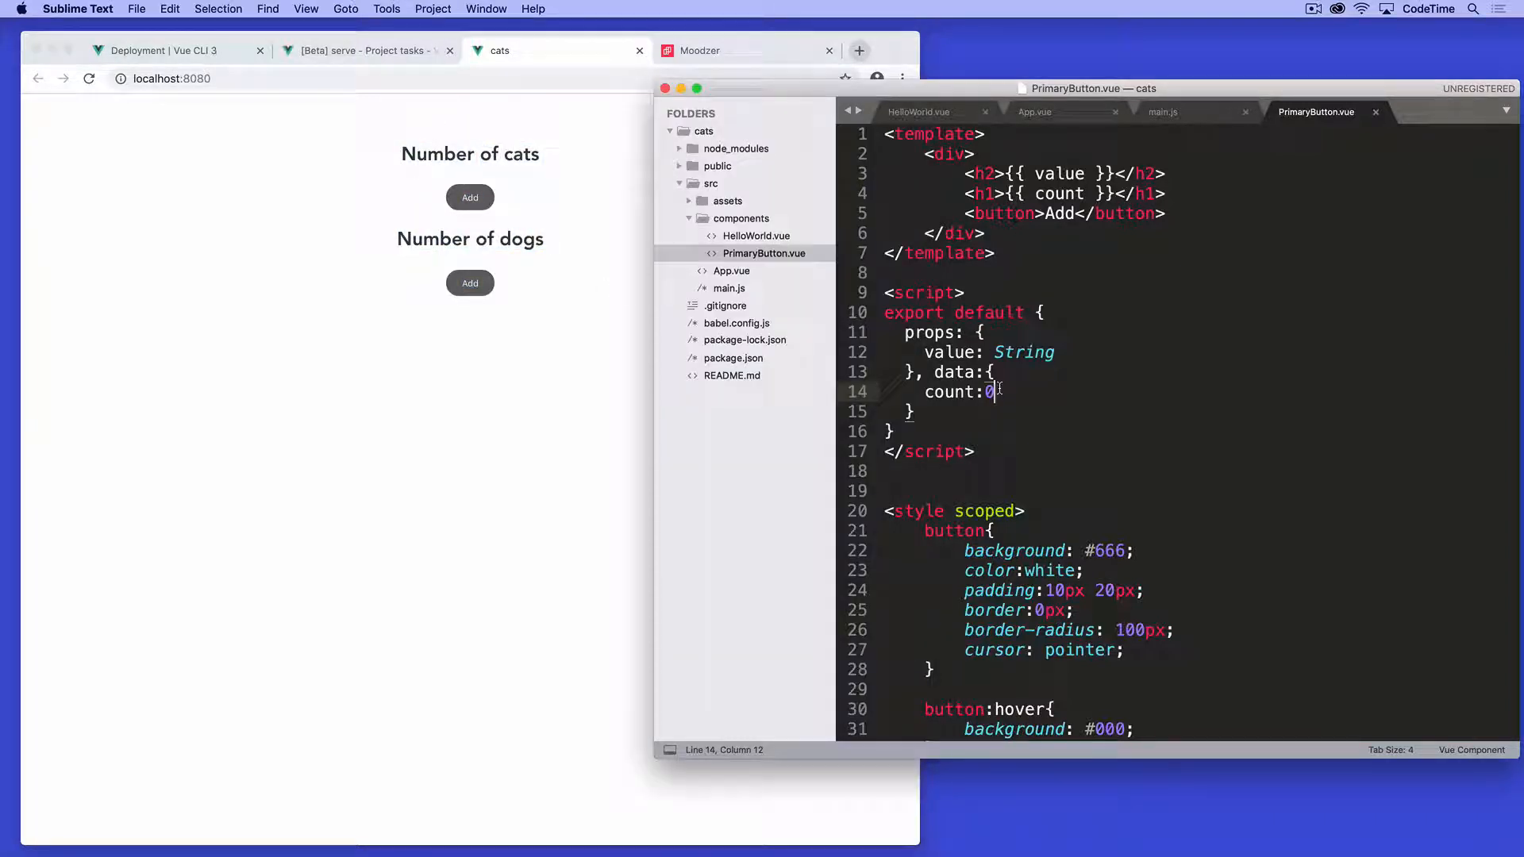
pyautogui.press('cmd+s')
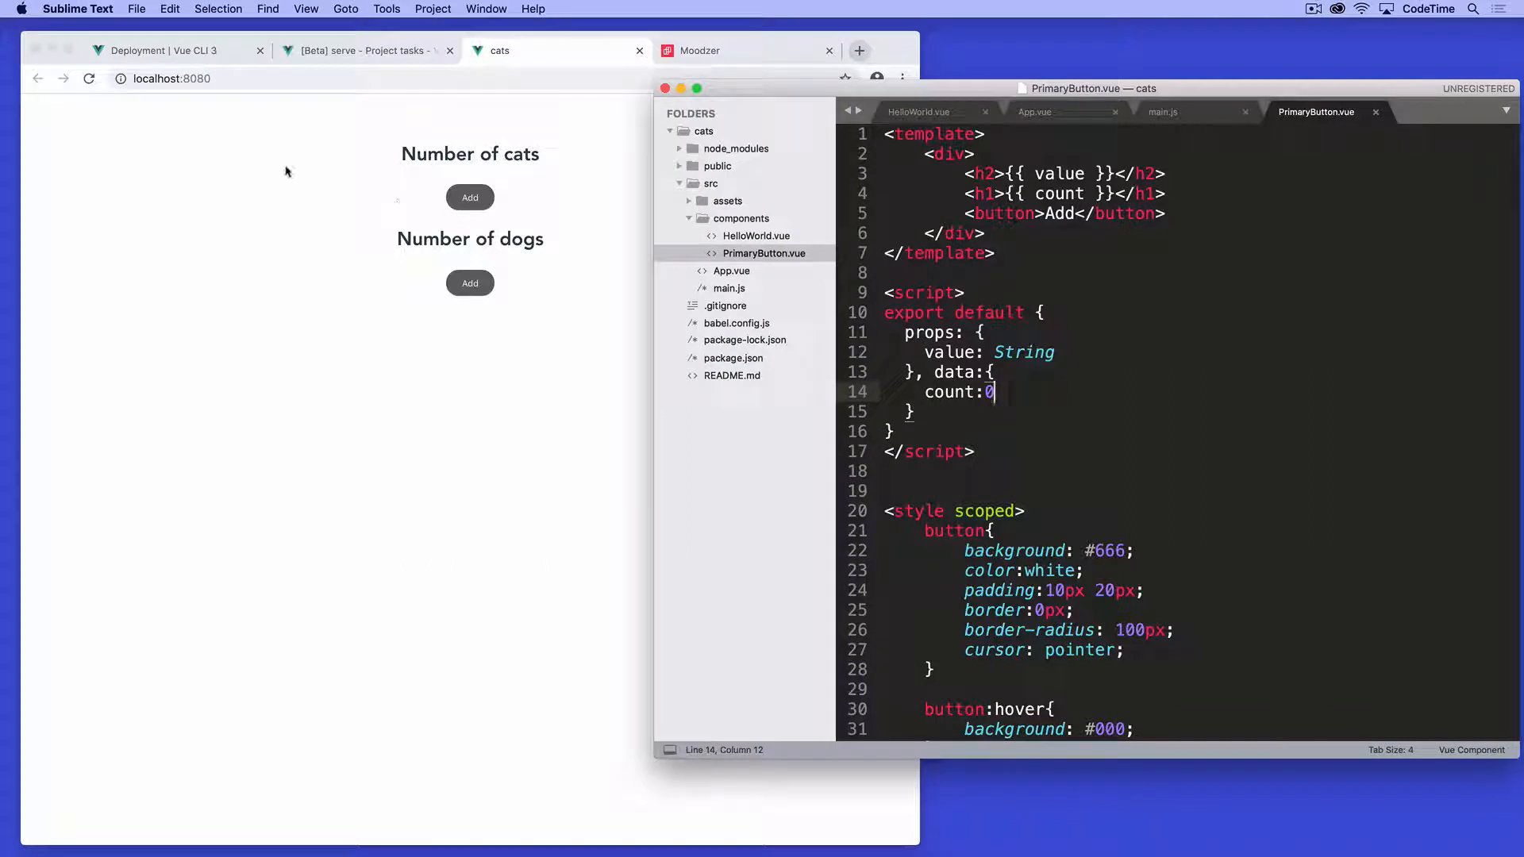
# Step: Go to the Project tasks dashboard and select the lint task
pyautogui.click(365, 51)
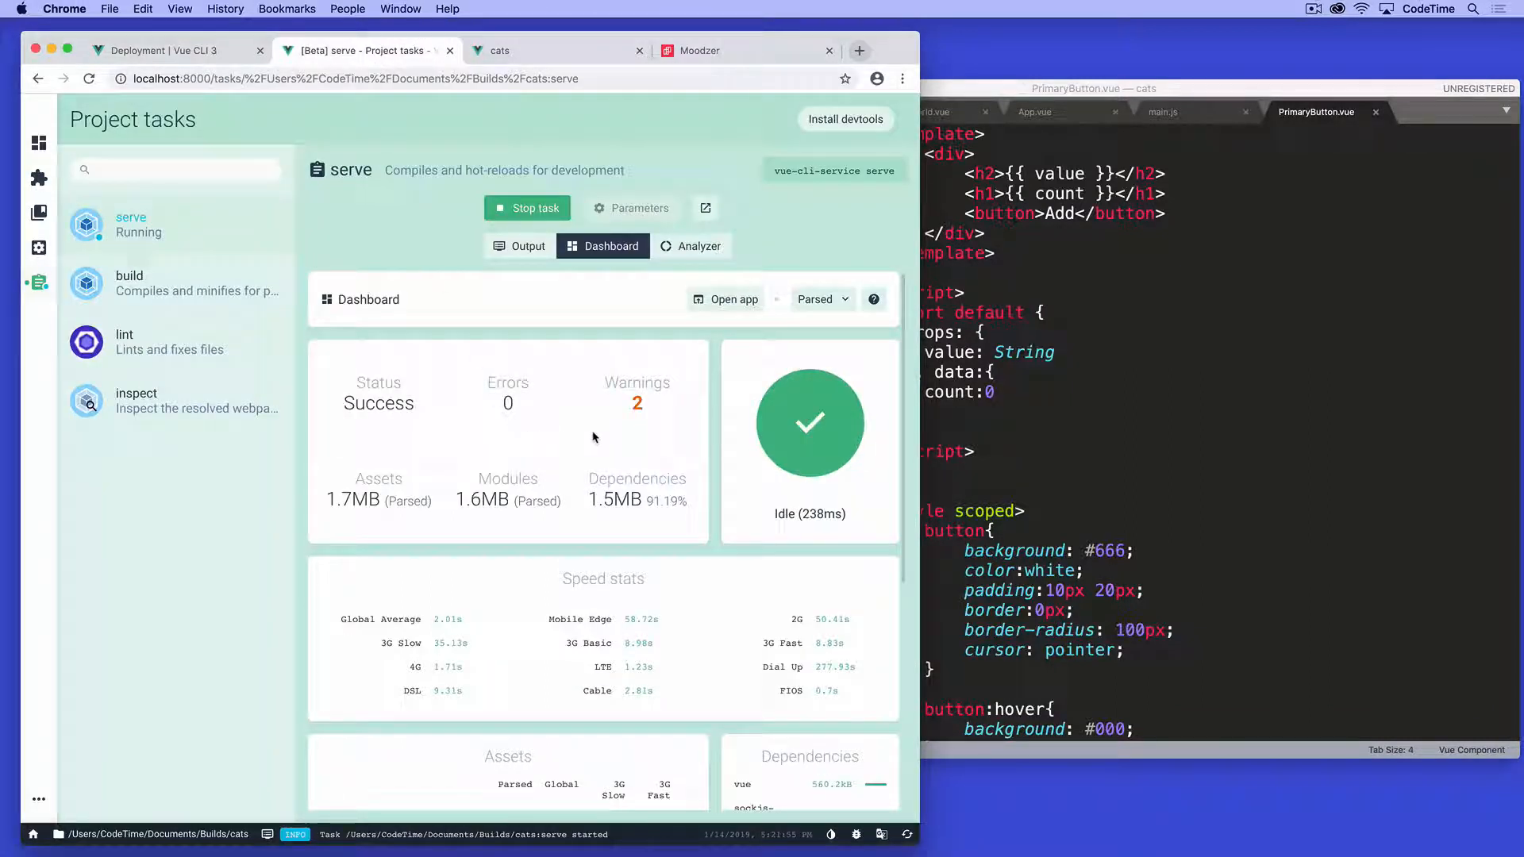
pyautogui.scroll(-3)
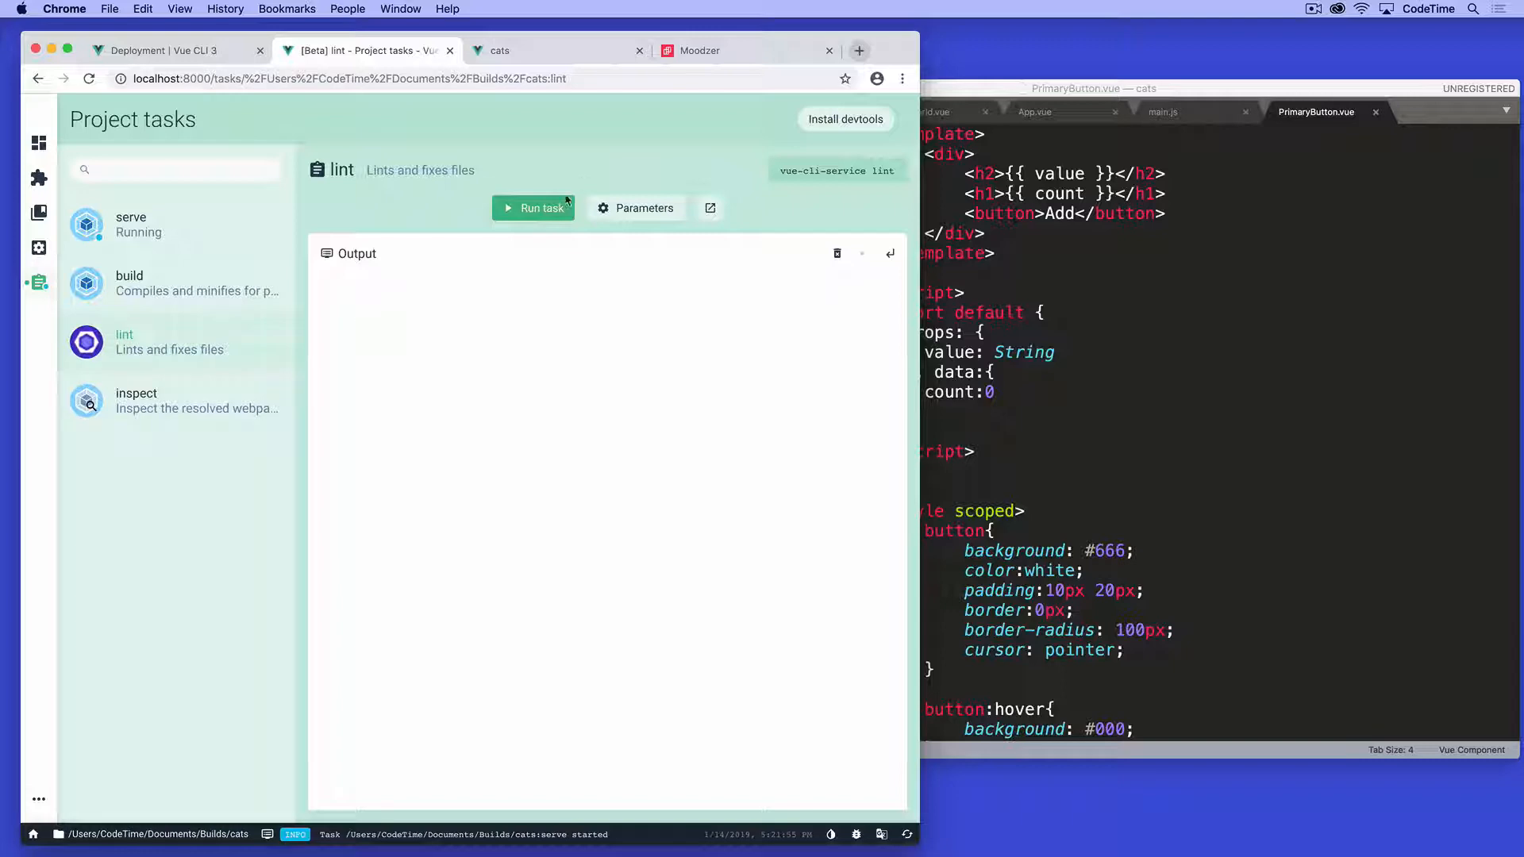
# Step: Run lint, see the mixed spaces and tabs errors, and rerun it after rewriting data as a function
pyautogui.click(533, 206)
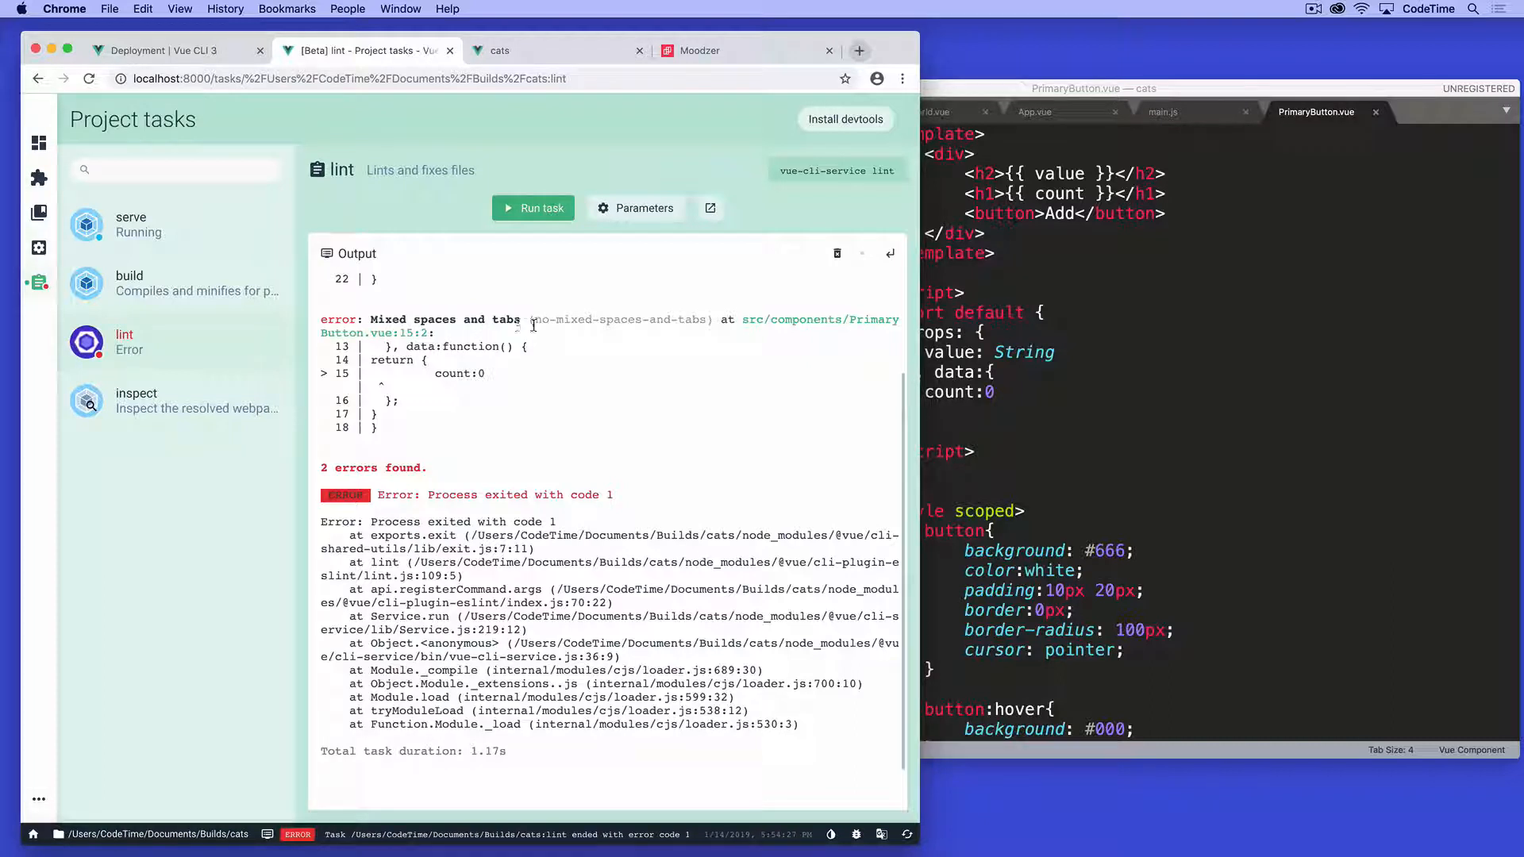
pyautogui.moveTo(410, 422)
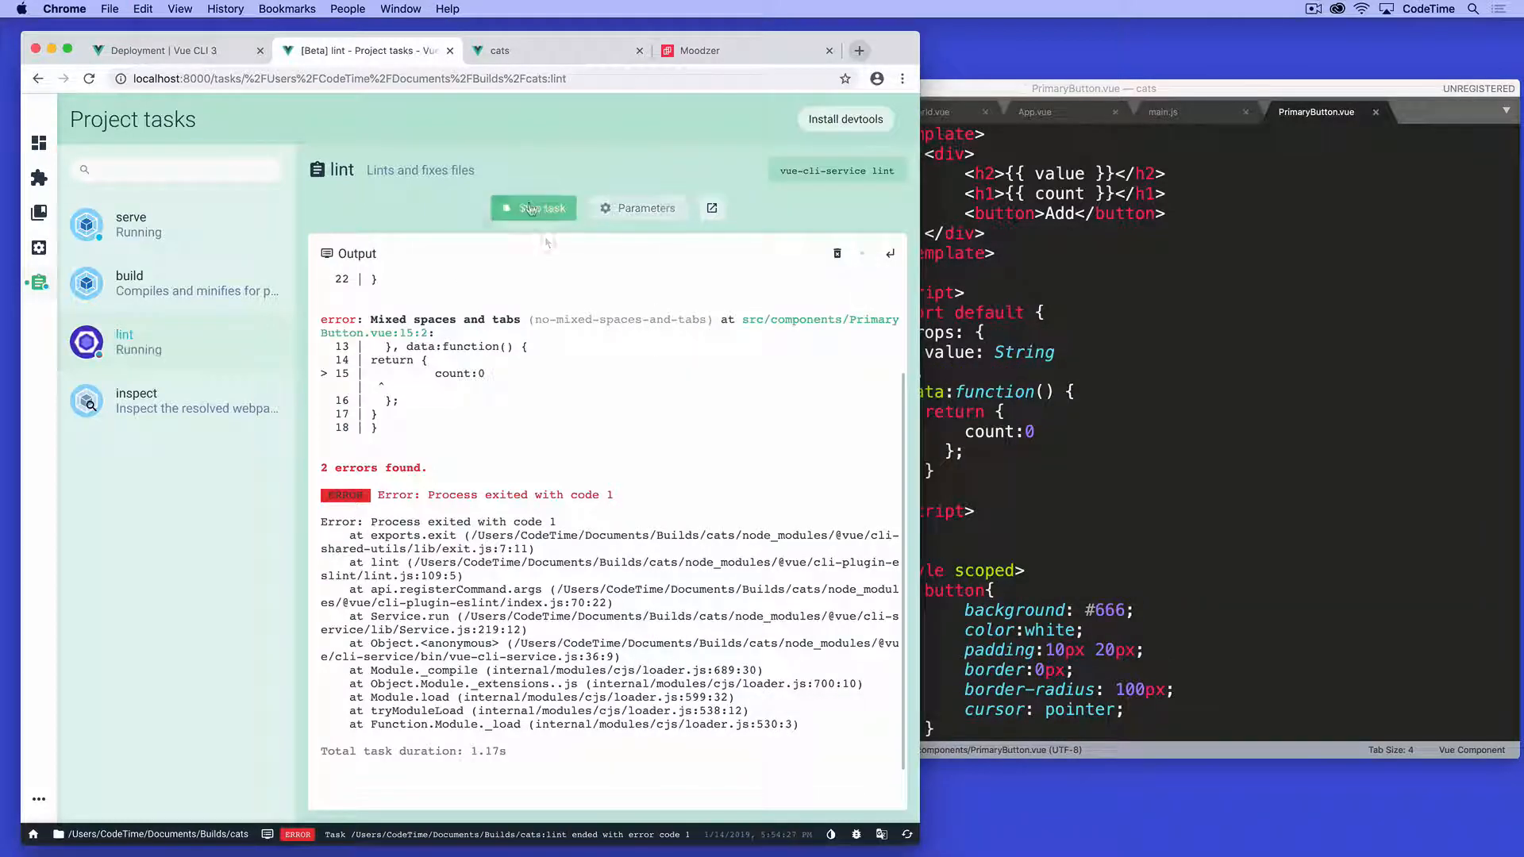
pyautogui.click(534, 208)
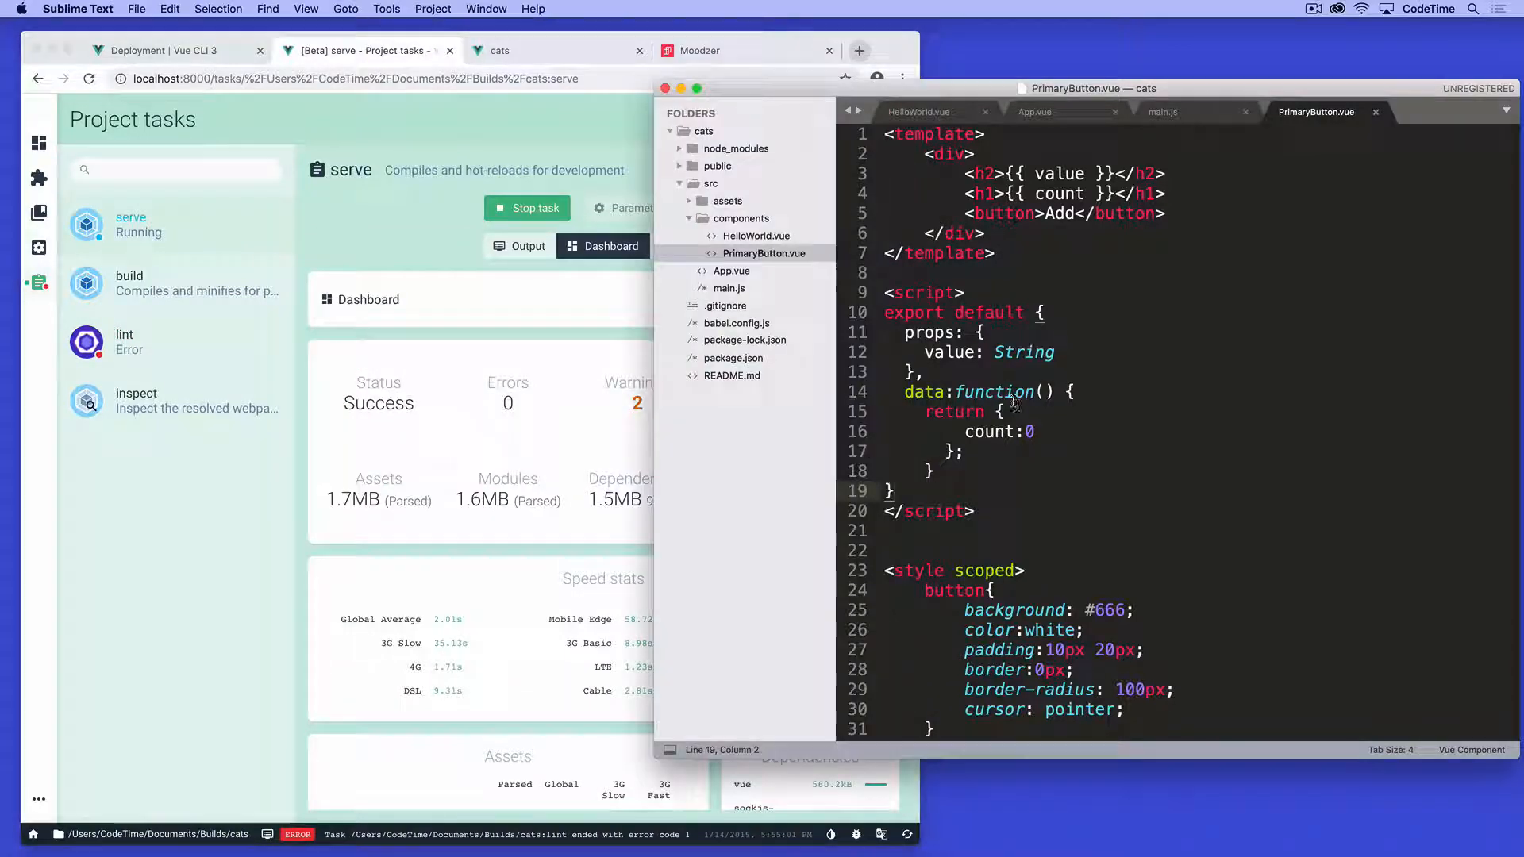
# Step: Re-indent the data function's return { count: 0 } block consistently and save PrimaryButton.vue
pyautogui.click(1009, 352)
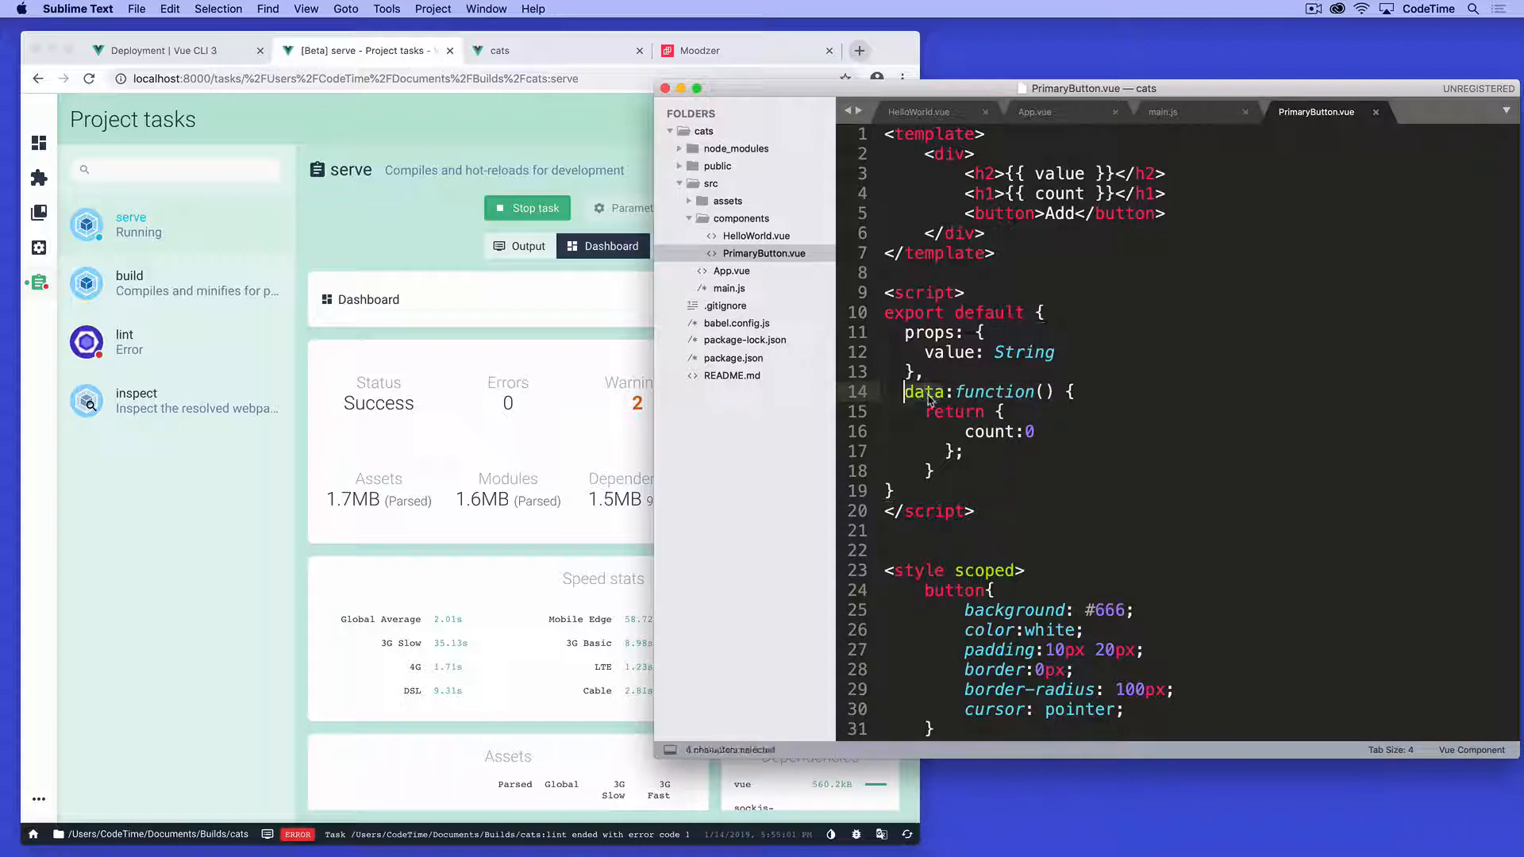
pyautogui.click(924, 393)
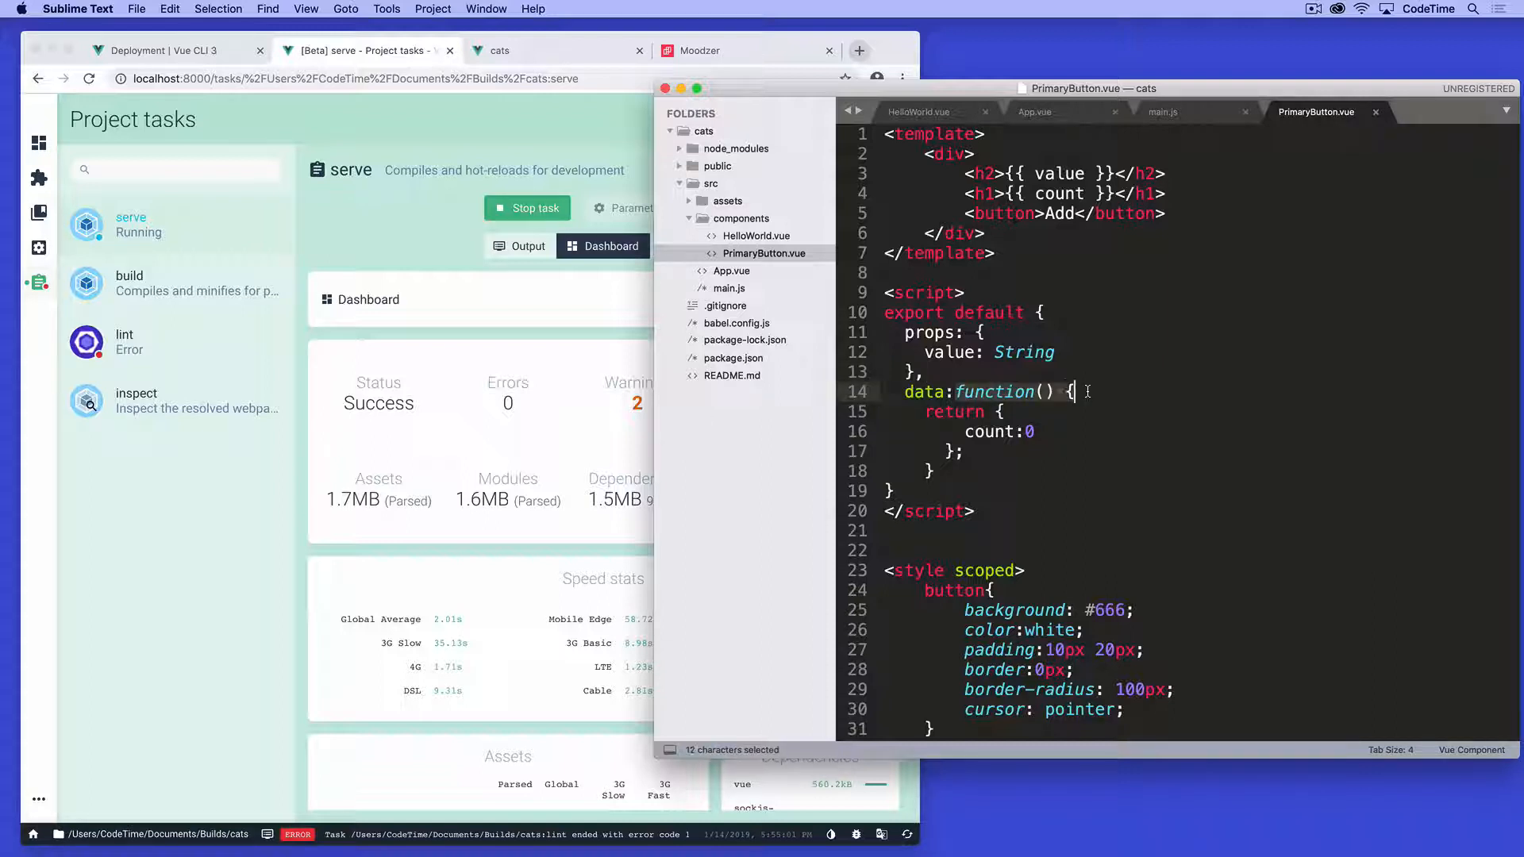
pyautogui.click(1072, 392)
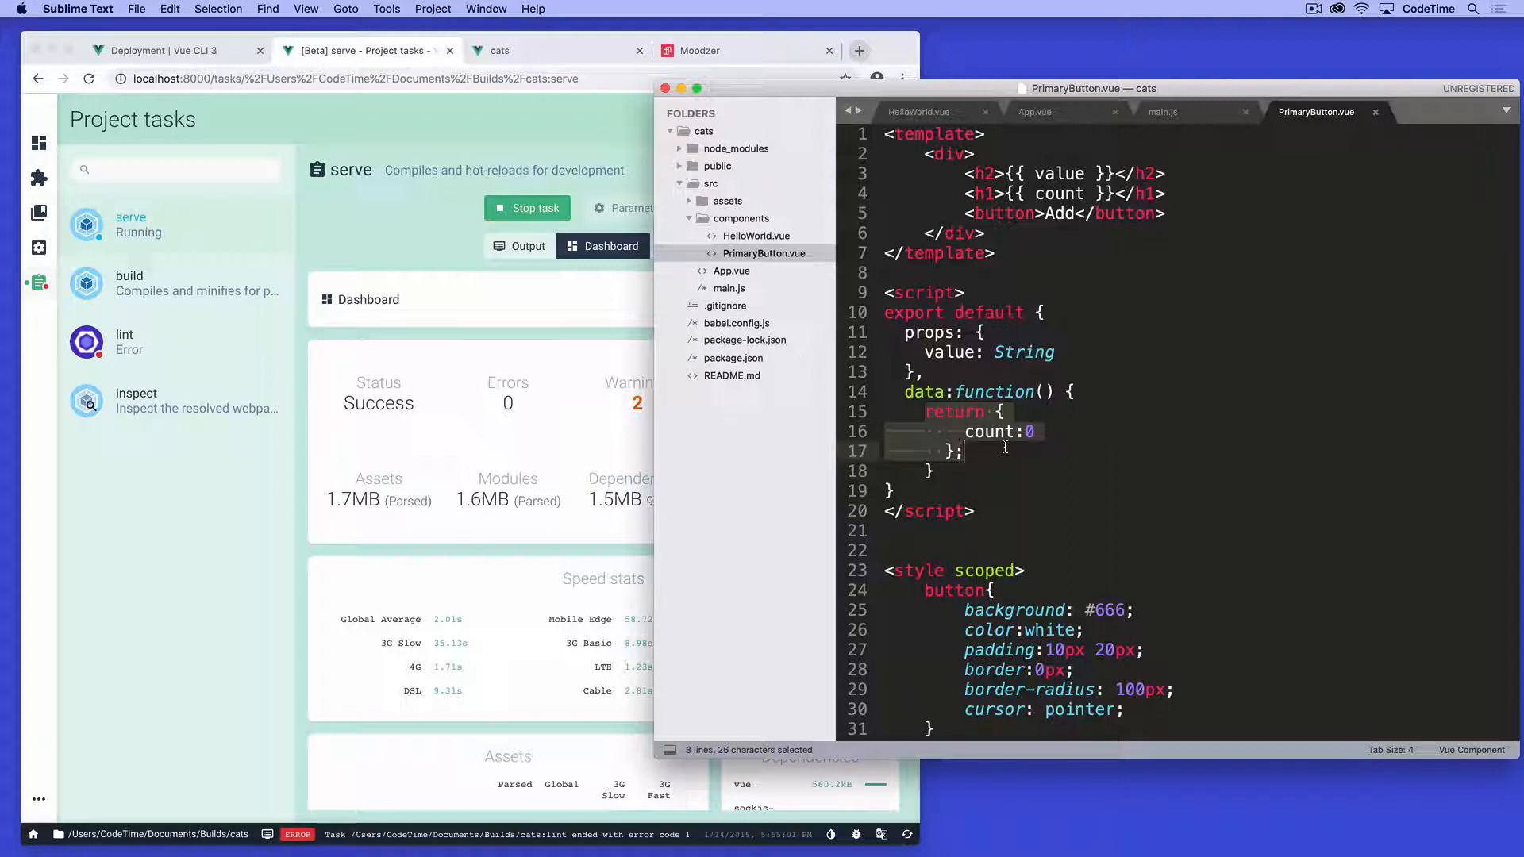
pyautogui.click(905, 392)
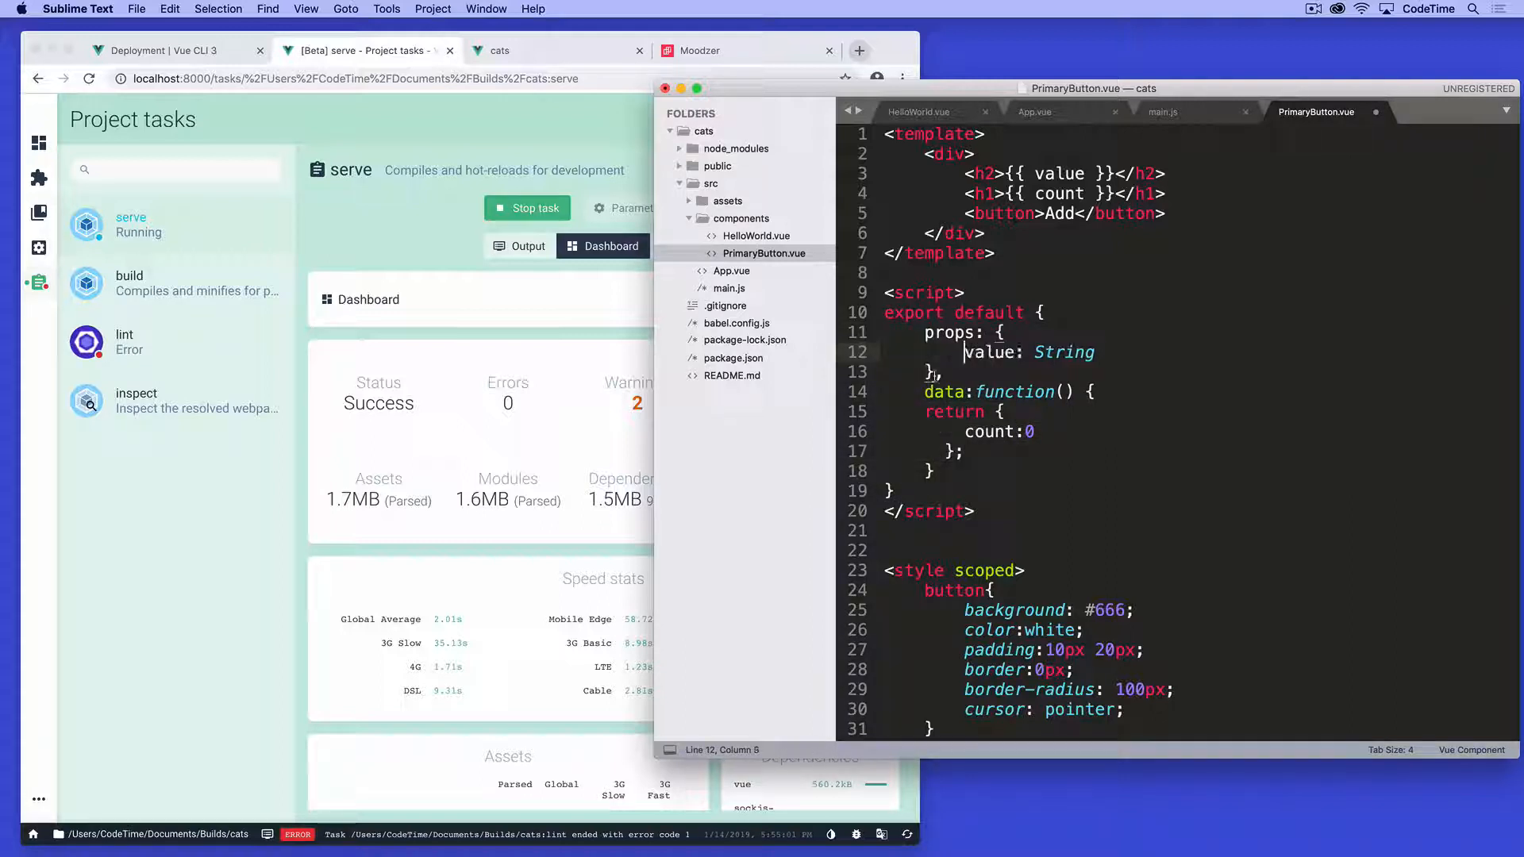
pyautogui.press('cmd+s')
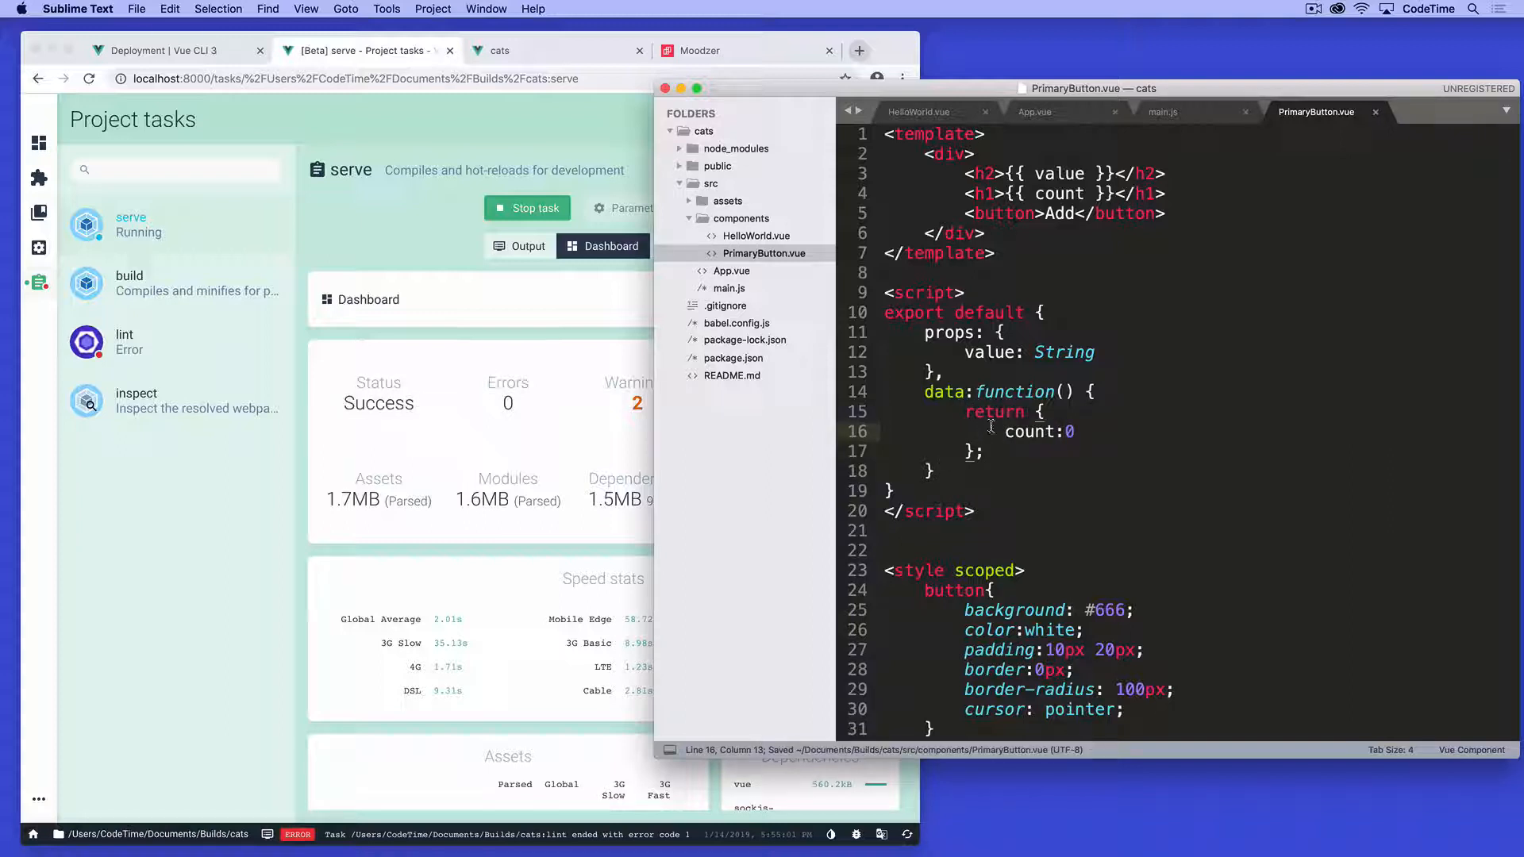
pyautogui.doubleClick(1059, 194)
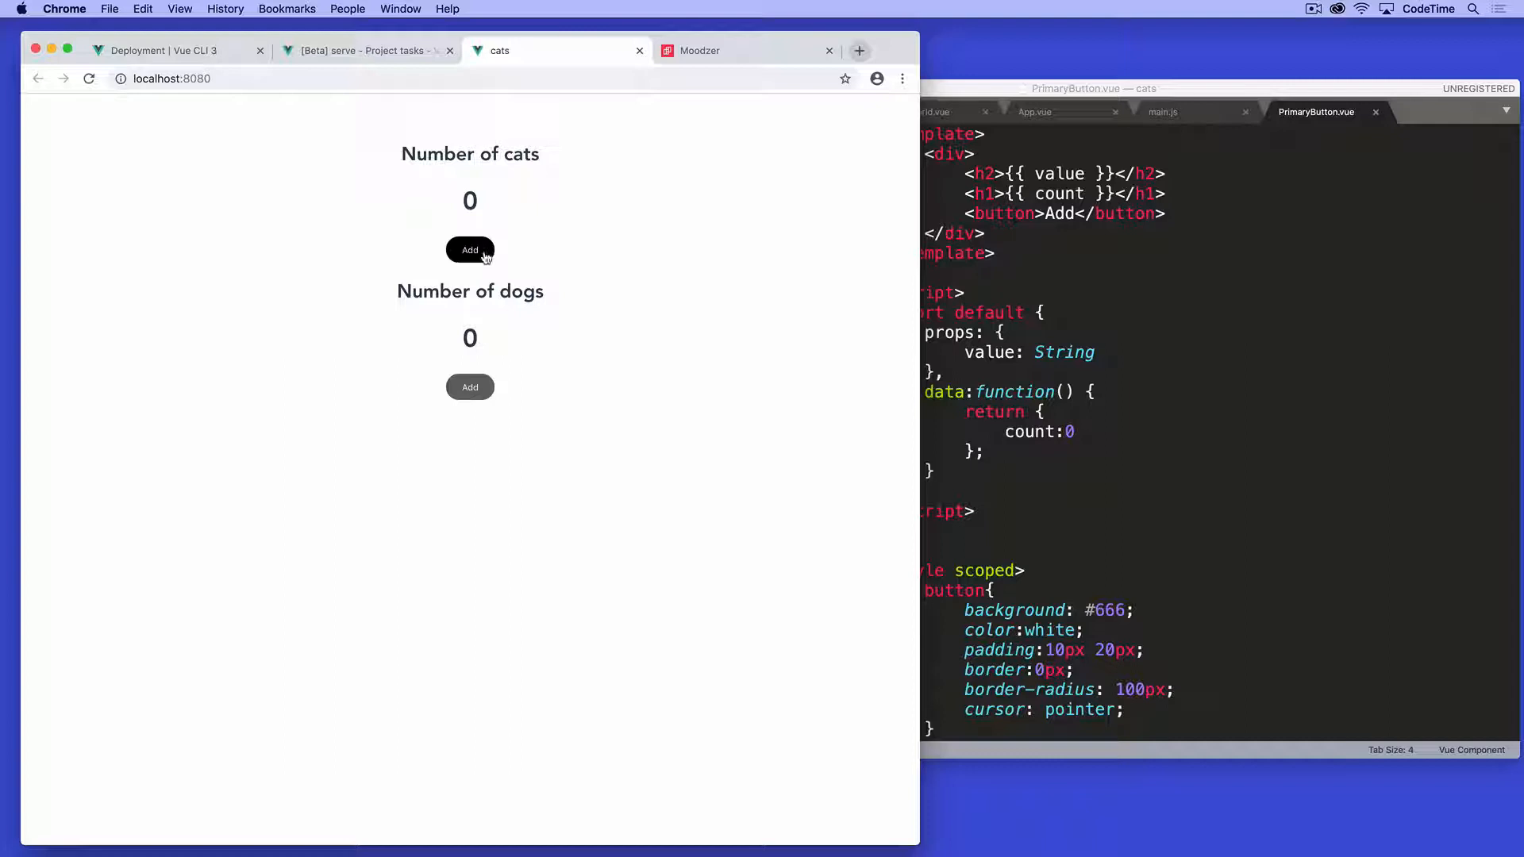
# Step: Hit the cats Add button to check whether its count rises from 0
pyautogui.click(470, 250)
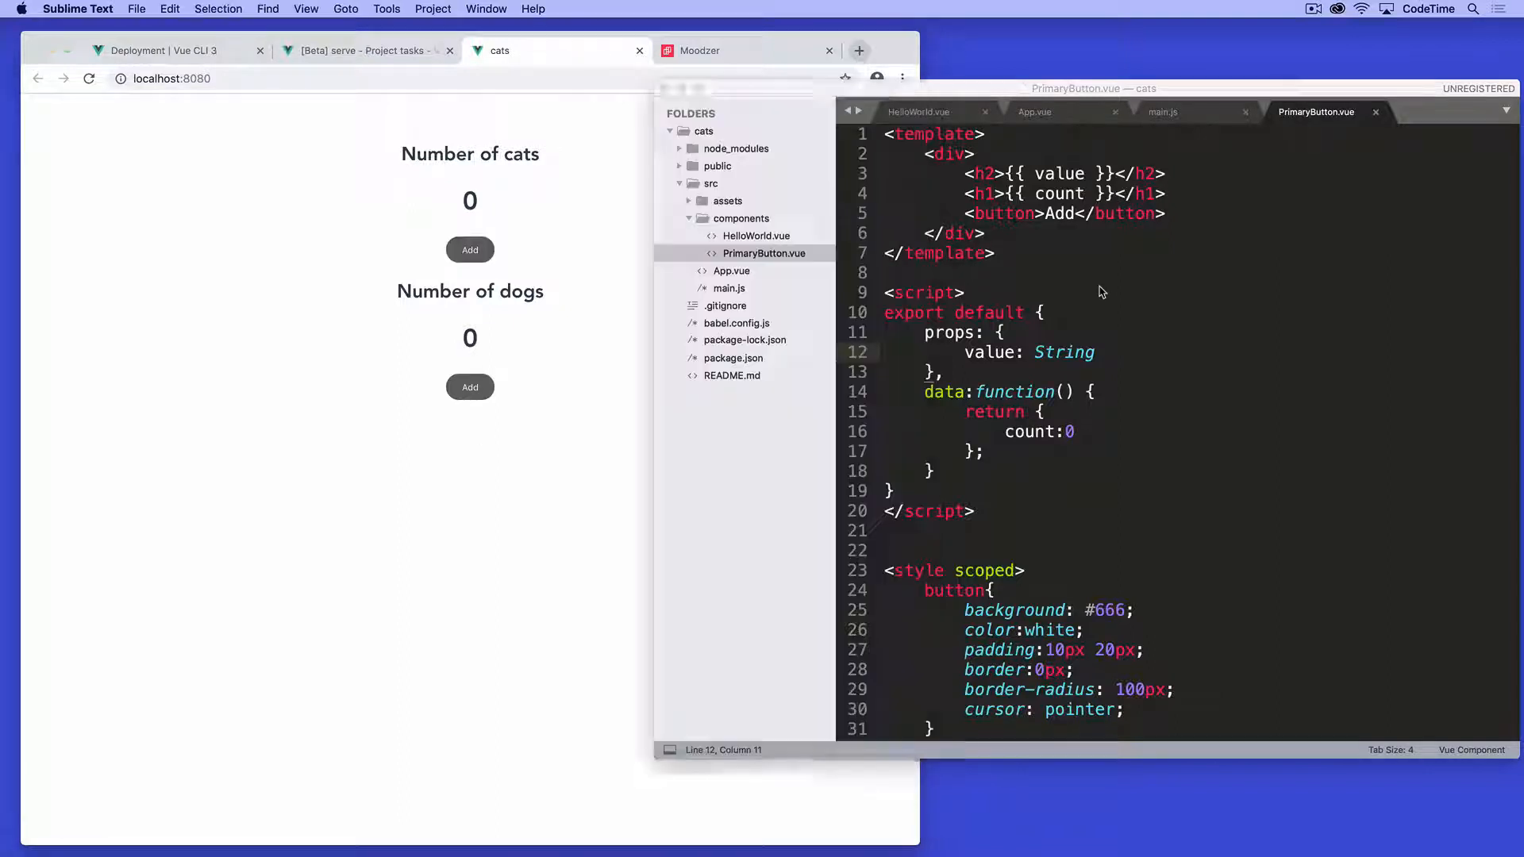
pyautogui.click(1046, 212)
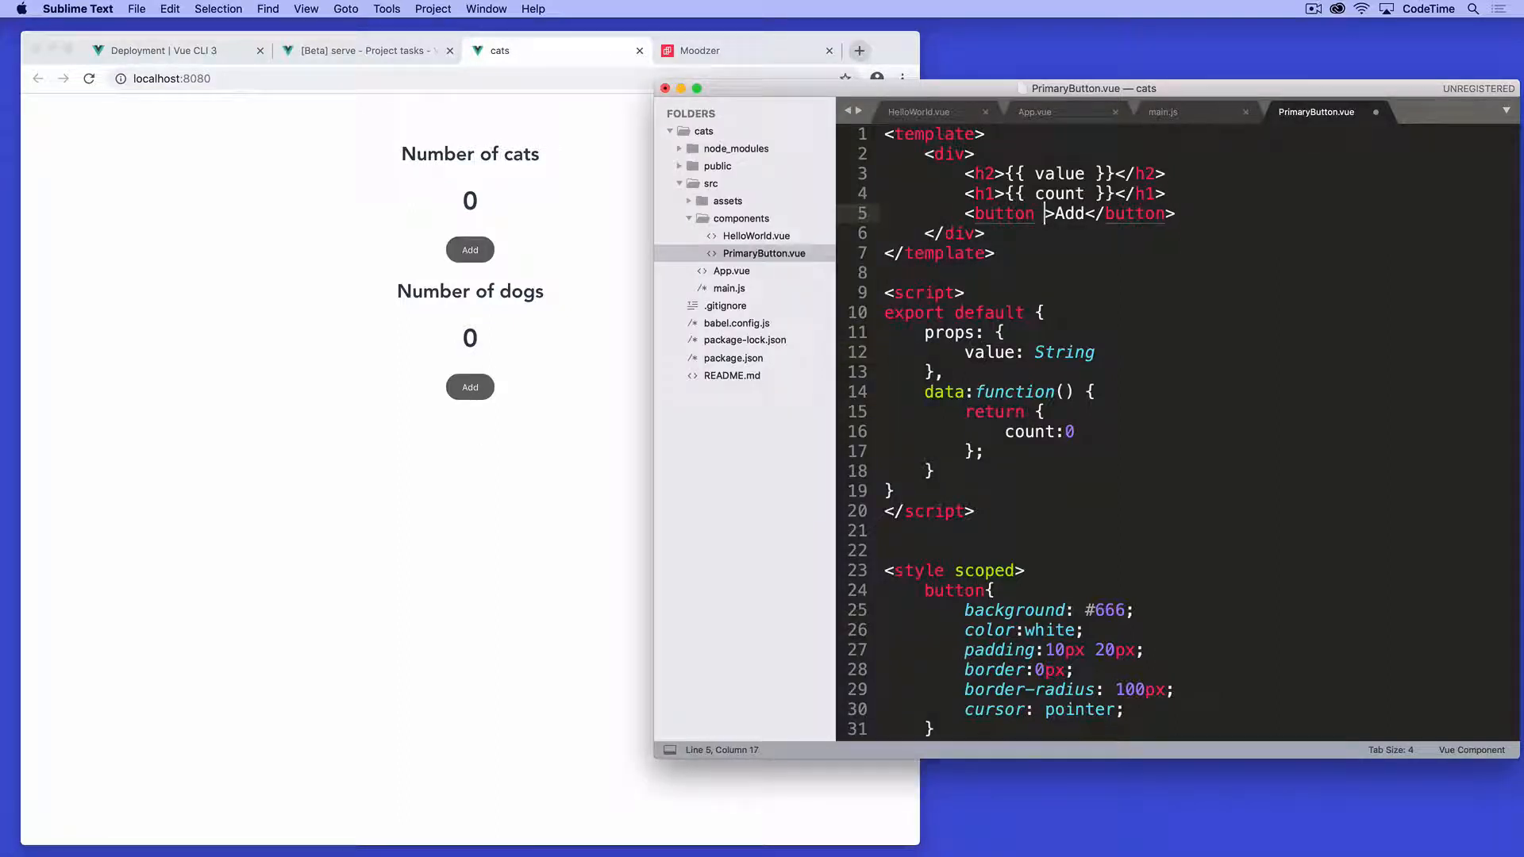
pyautogui.write('@click=""')
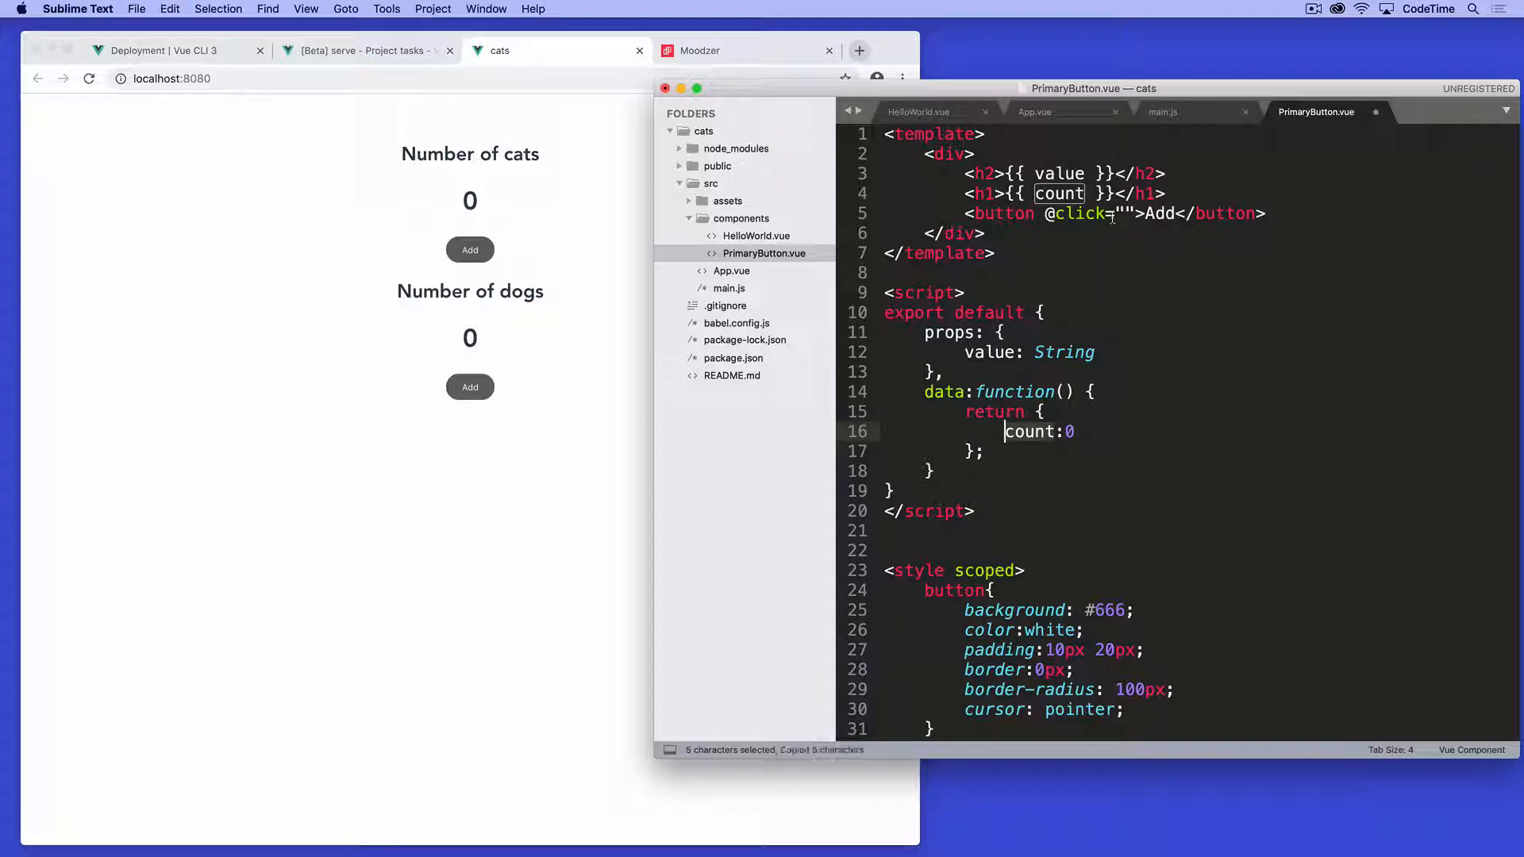
pyautogui.write('count++')
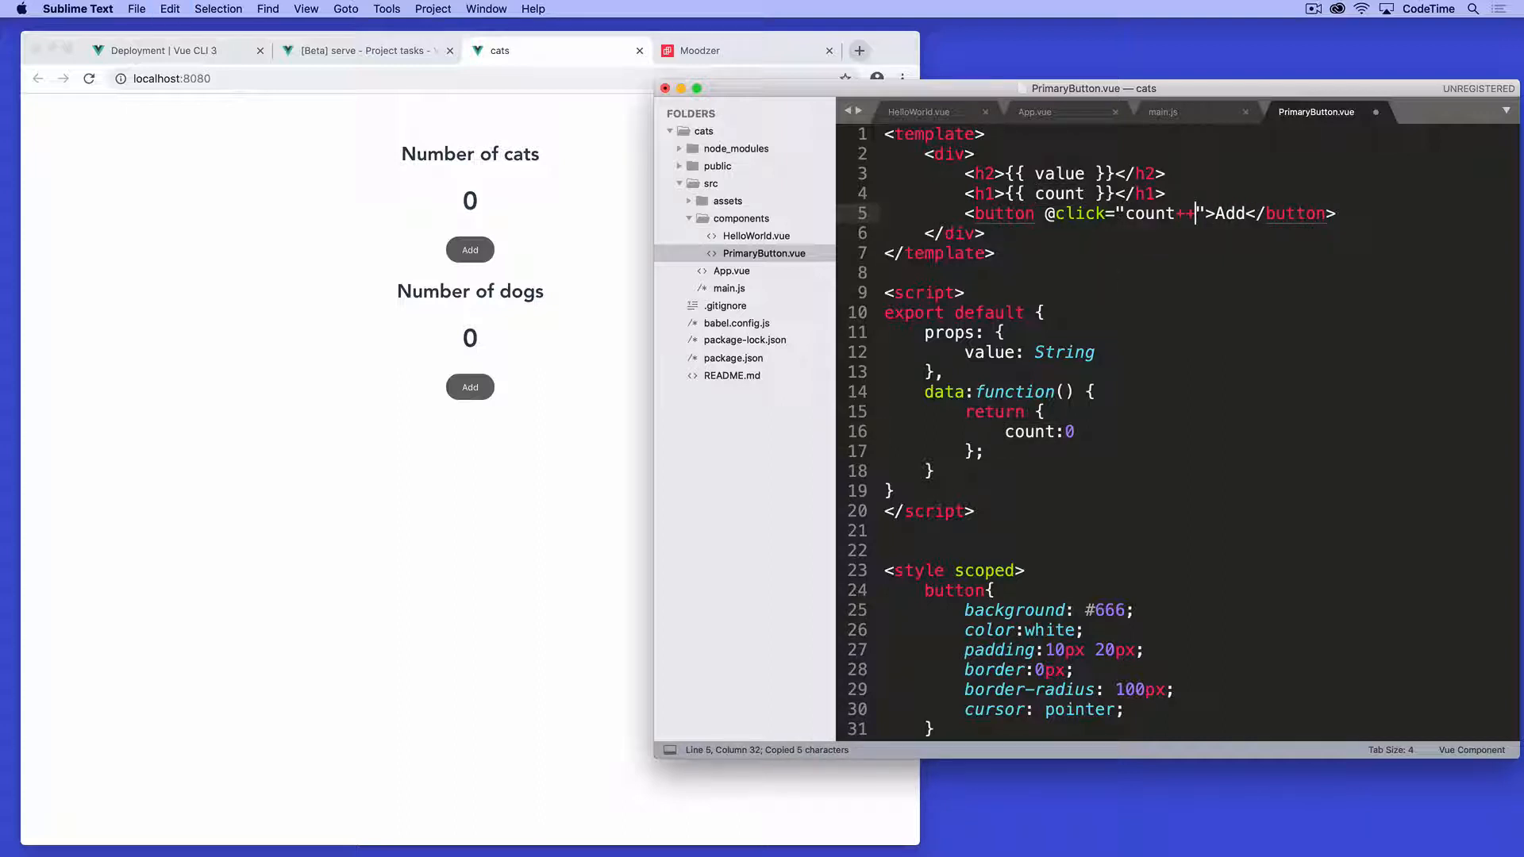
pyautogui.press('cmd+s')
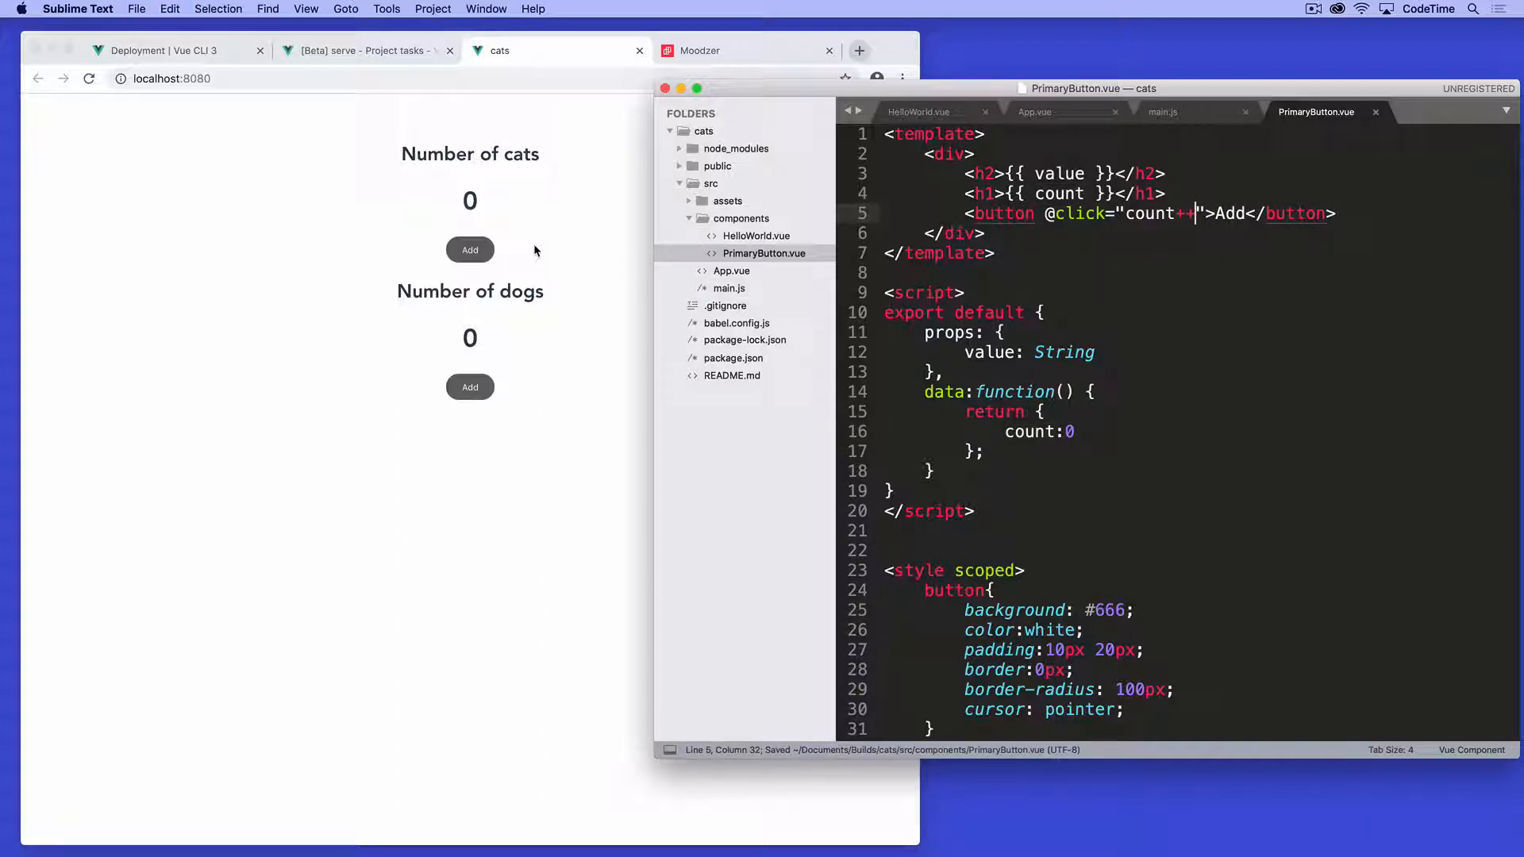
pyautogui.click(470, 249)
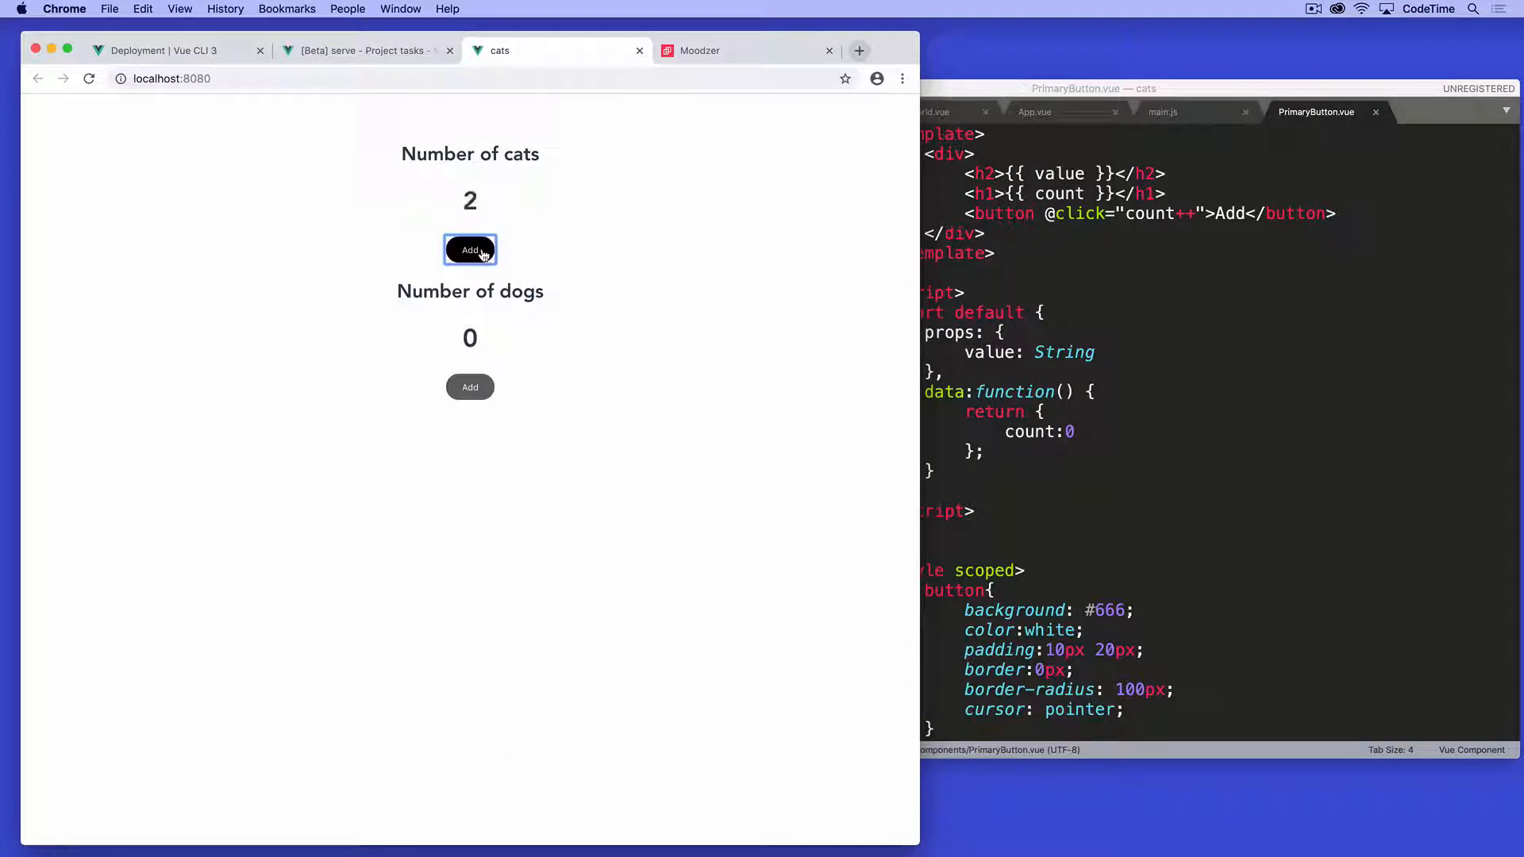
# Step: Raise the cats and dogs counters separately to confirm independence, then search Google for "vue"
pyautogui.click(470, 250)
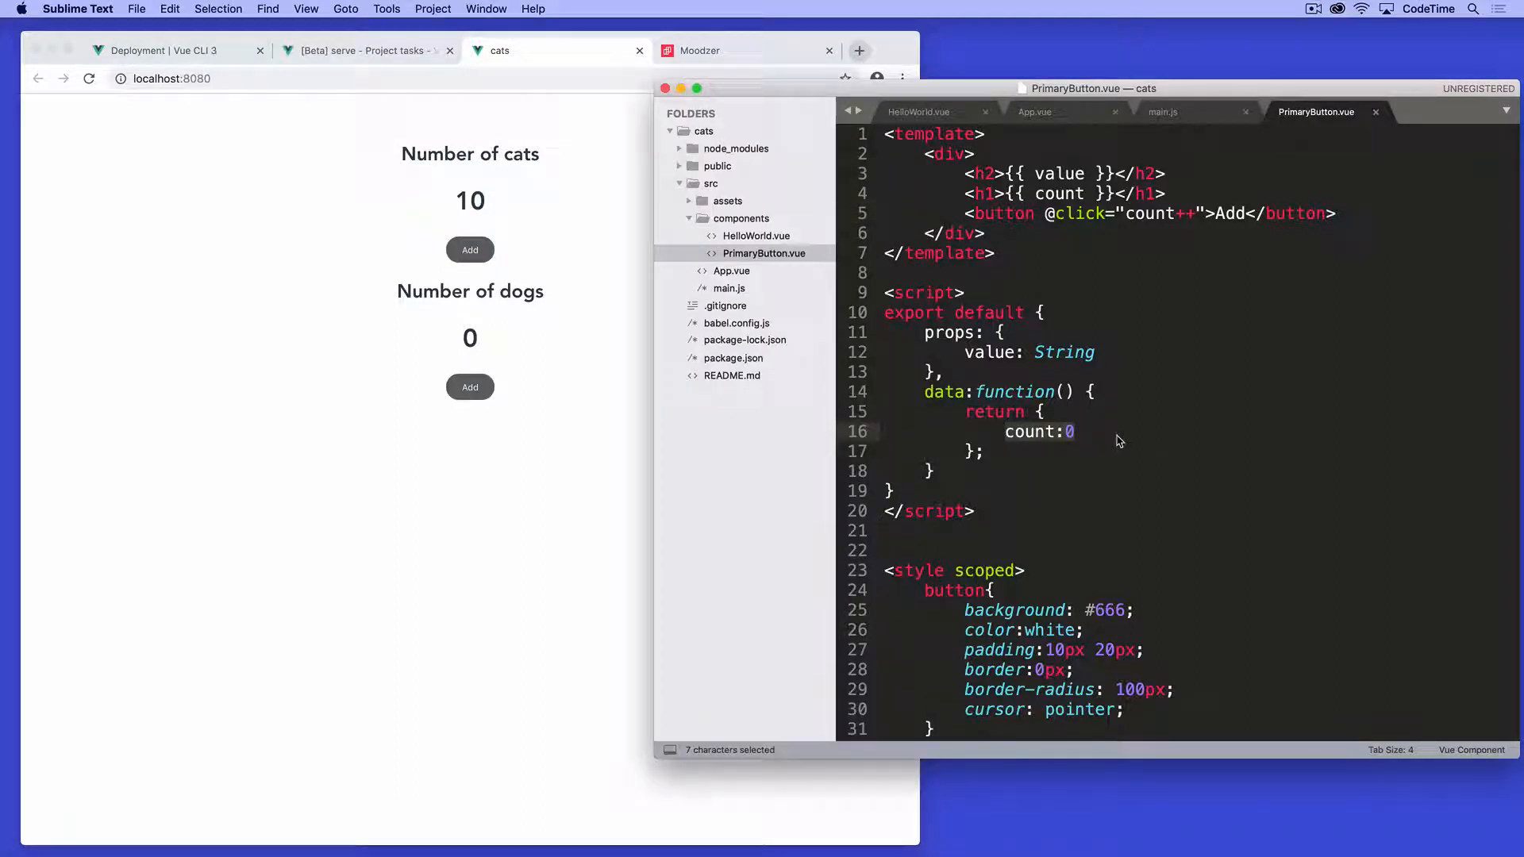
pyautogui.moveTo(433, 392)
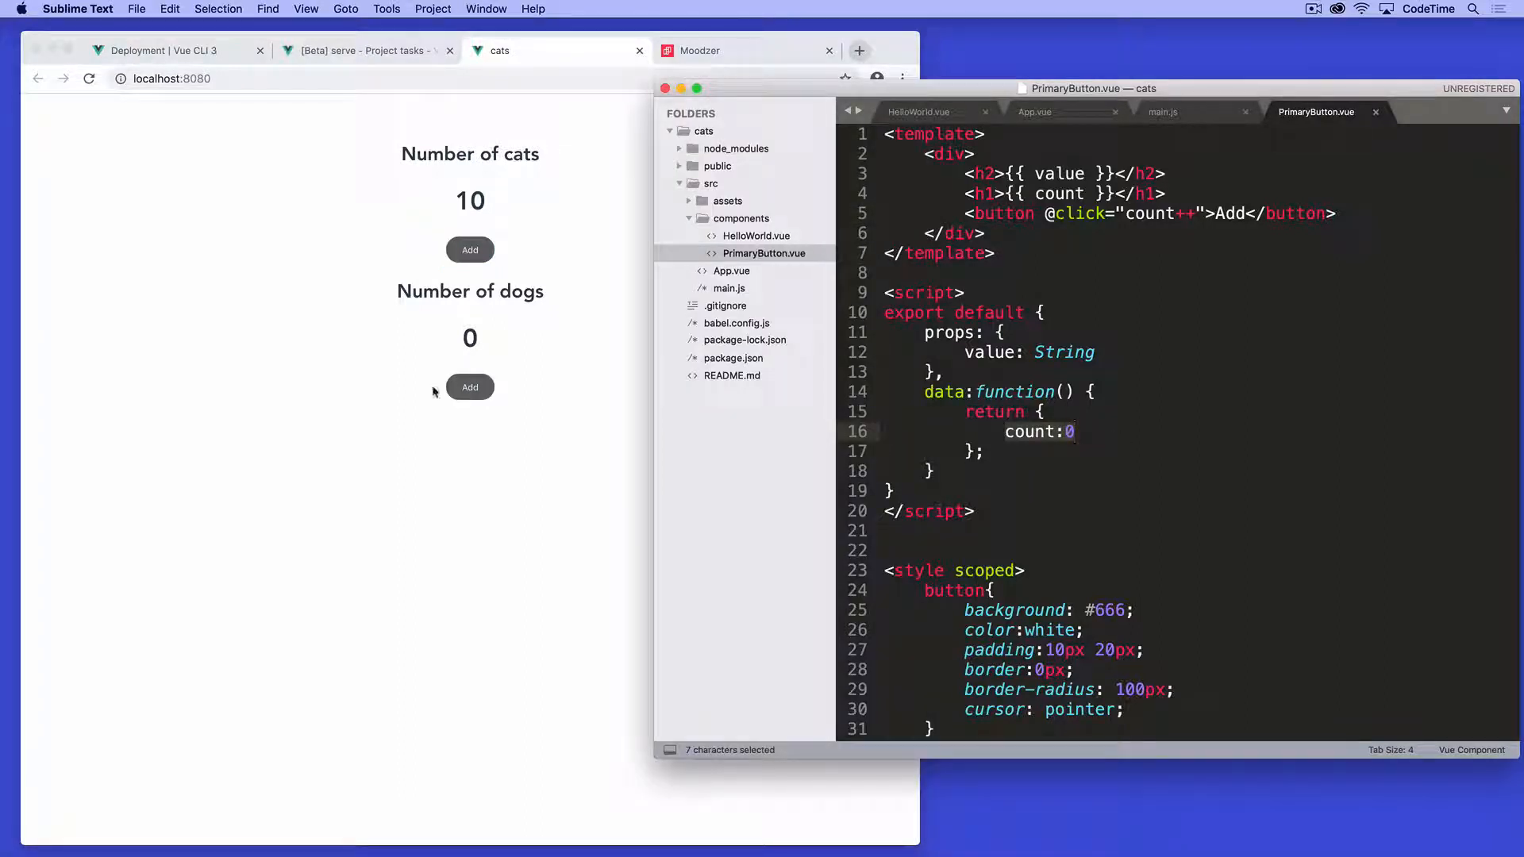
pyautogui.click(470, 388)
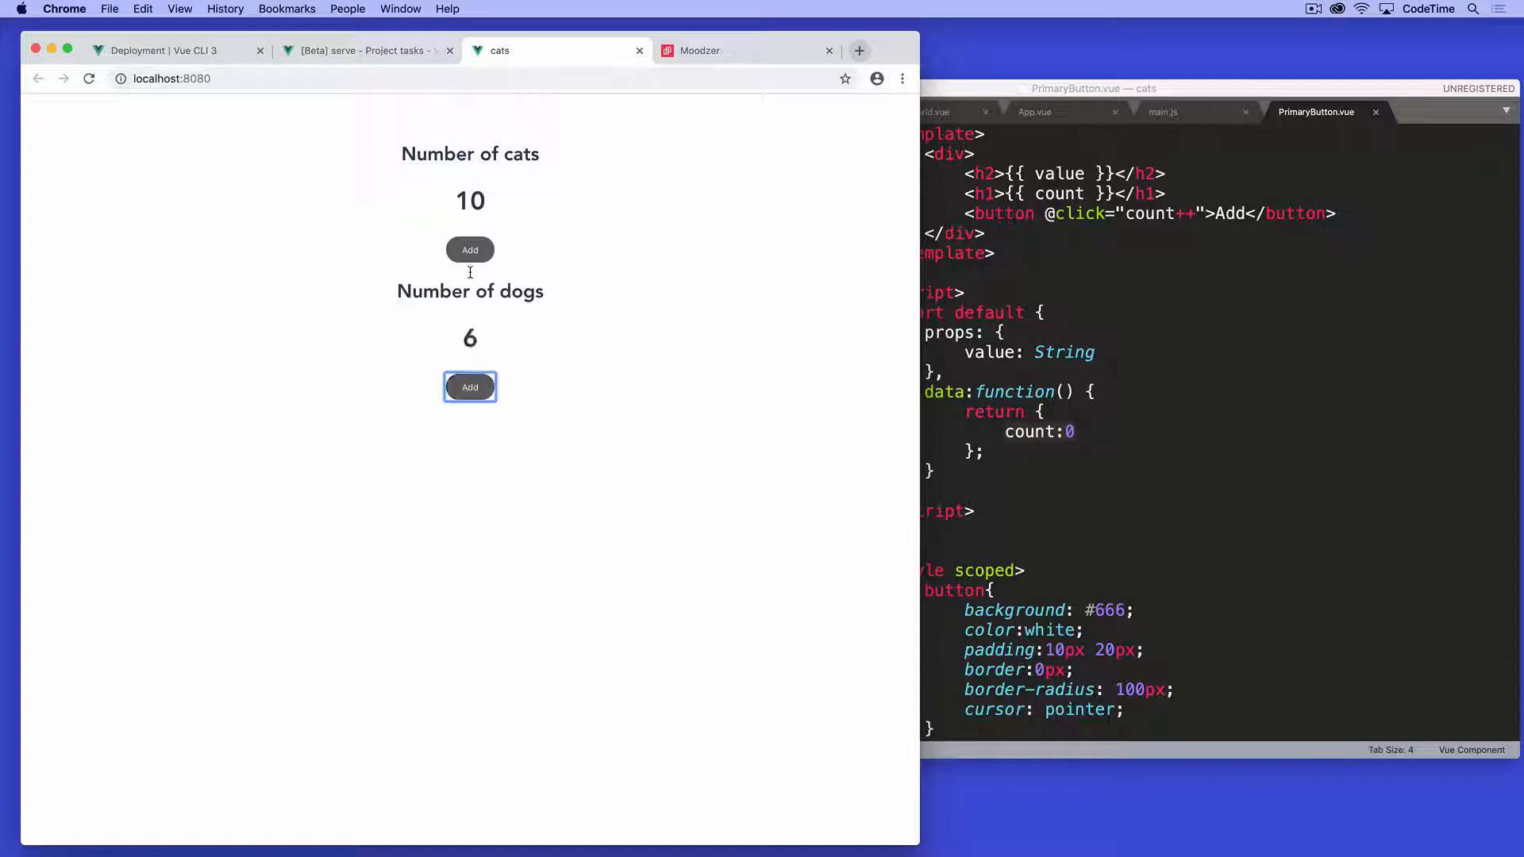
pyautogui.click(470, 249)
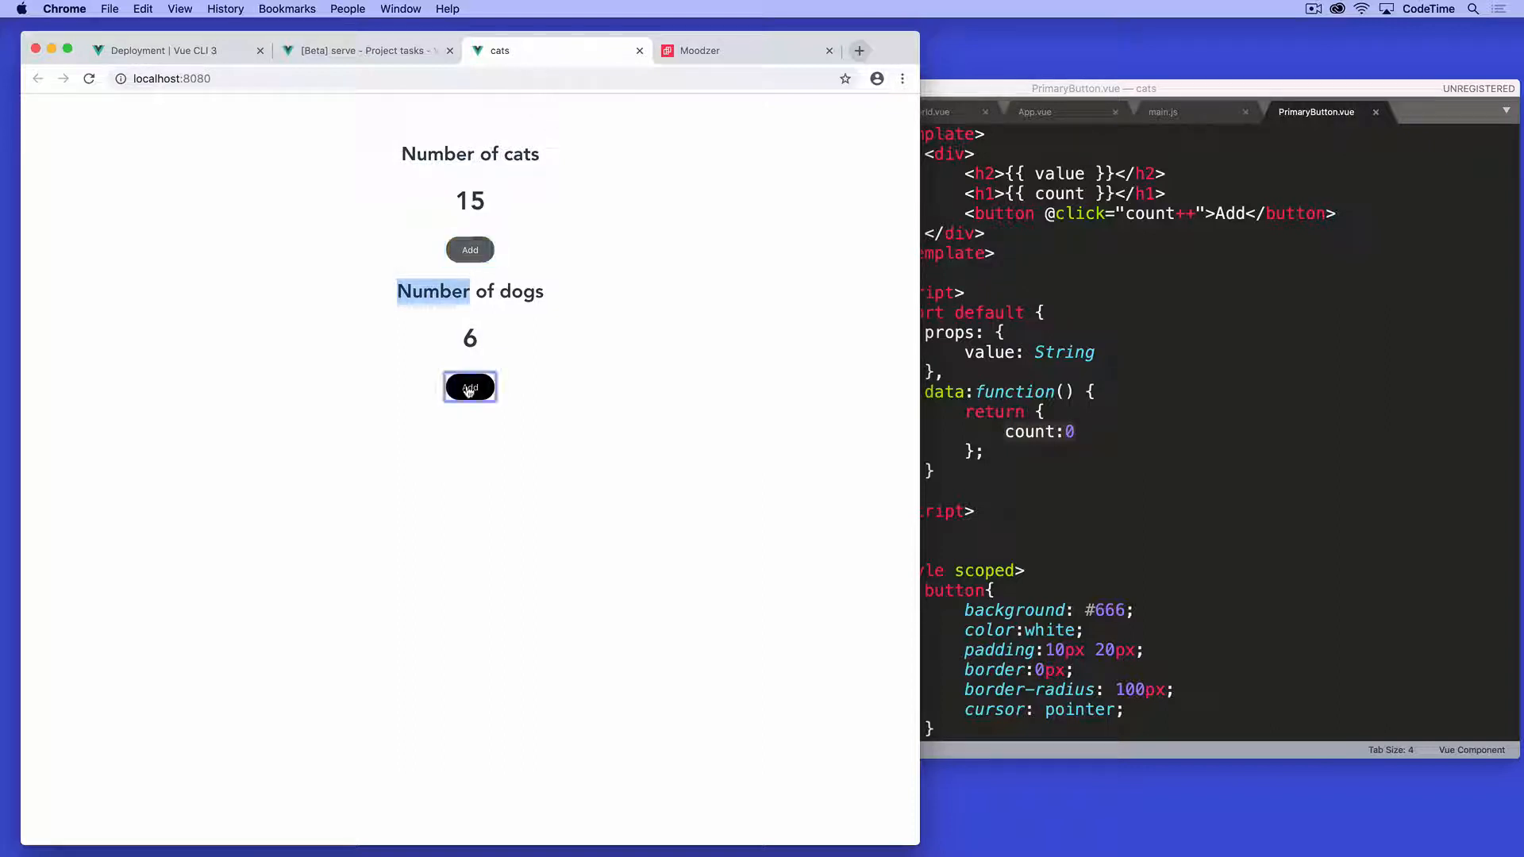
pyautogui.click(470, 249)
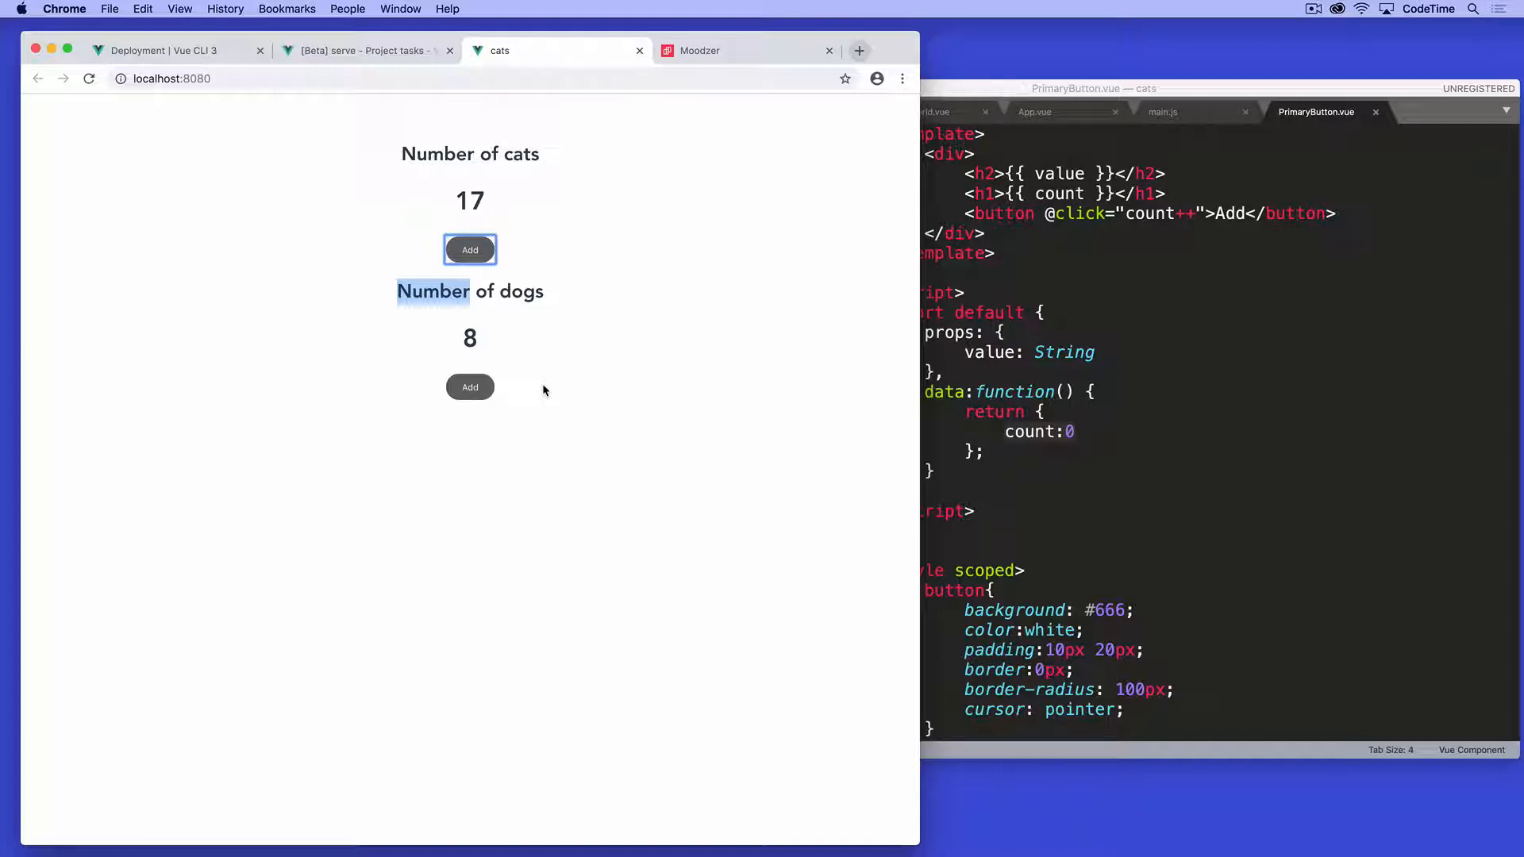
pyautogui.write('vue')
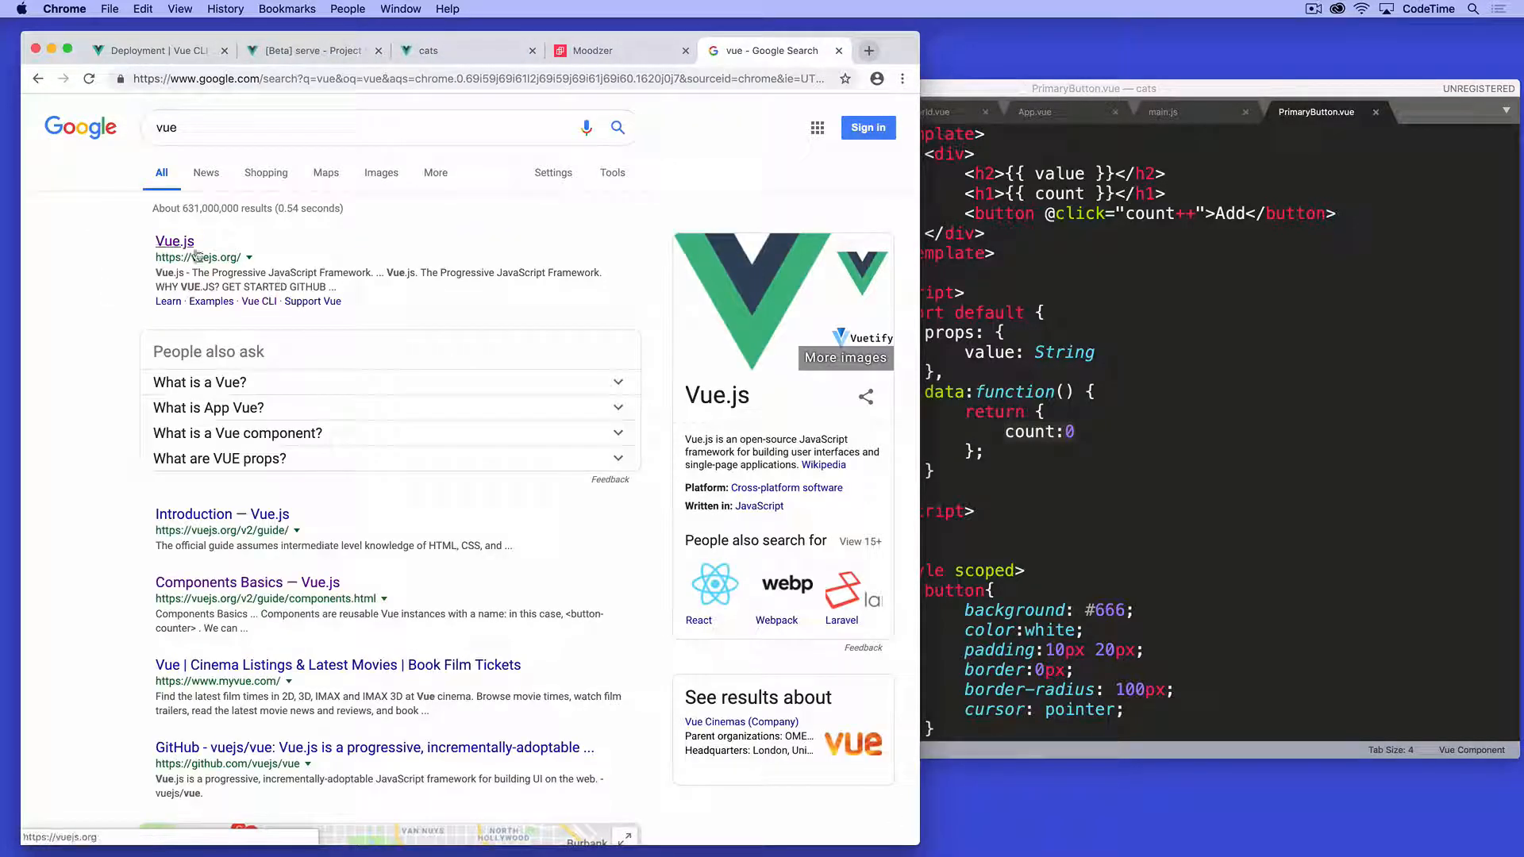
# Step: Reach the Components Basics guide on vuejs.org and scroll into Reusing Components
pyautogui.click(175, 242)
pyautogui.write('compon')
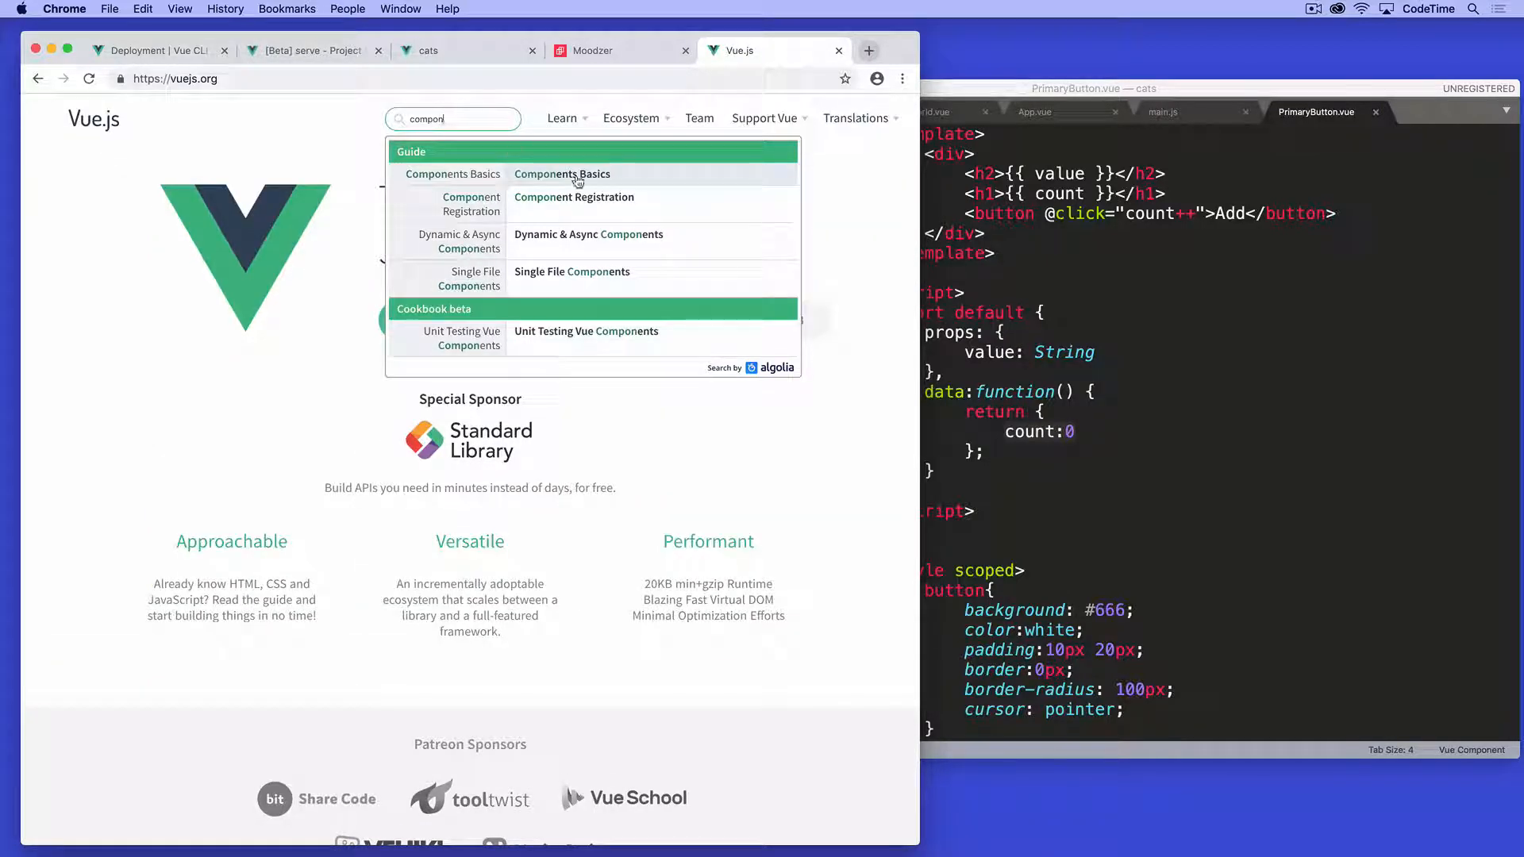
pyautogui.click(562, 175)
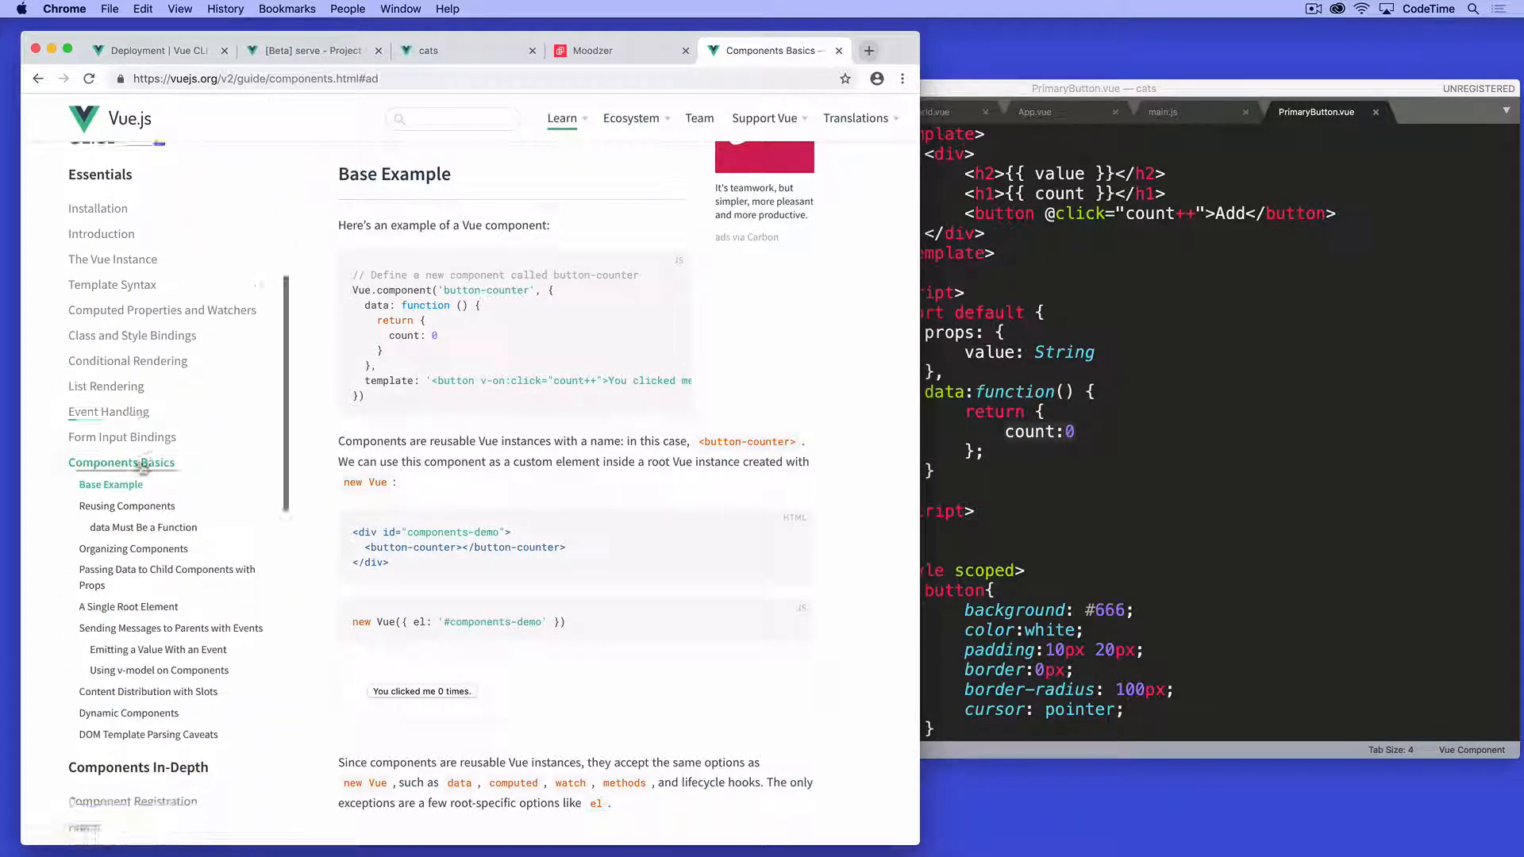
pyautogui.scroll(-3)
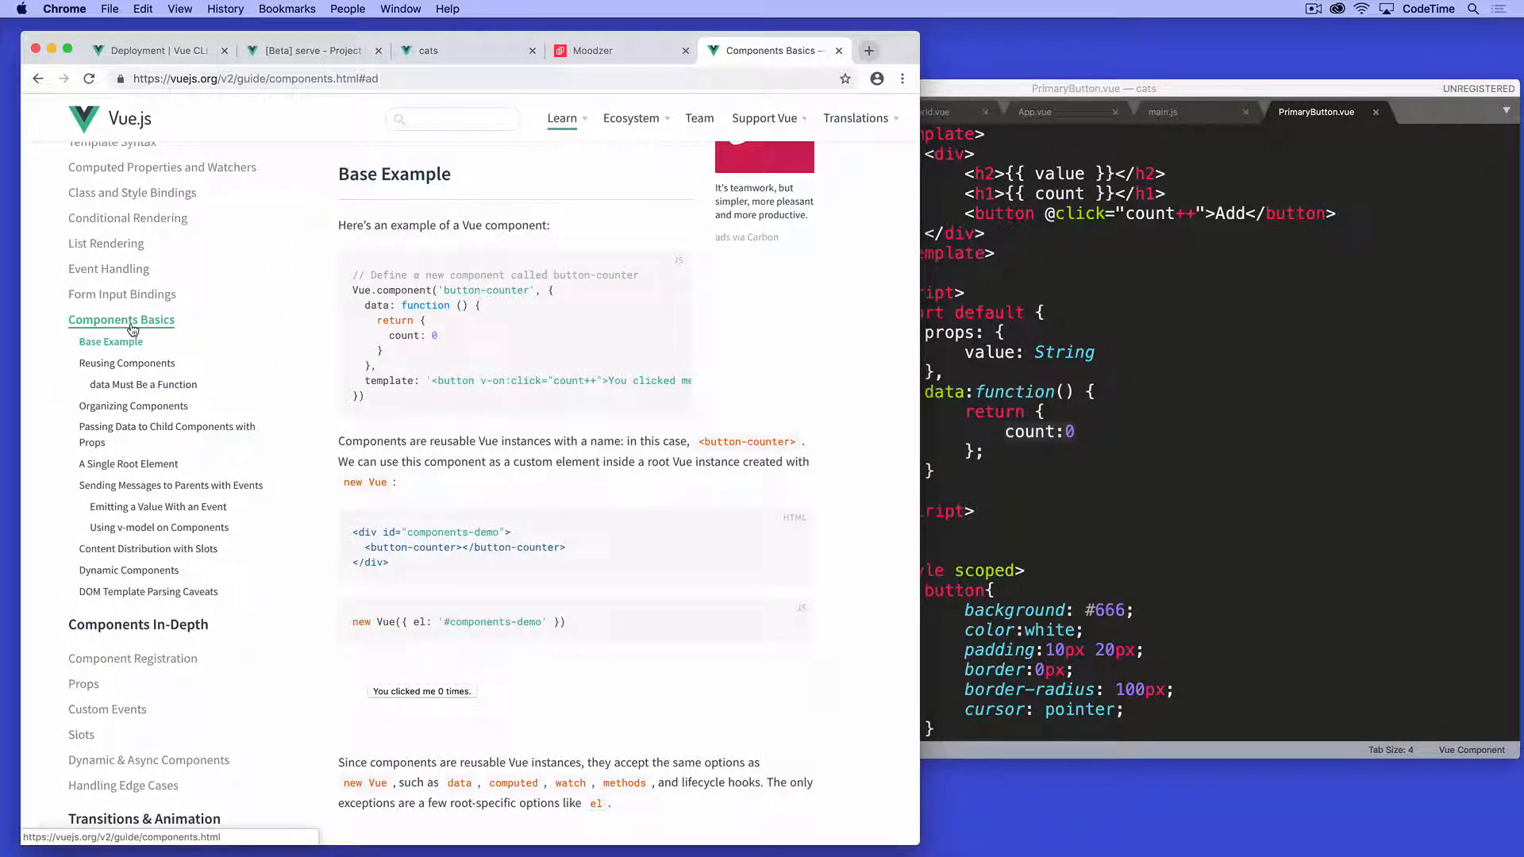
pyautogui.scroll(-3)
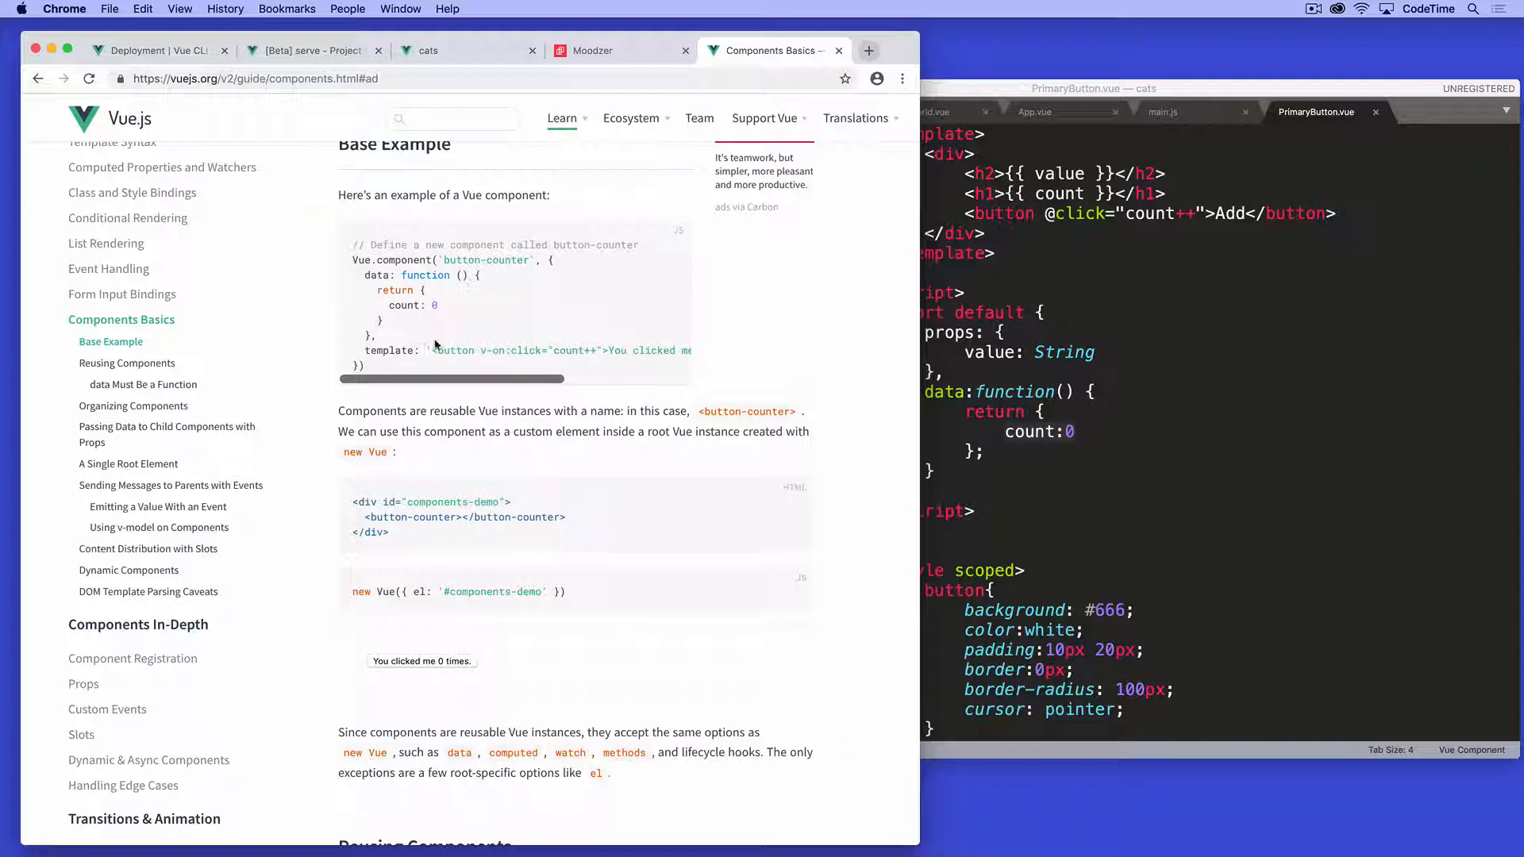
# Step: Continue down the guide to the 'data Must Be a Function' section
pyautogui.scroll(-3)
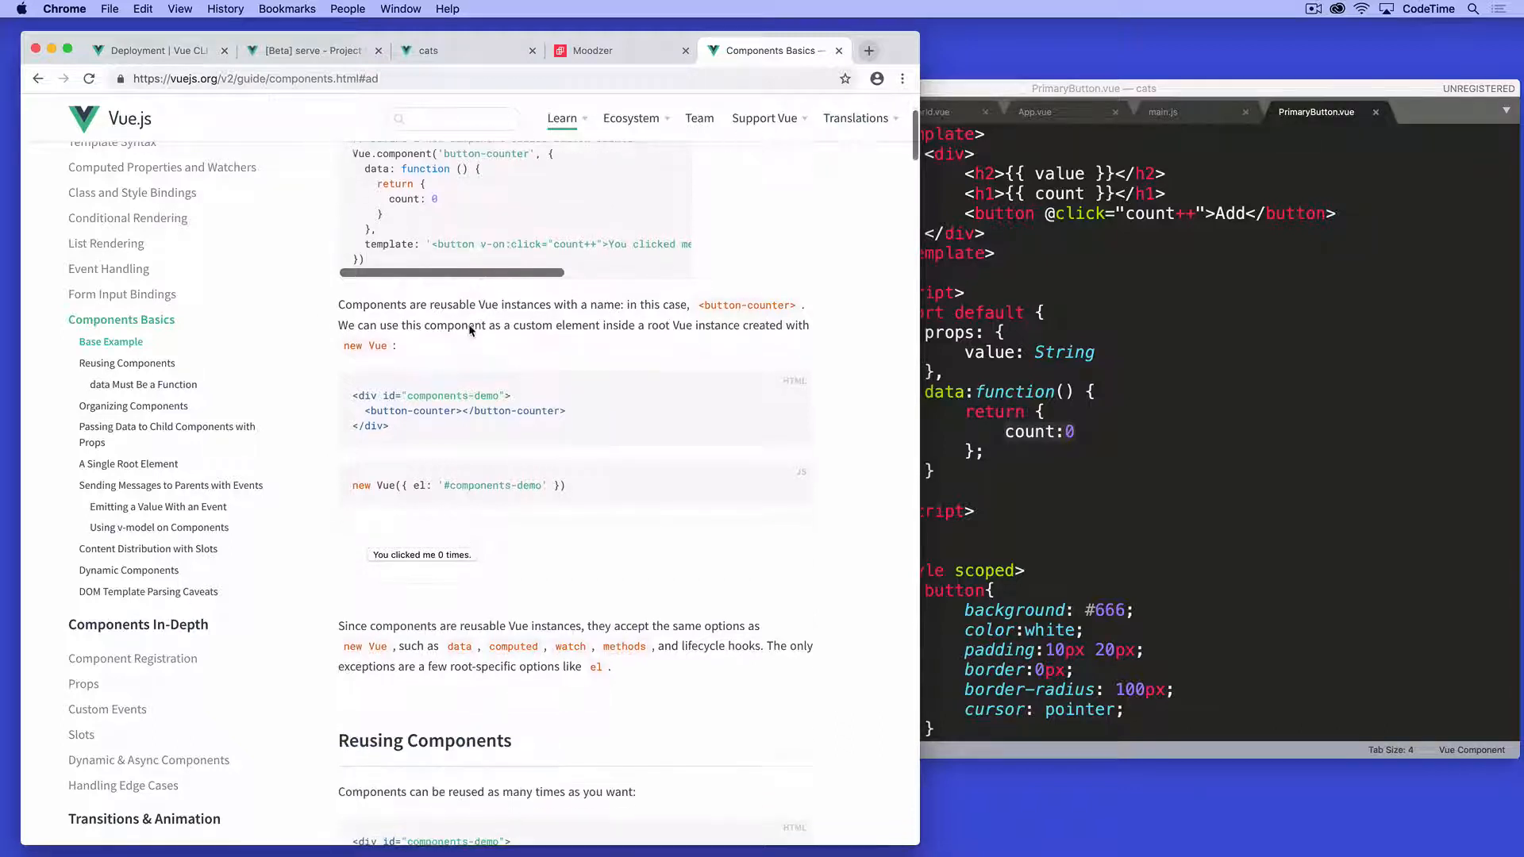
pyautogui.doubleClick(389, 244)
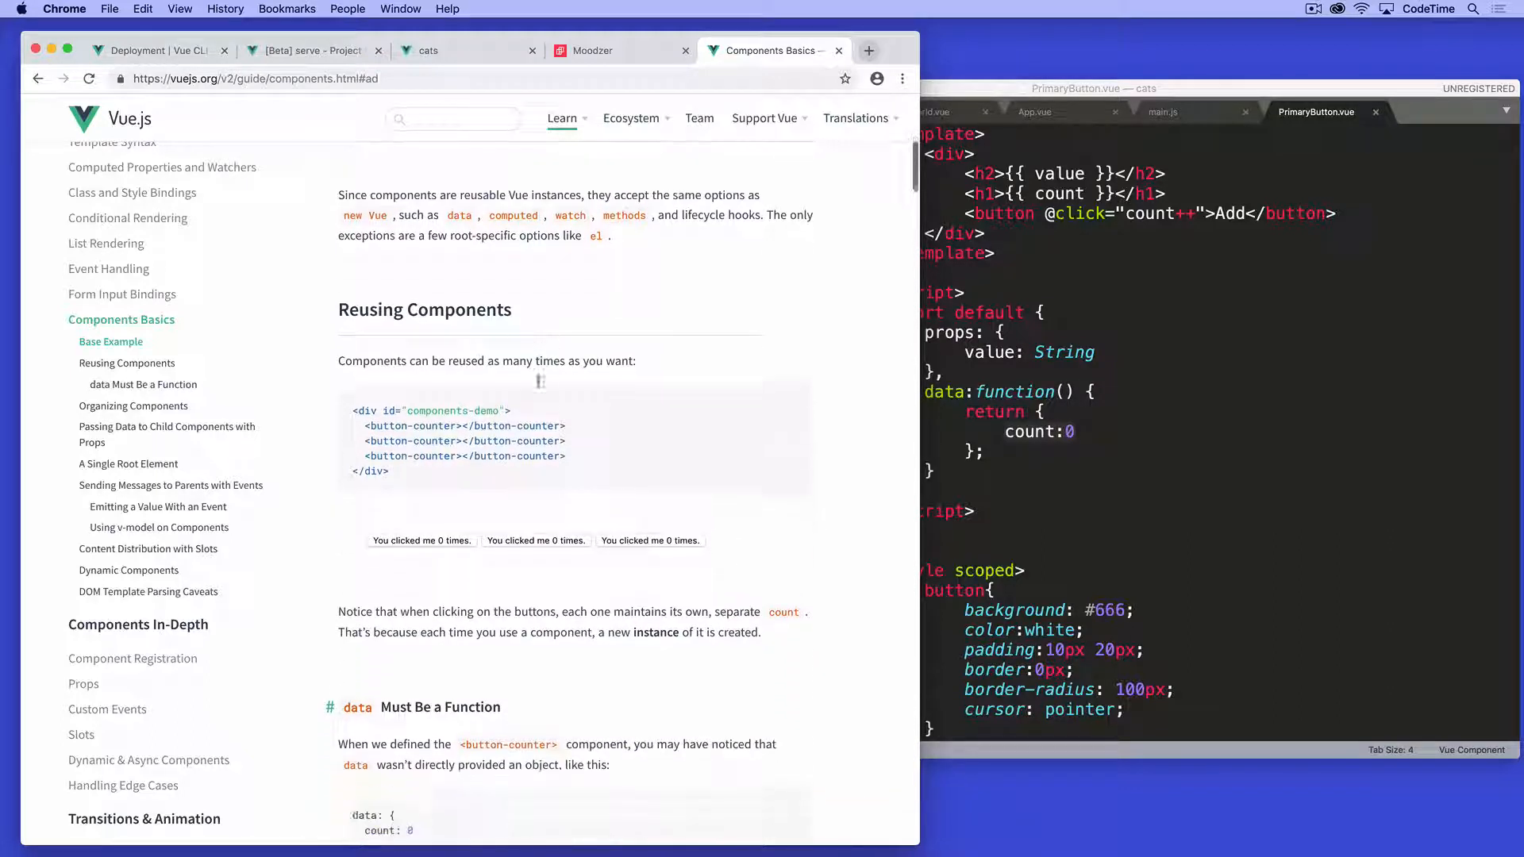
pyautogui.scroll(-3)
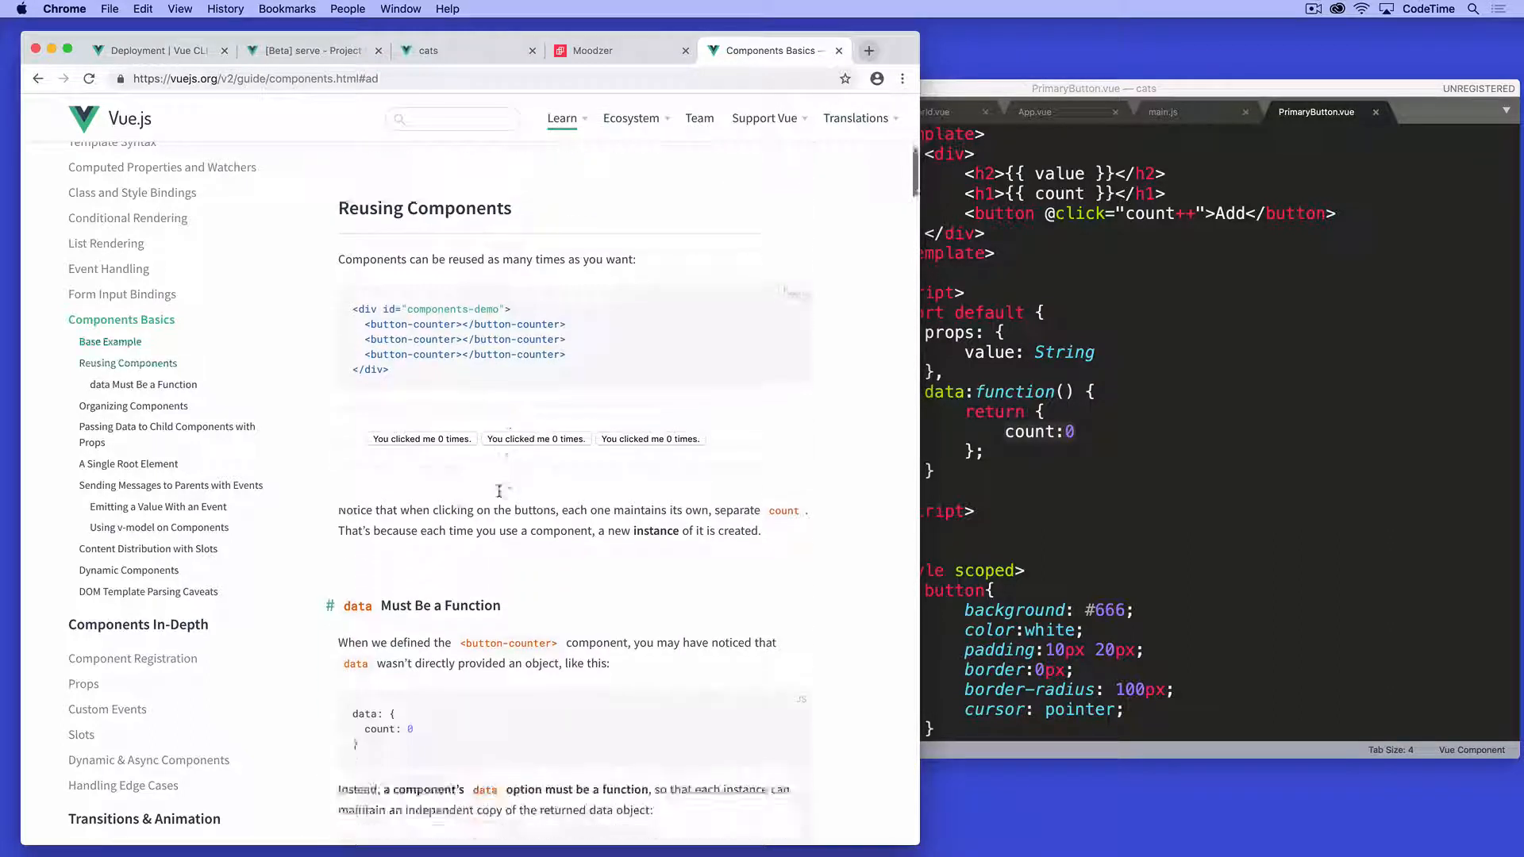
pyautogui.scroll(-3)
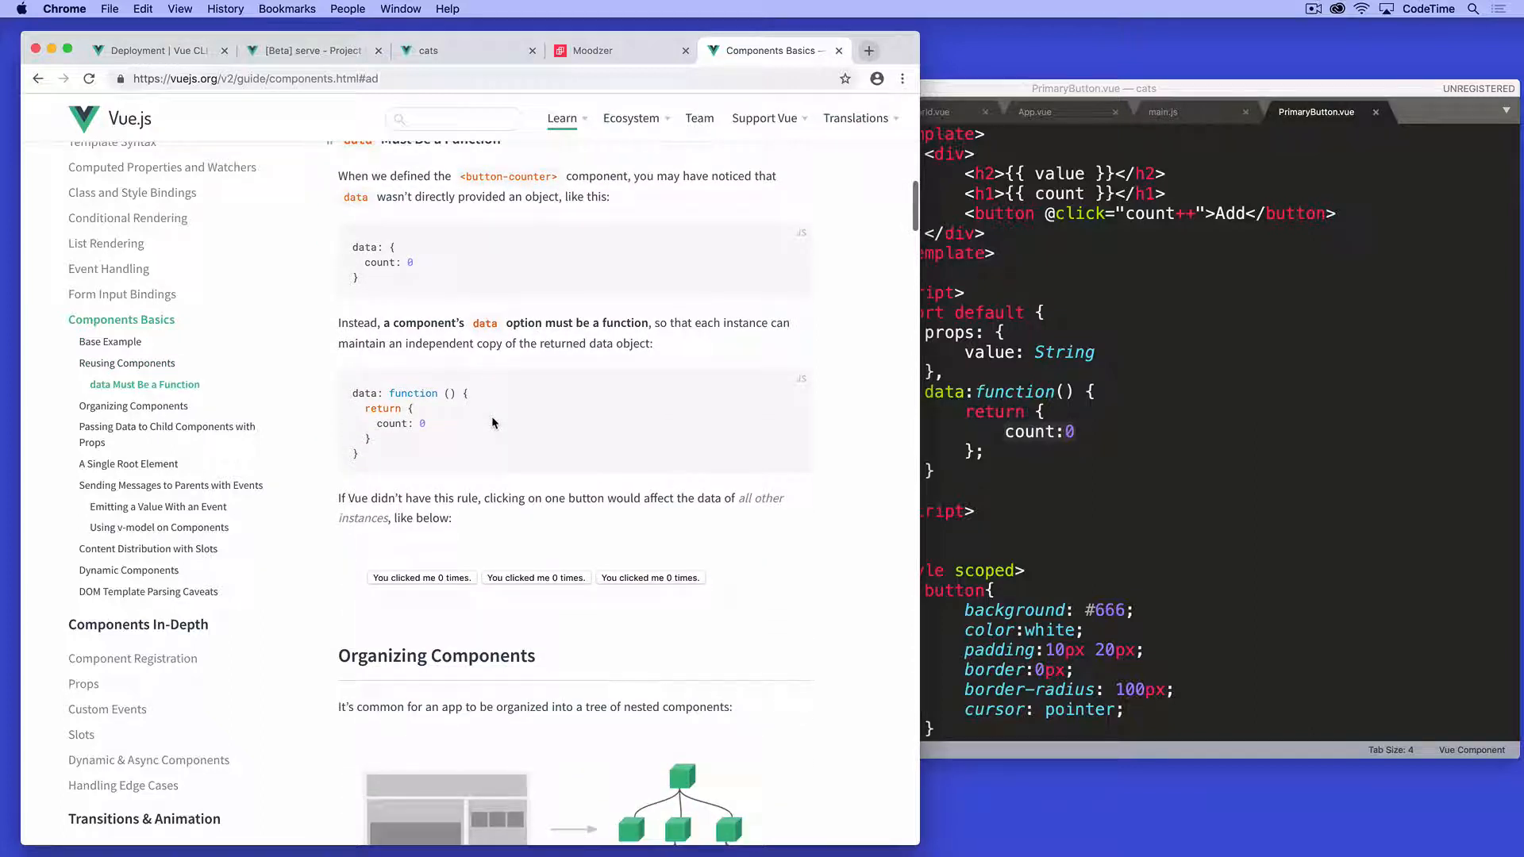